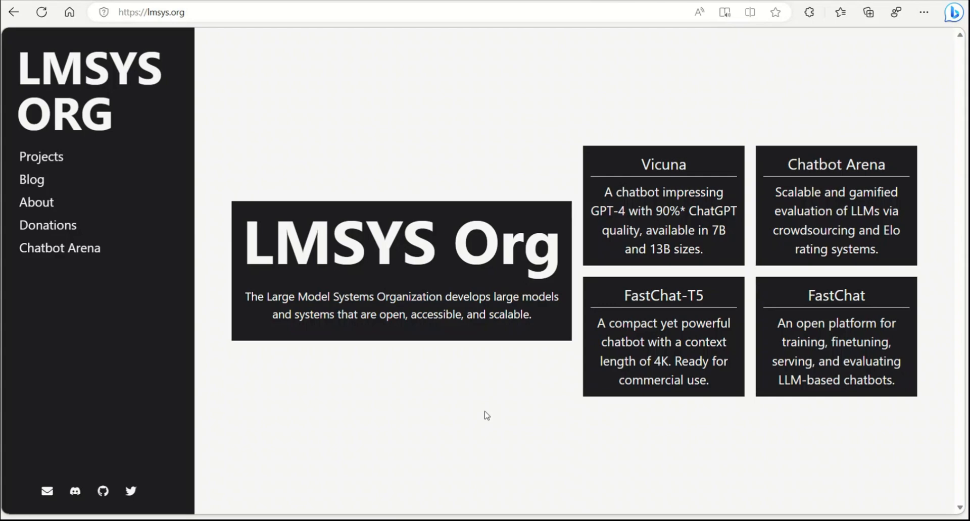
Open the Chatbot Arena site from the LMSYS homepage sidebar link.
left_click(59, 248)
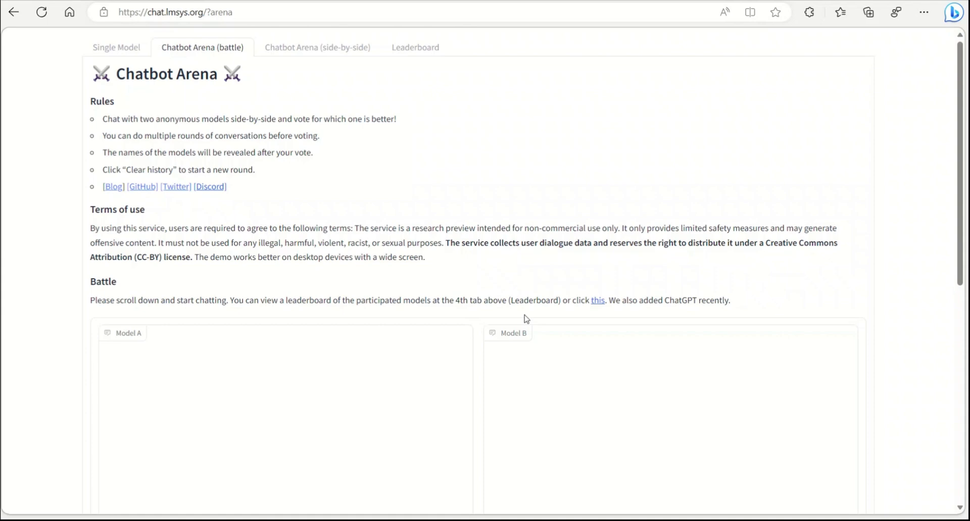
Switch to Single Model chat and browse its model list, chat box and license notice.
left_click(116, 47)
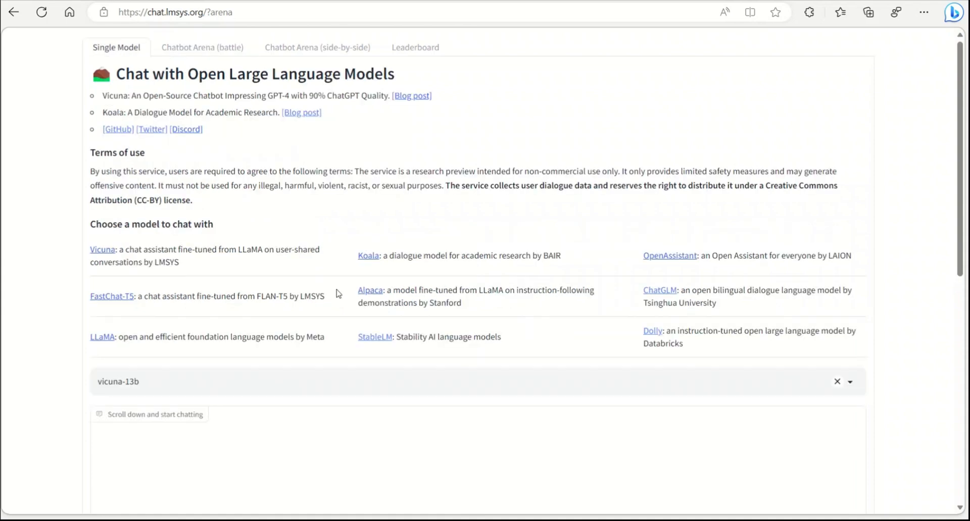
mouse_move(200, 264)
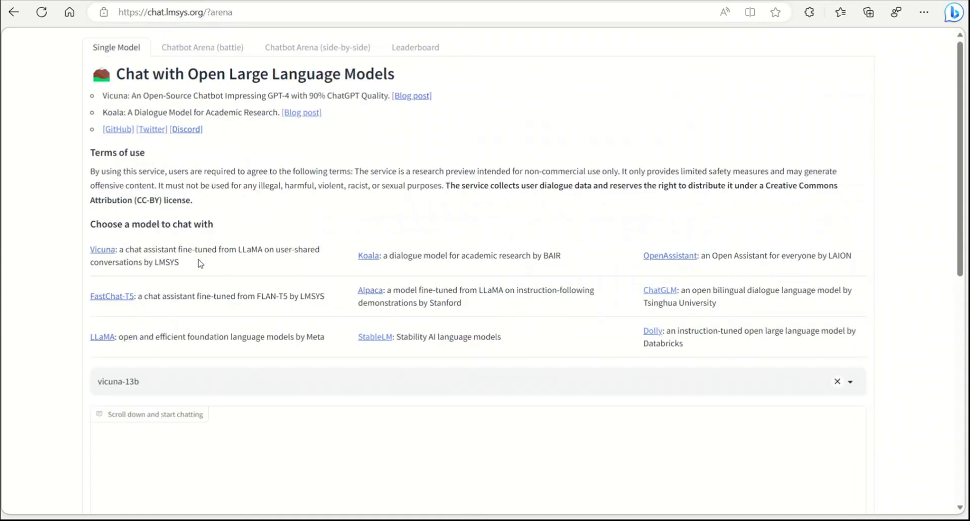
mouse_move(762, 275)
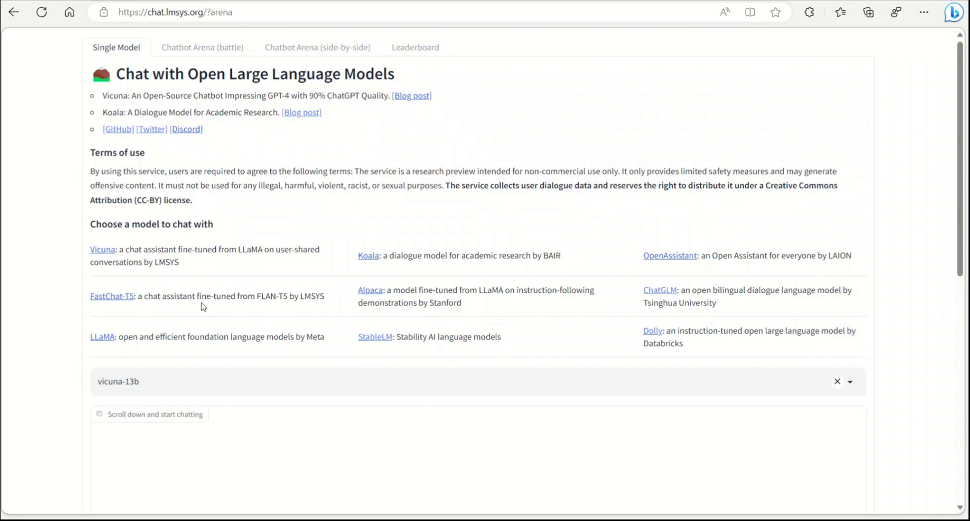
mouse_move(754, 316)
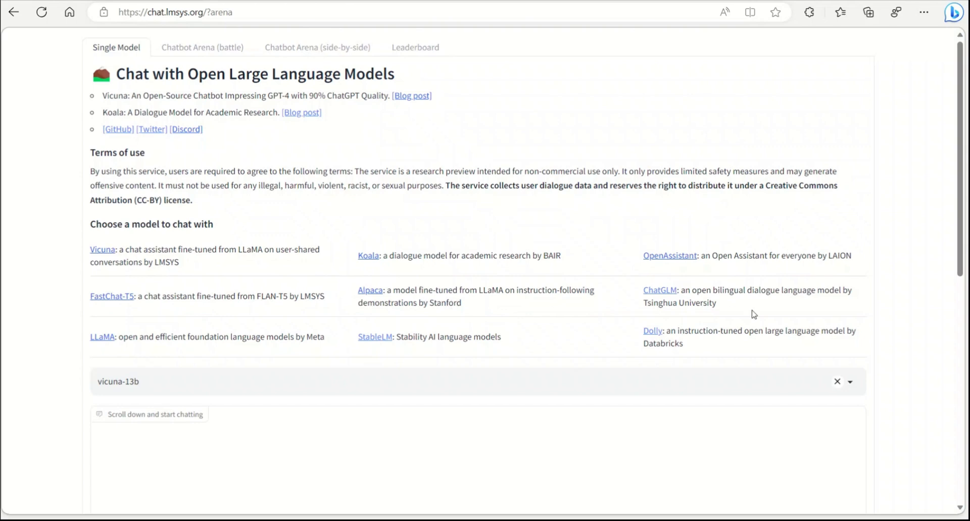
mouse_move(487, 354)
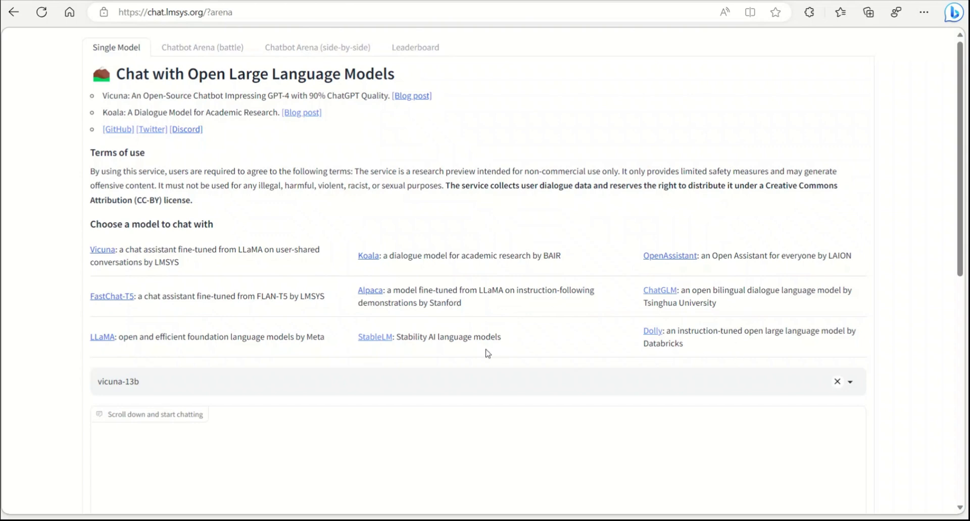
mouse_move(278, 361)
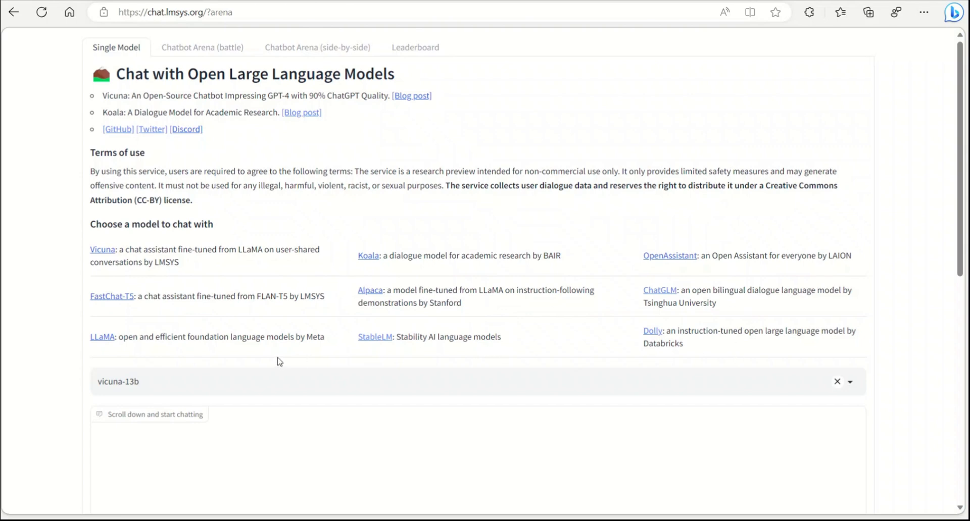
scroll("down", 3)
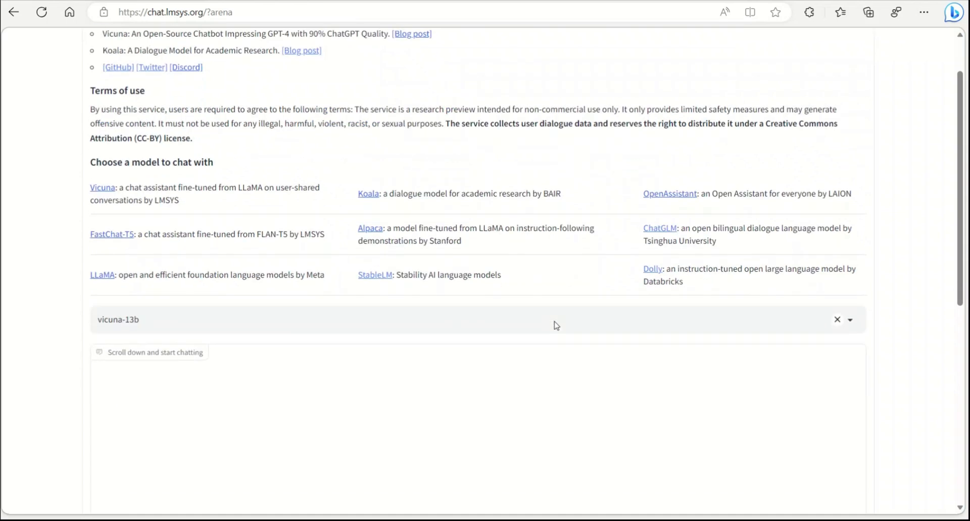
scroll("down", 3)
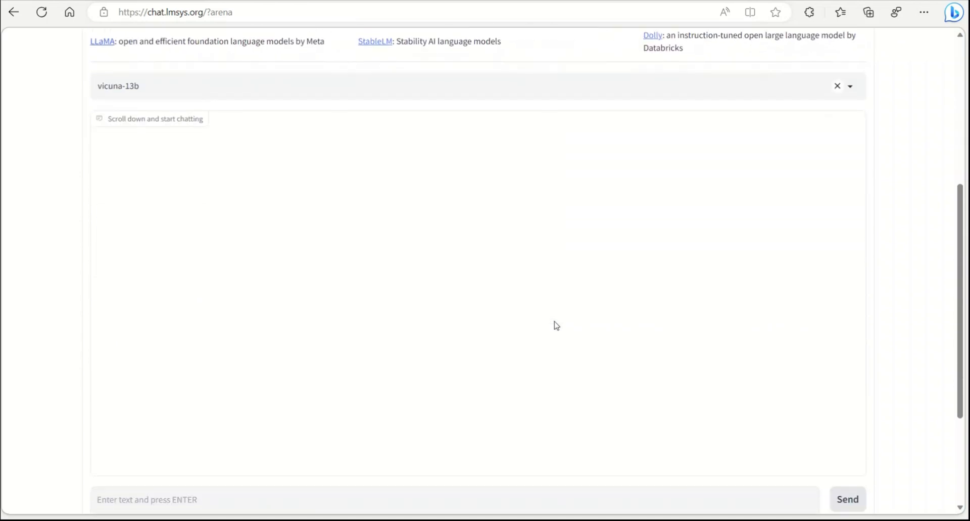
scroll("down", 3)
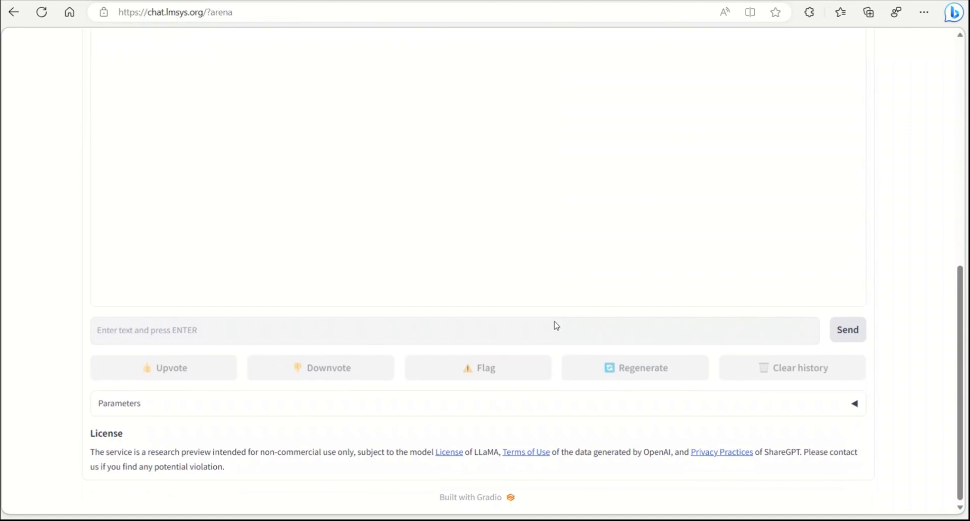
scroll("up", 3)
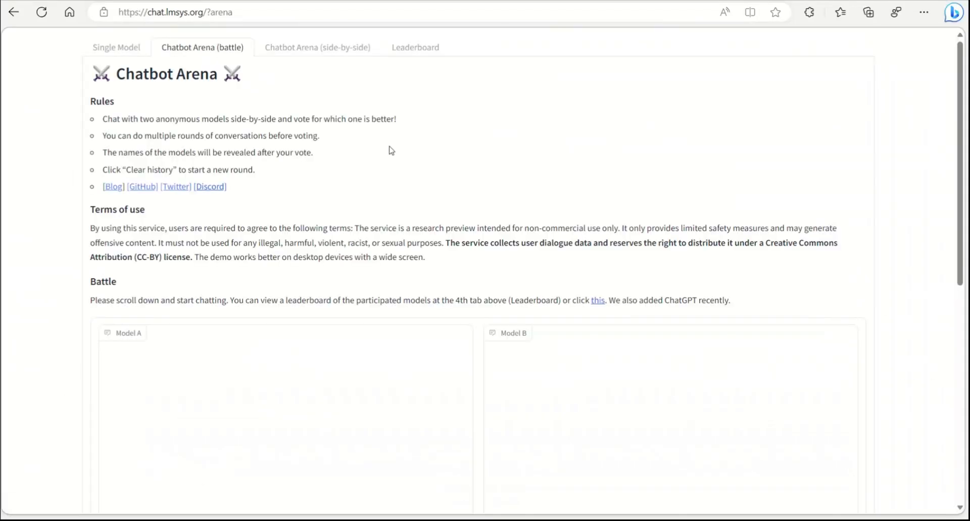
double_click(196, 74)
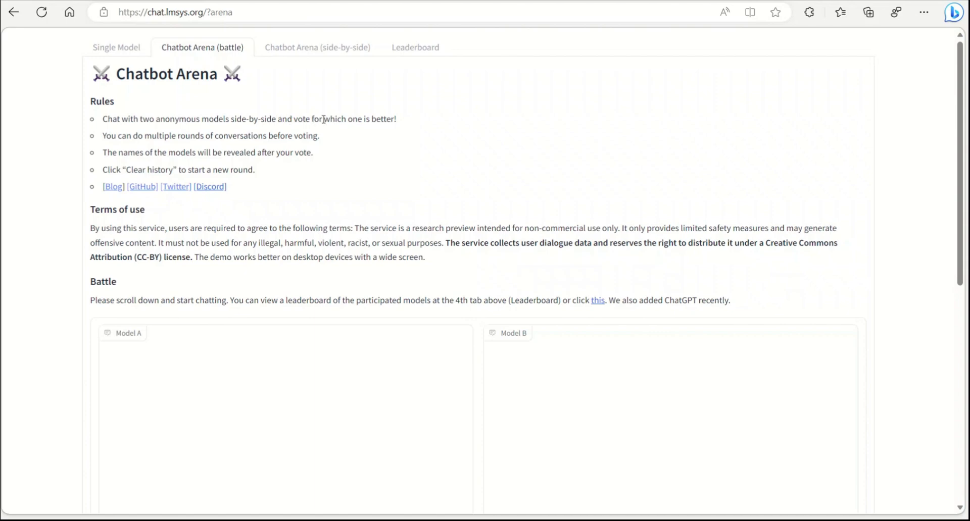
mouse_move(422, 117)
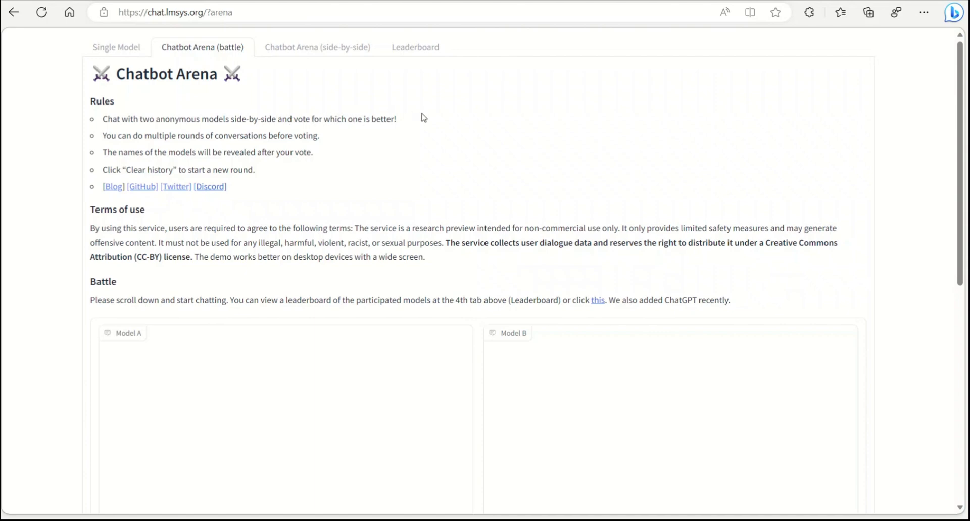
mouse_move(498, 217)
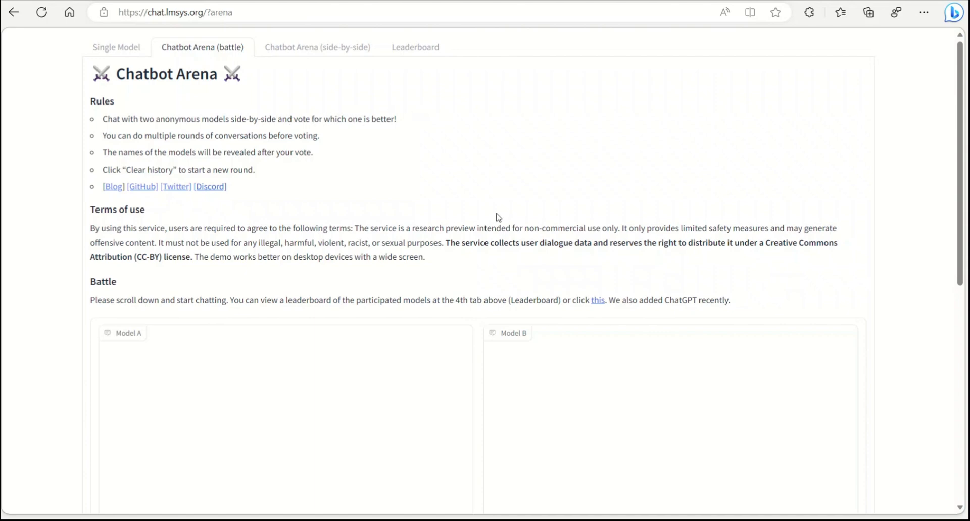
scroll("down", 3)
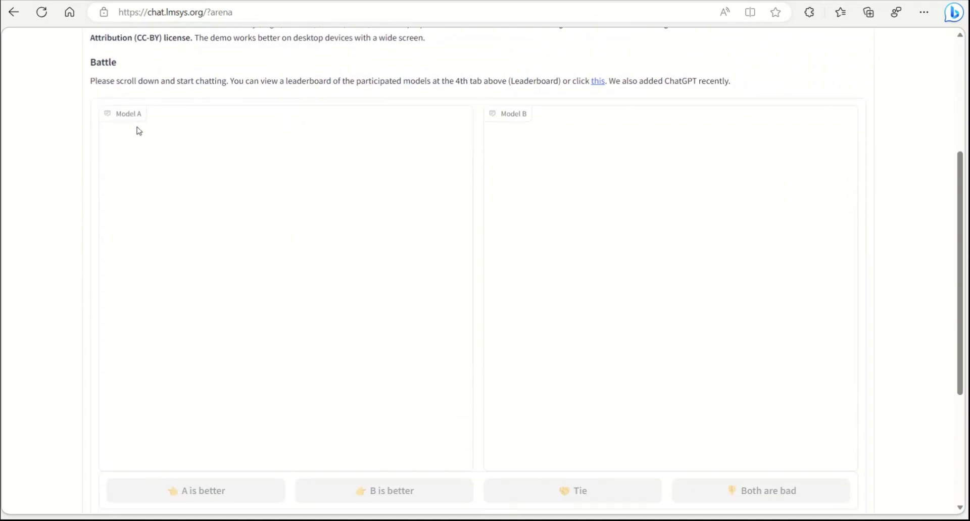
mouse_move(110, 145)
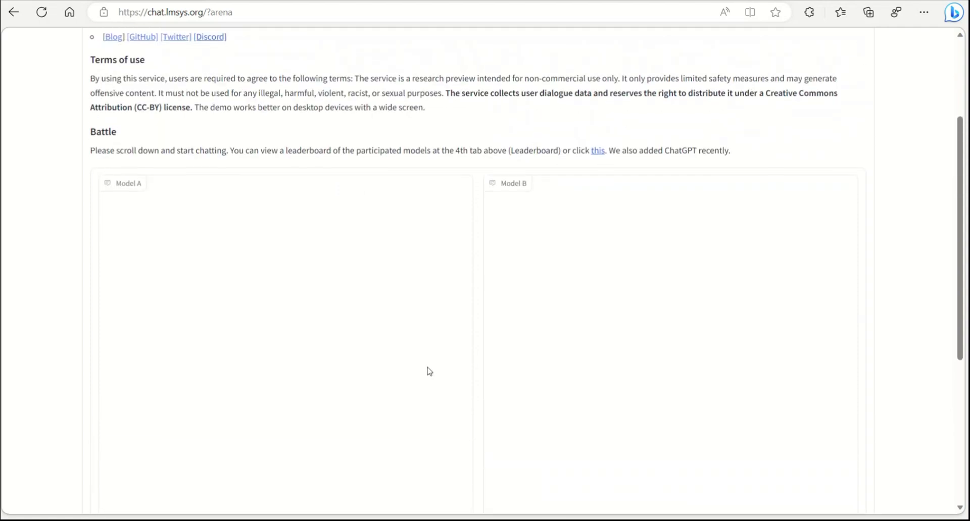
scroll("down", 3)
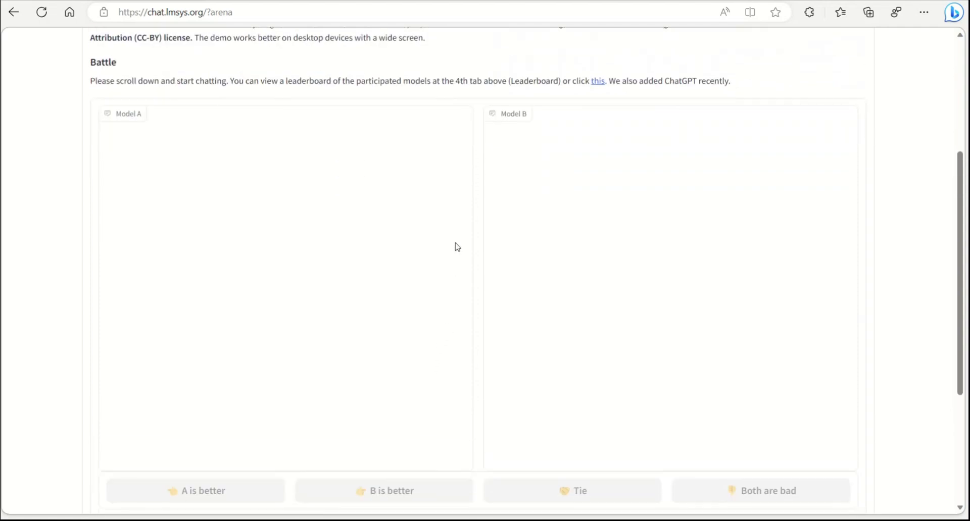
mouse_move(442, 316)
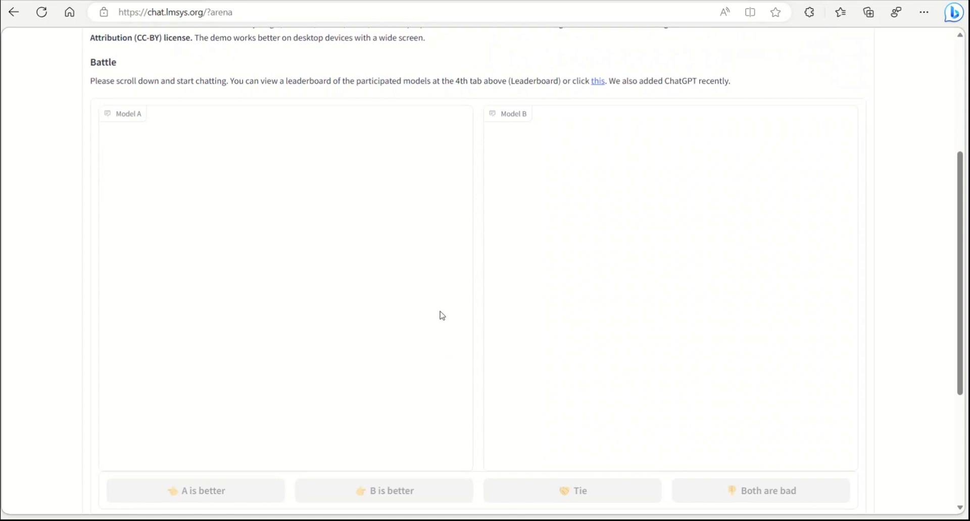
scroll("up", 3)
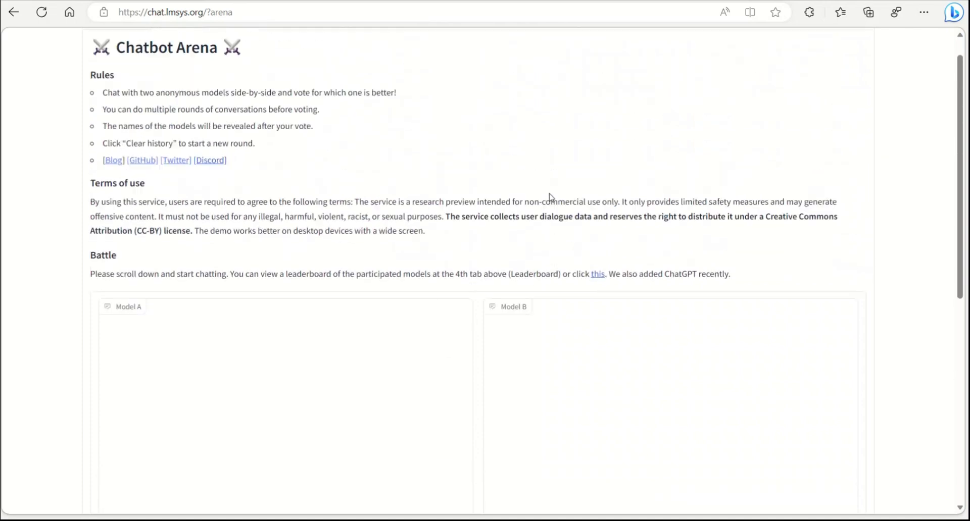
Browse the side-by-side page pairing vicuna-13b with stablelm-tuned-alpha-7b down to the vote buttons.
scroll("down", 3)
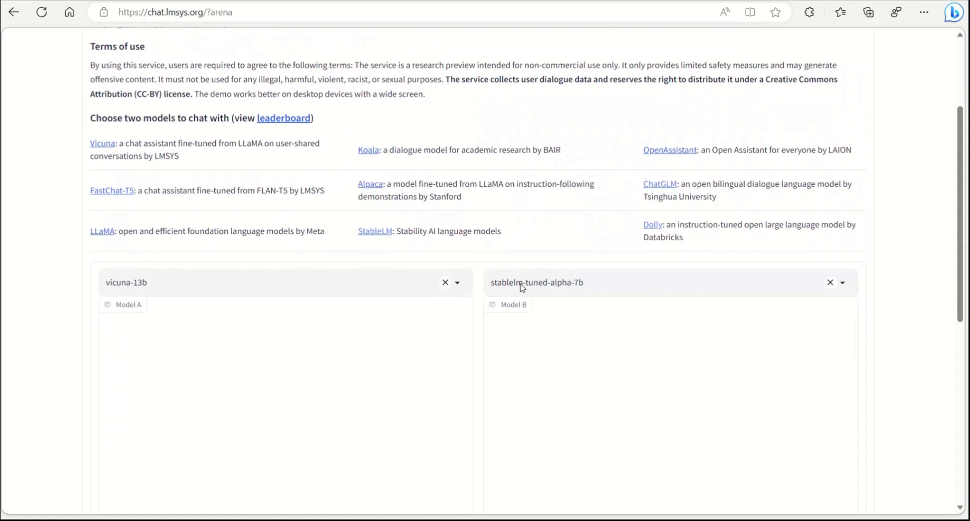
scroll("down", 3)
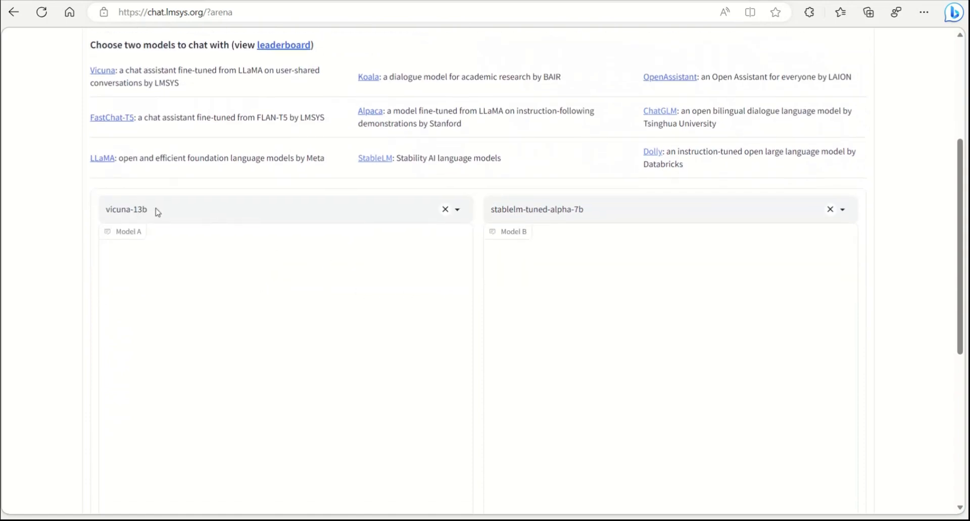
mouse_move(631, 223)
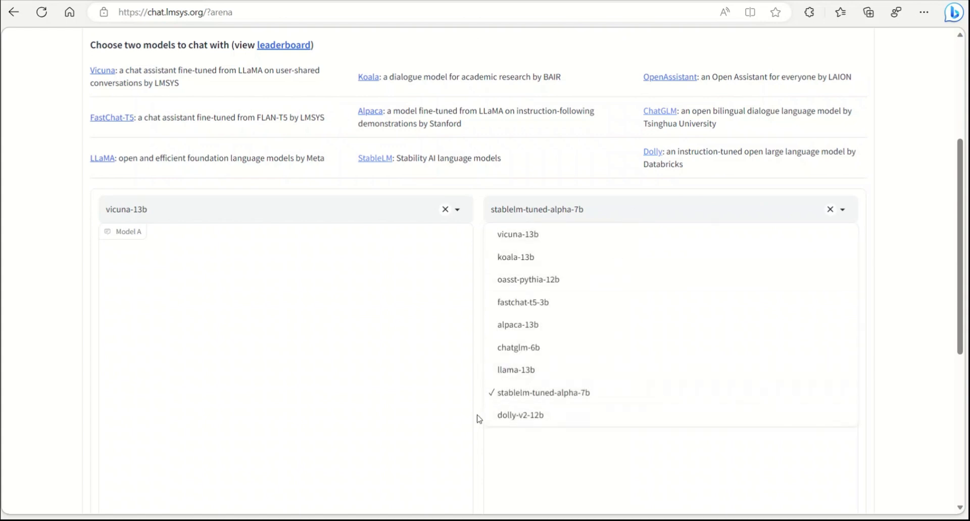
scroll("down", 3)
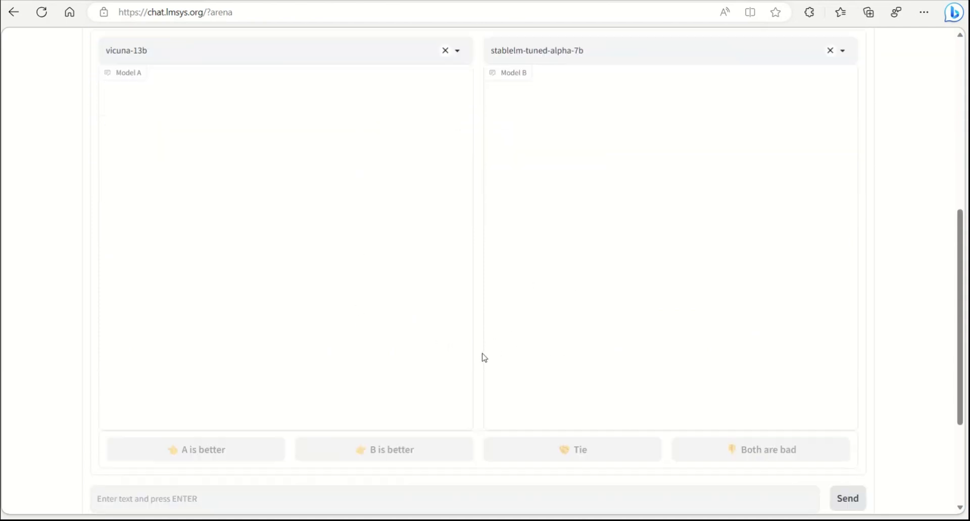
scroll("down", 3)
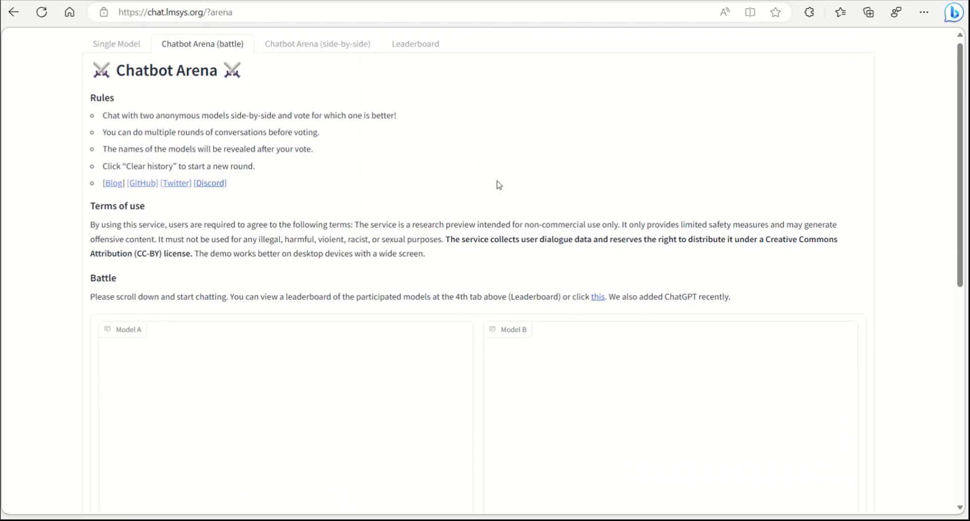
Scroll the battle page down to the empty Model A / Model B panels and message box.
scroll("down", 3)
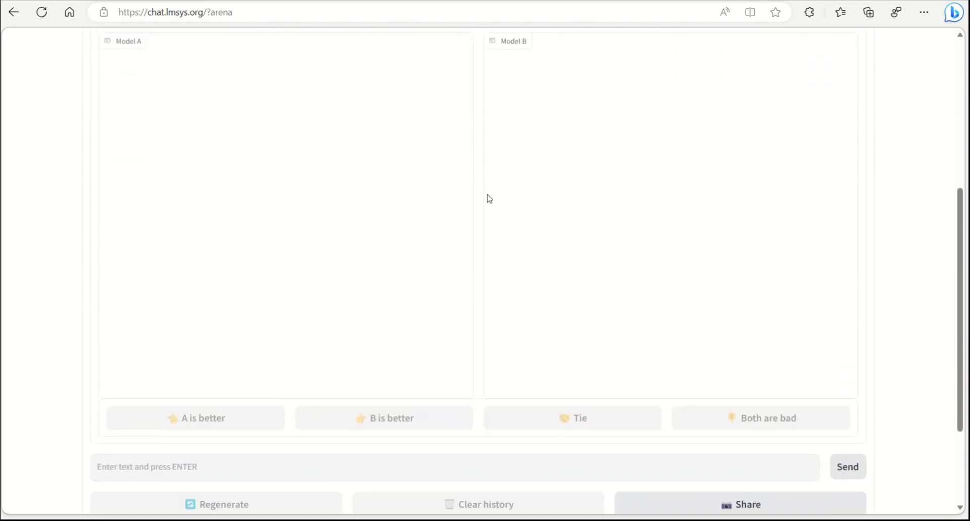
scroll("down", 3)
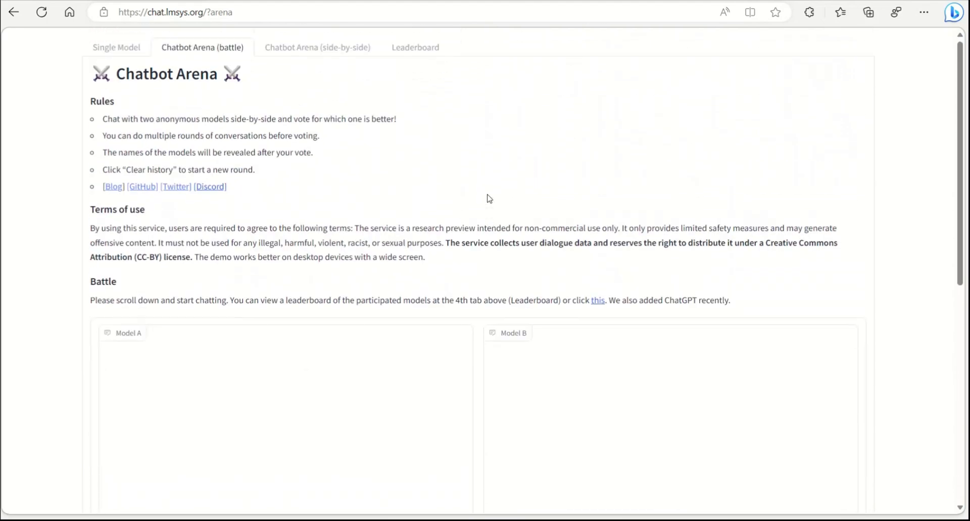
mouse_move(482, 186)
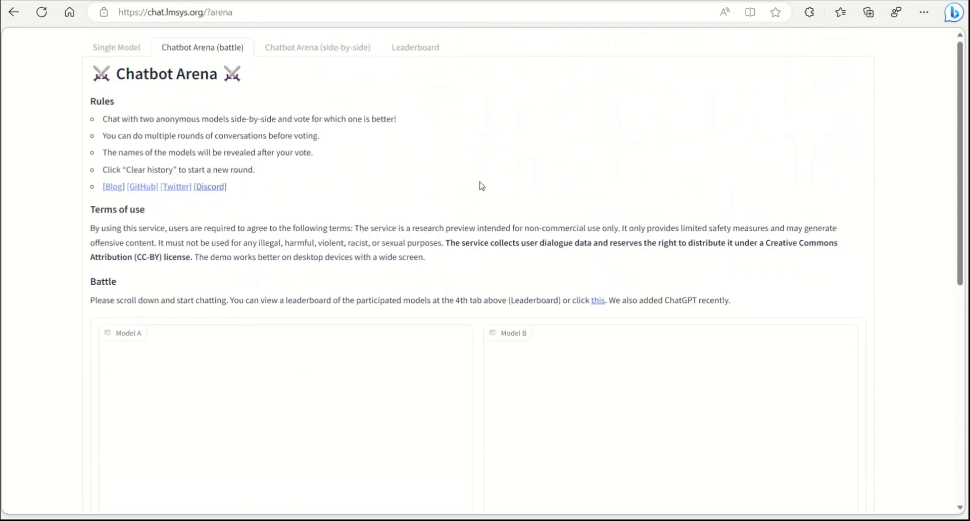
mouse_move(439, 65)
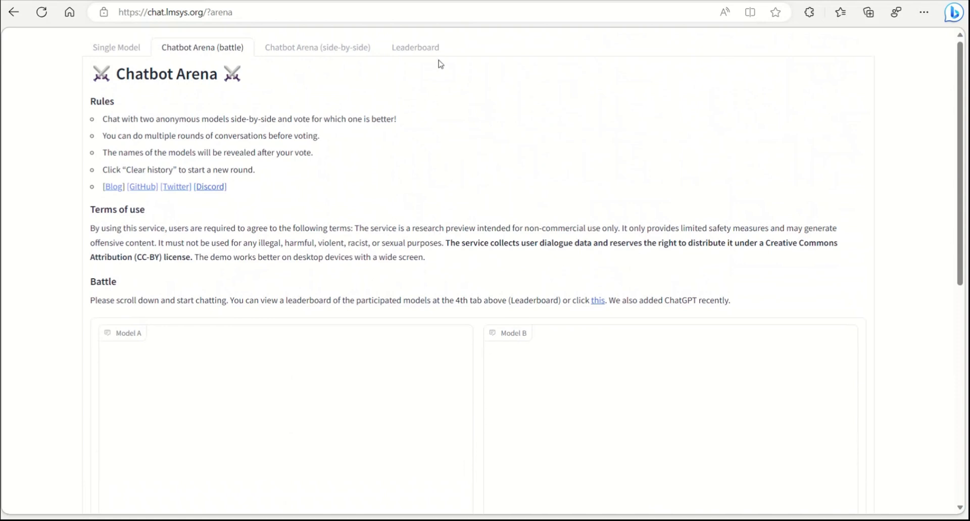
mouse_move(410, 63)
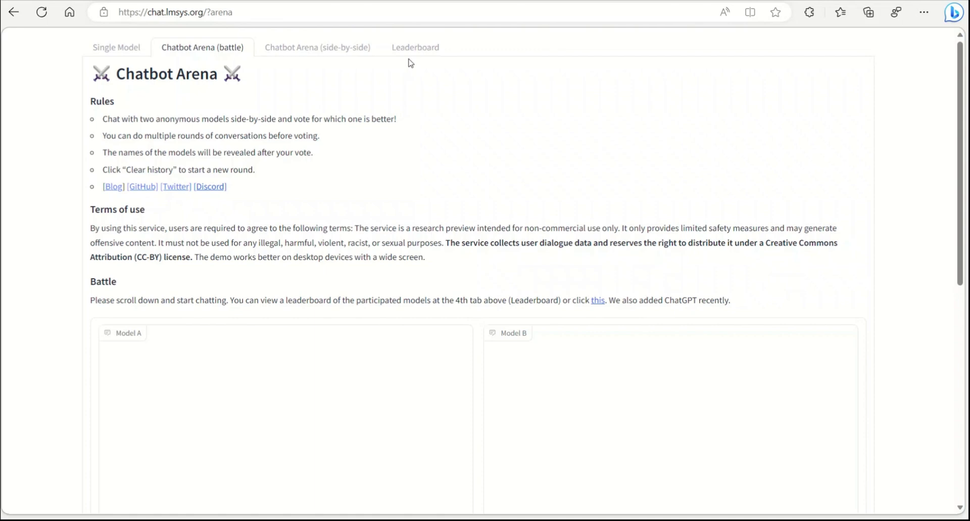
scroll("down", 3)
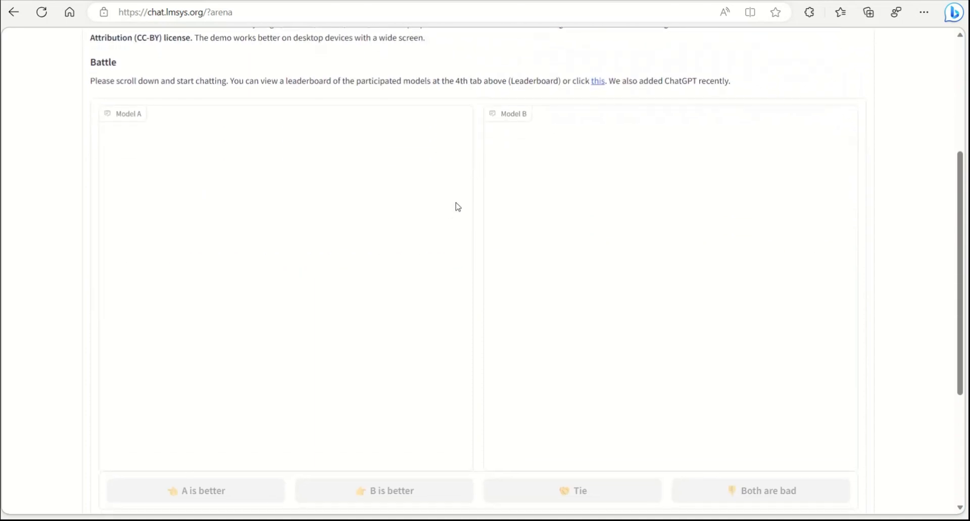
scroll("down", 3)
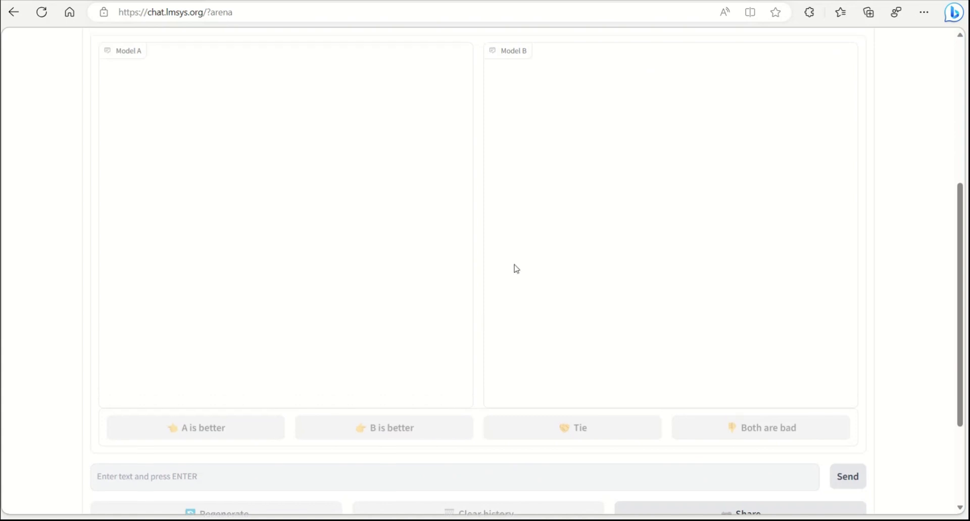
Send both anonymous models a prompt to draft an apology email for a delayed order.
type("Draft an apology email to a customer who experienced a delay in their order, and provide reassurance that the issue has been resolved.")
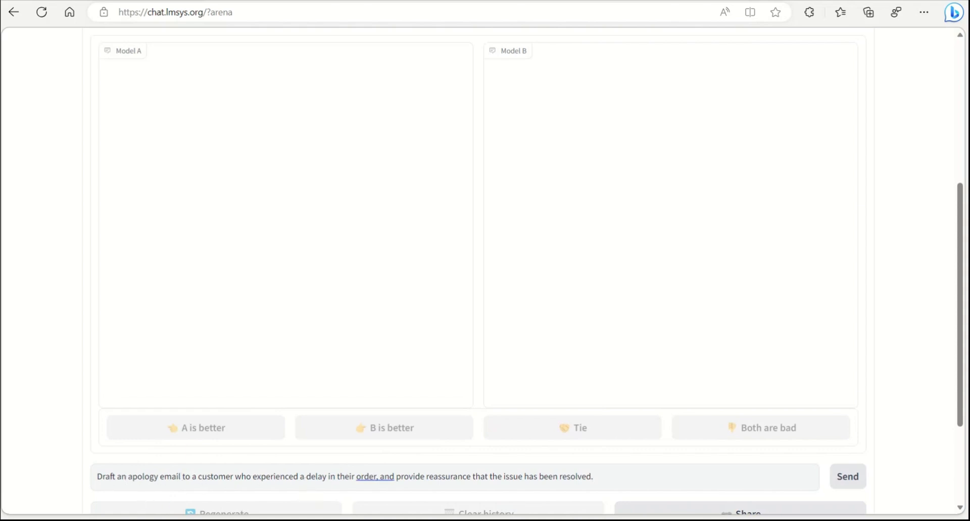
left_click(464, 477)
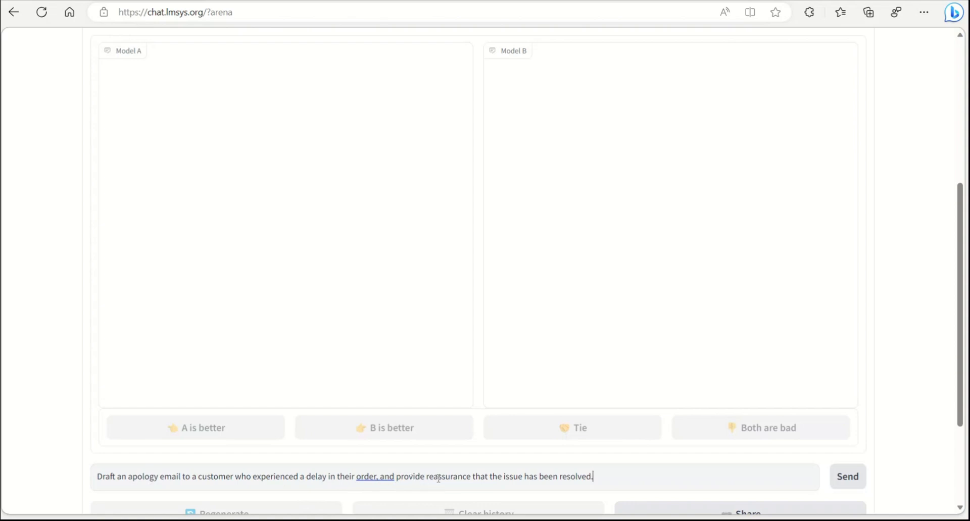
mouse_move(552, 477)
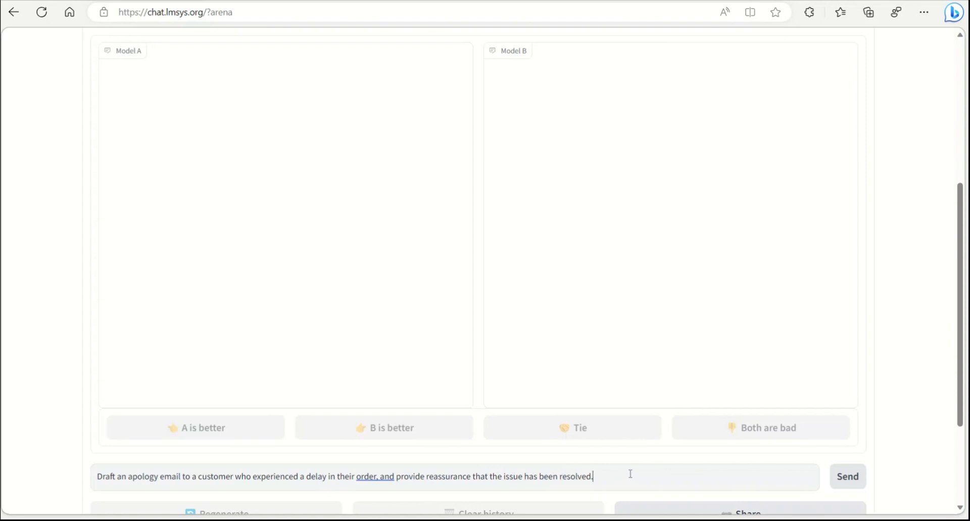
mouse_move(633, 473)
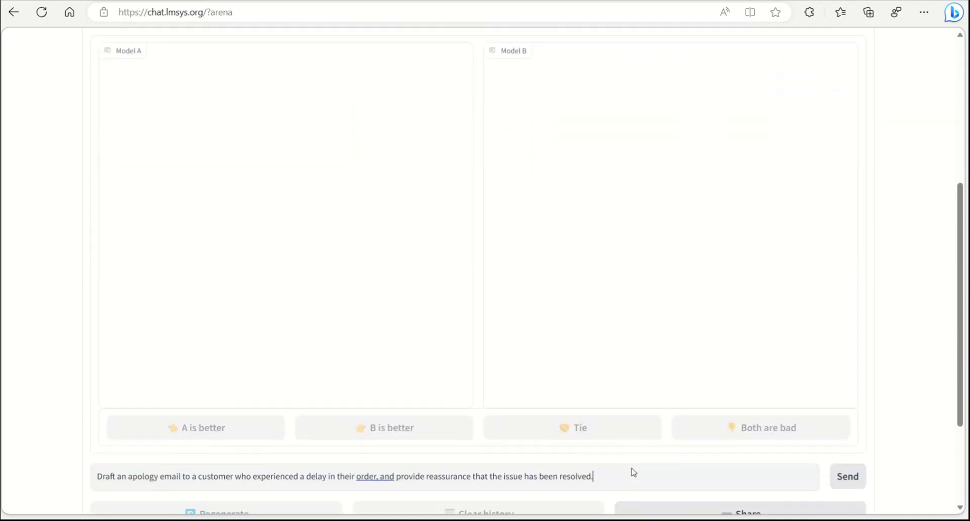
mouse_move(852, 487)
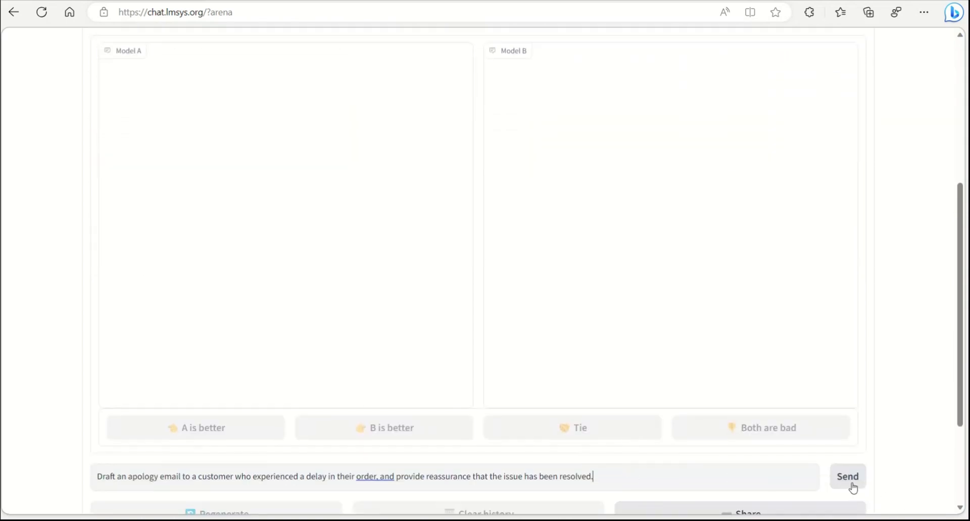
left_click(847, 476)
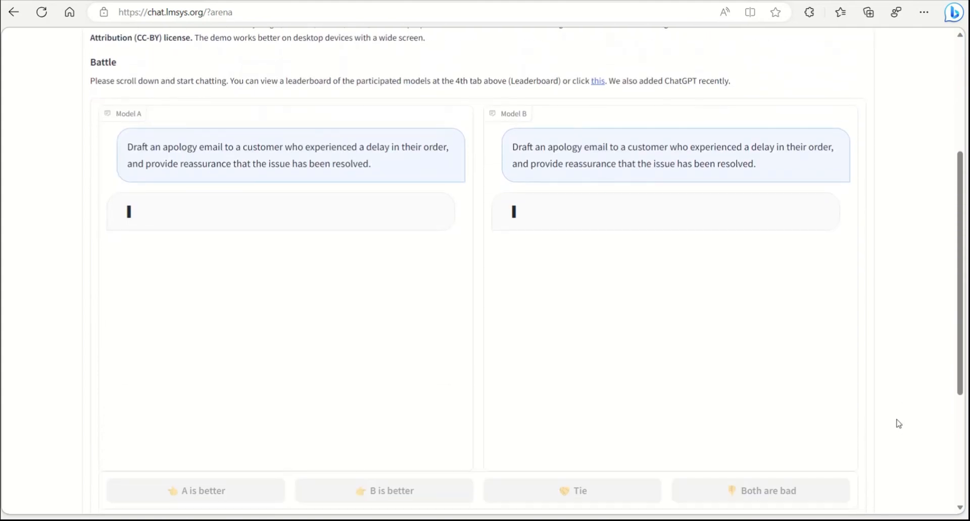
mouse_move(363, 297)
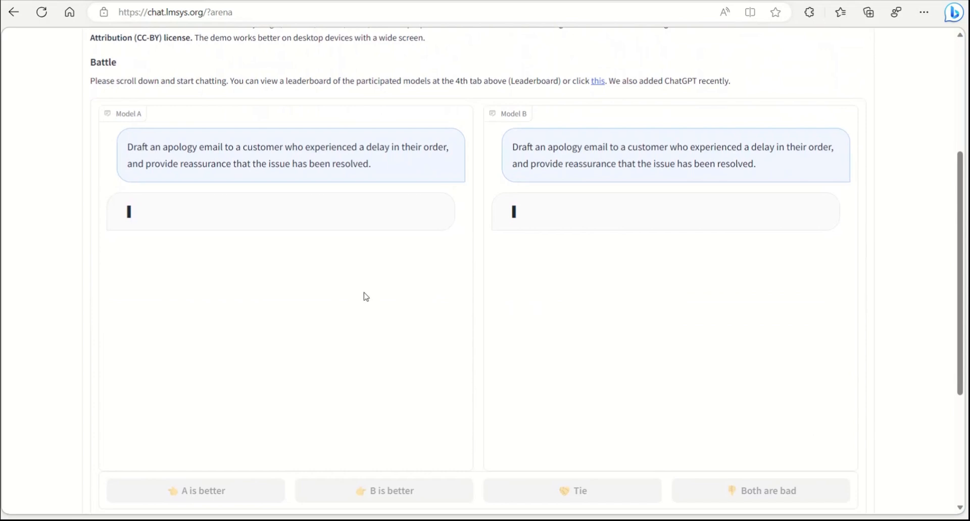
mouse_move(417, 278)
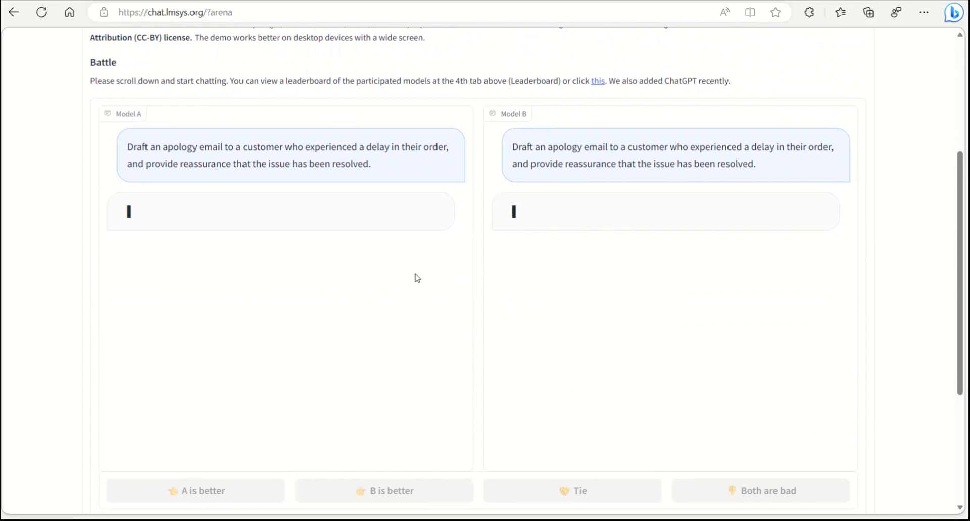
Highlight Model B's sentence explaining the delay as a raw materials issue.
type("Hi [CUSTOMER NAME],")
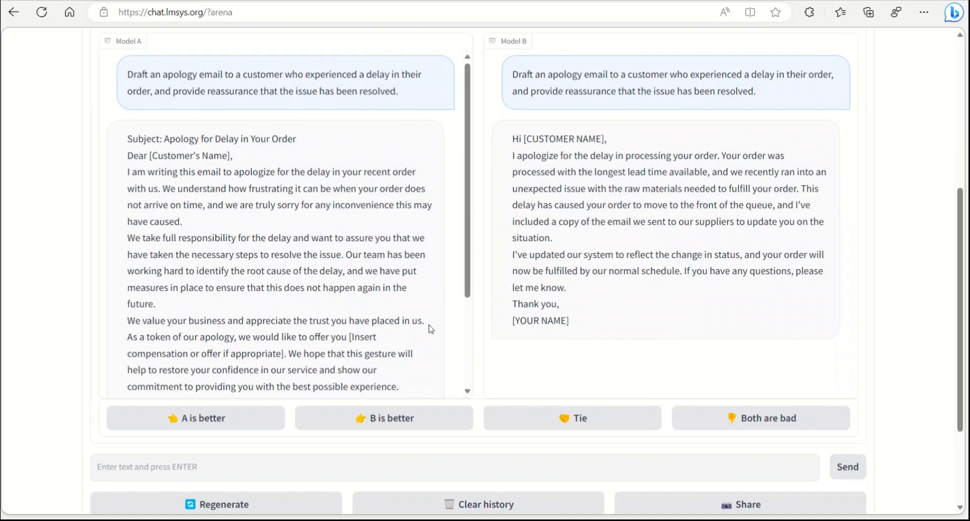
mouse_move(488, 327)
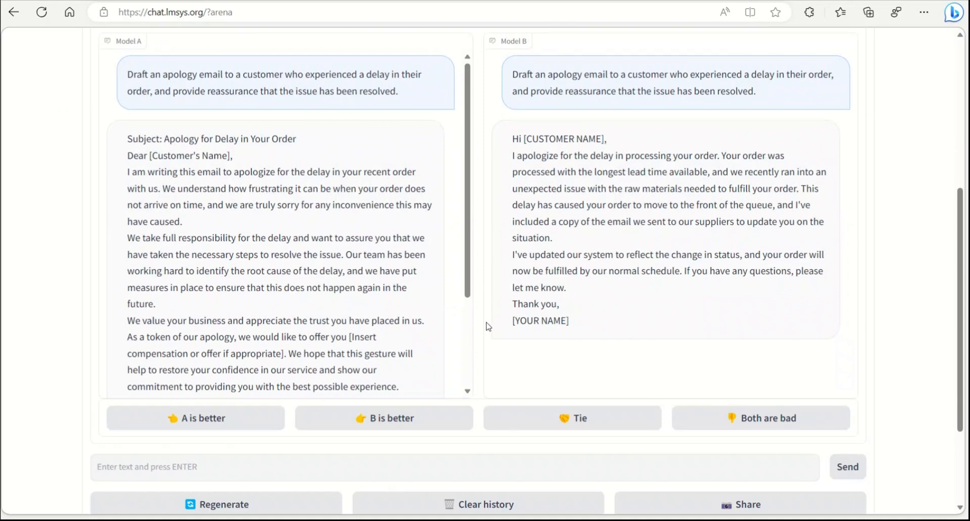
mouse_move(476, 338)
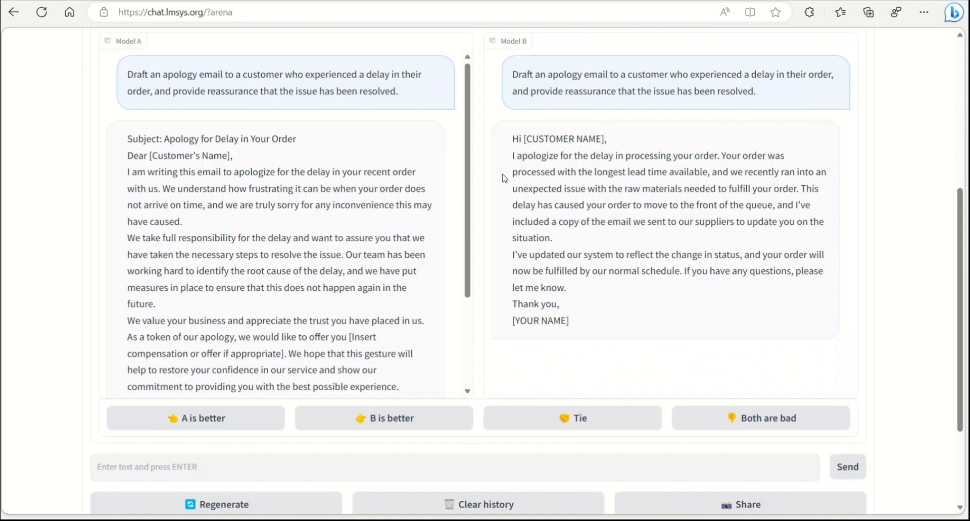
mouse_move(674, 156)
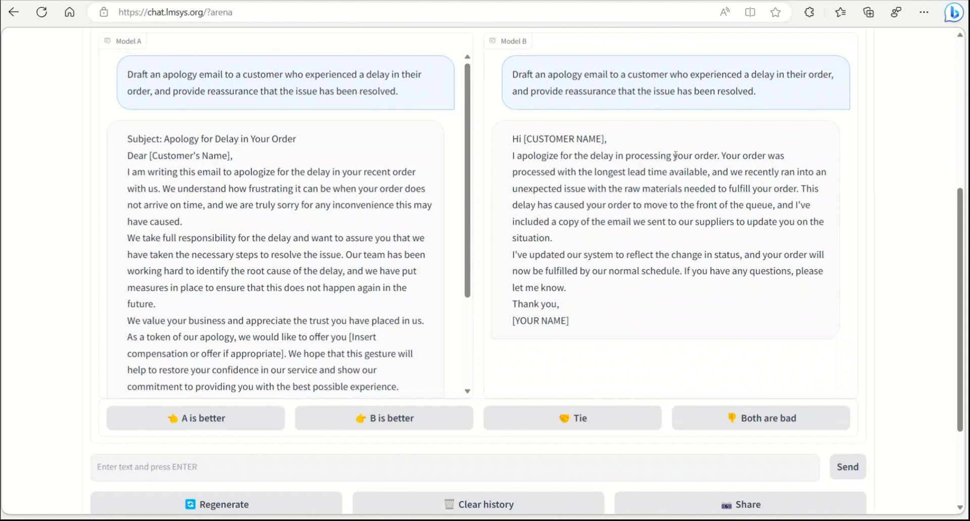
mouse_move(759, 186)
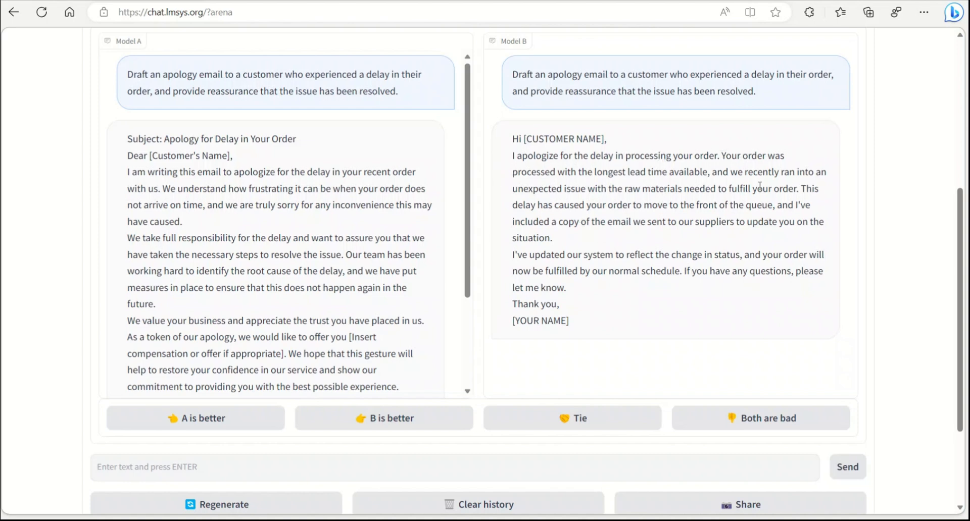
mouse_move(662, 187)
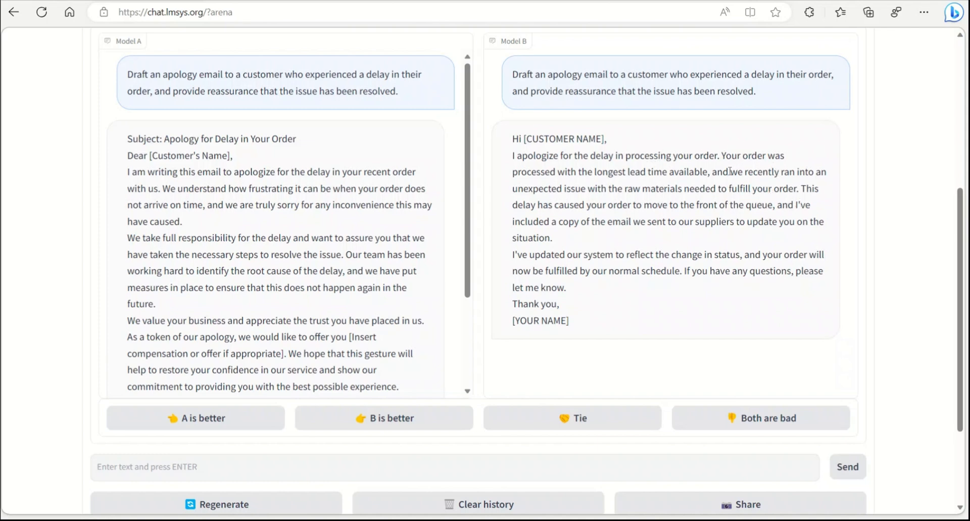
left_click_drag(732, 172, 650, 189)
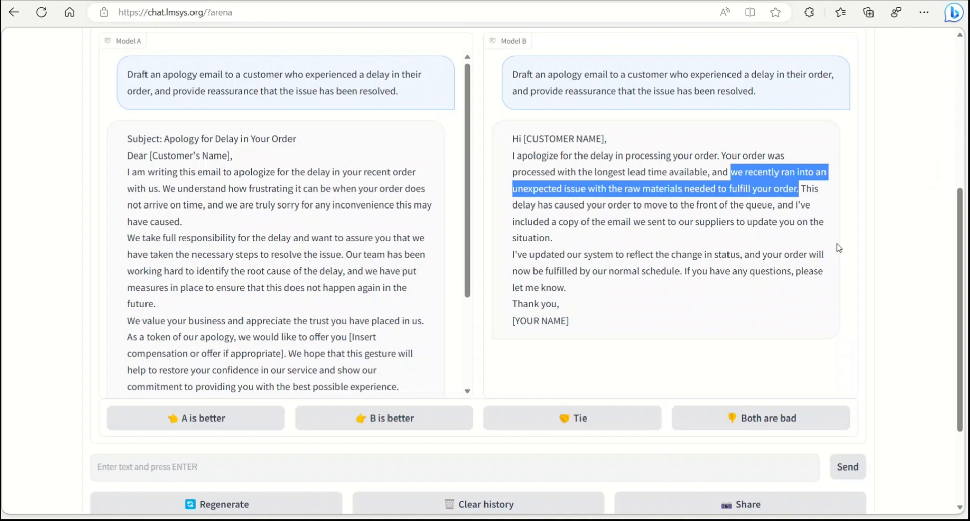
Read Model A's email, highlighting its root-cause fix and compensation promises.
scroll("down", 3)
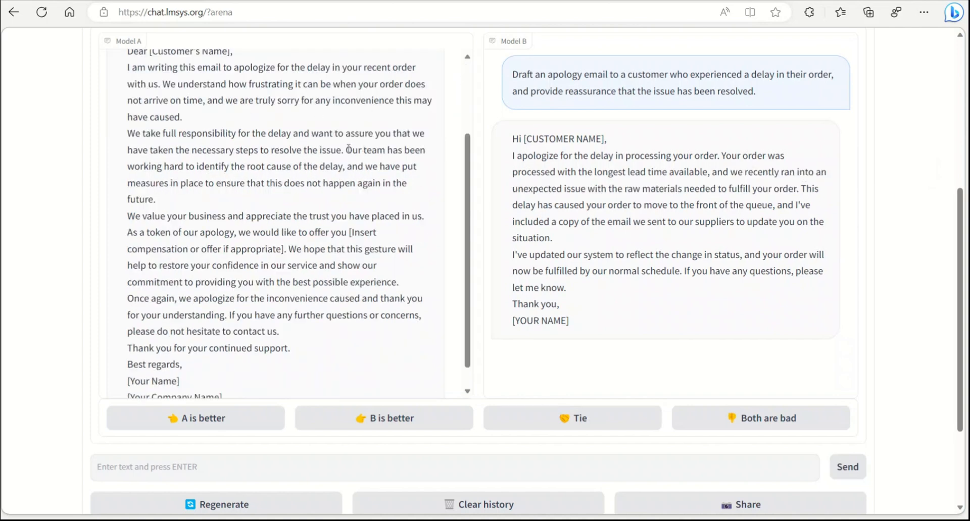
left_click_drag(347, 150, 408, 183)
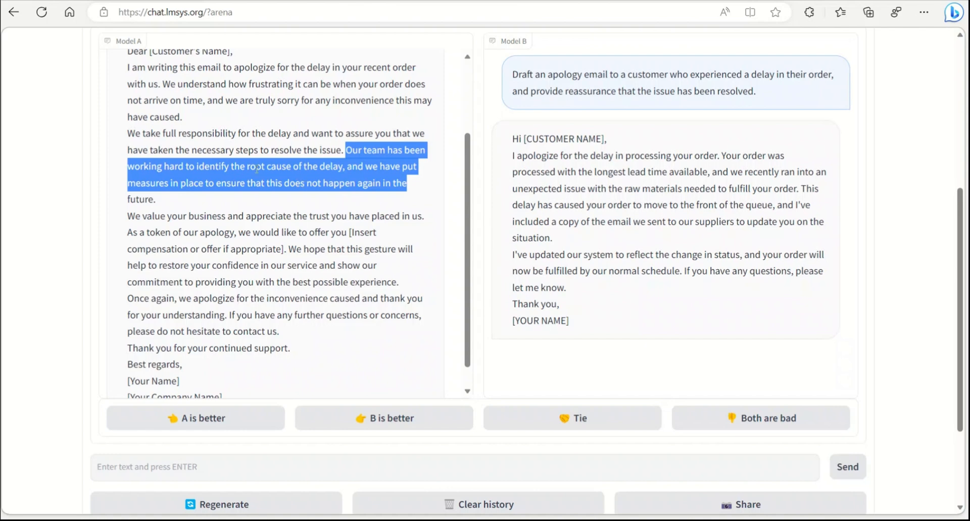
scroll("down", 3)
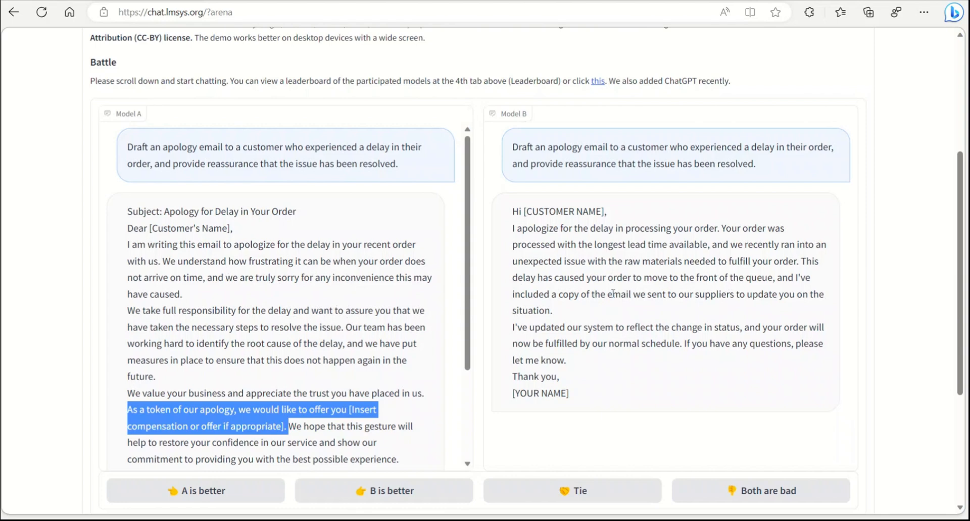
mouse_move(555, 319)
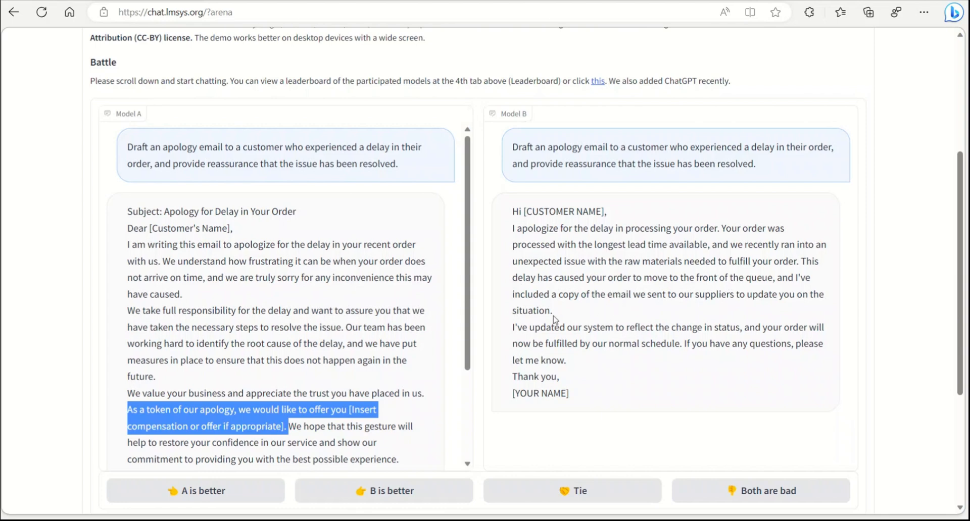
scroll("down", 3)
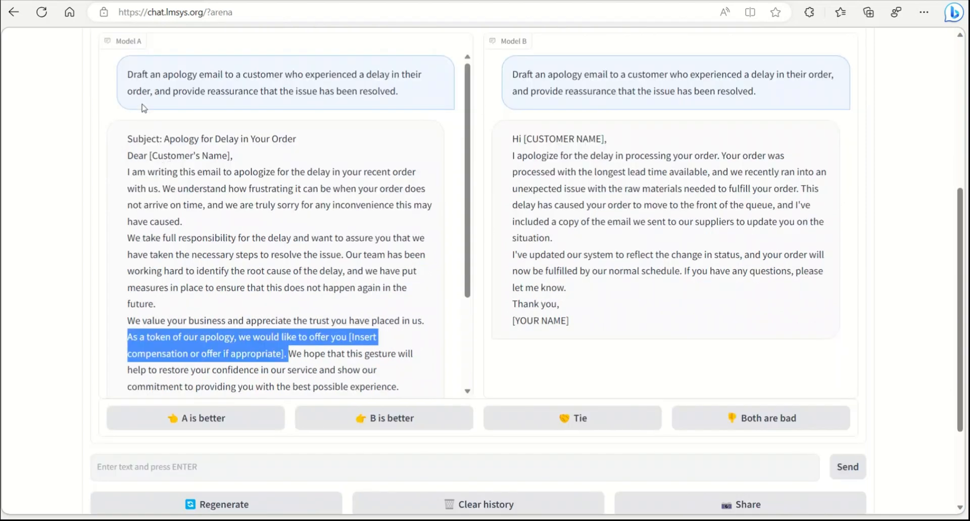
mouse_move(199, 60)
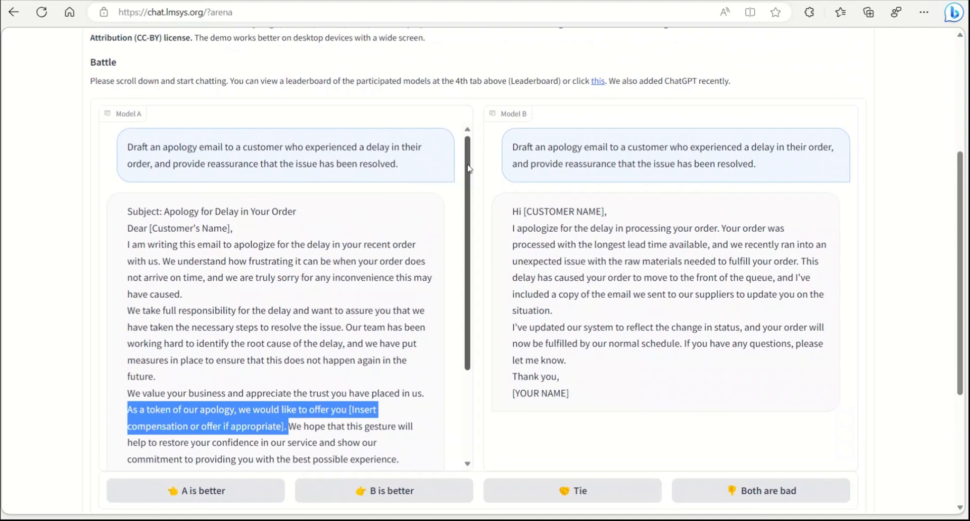
scroll("down", 3)
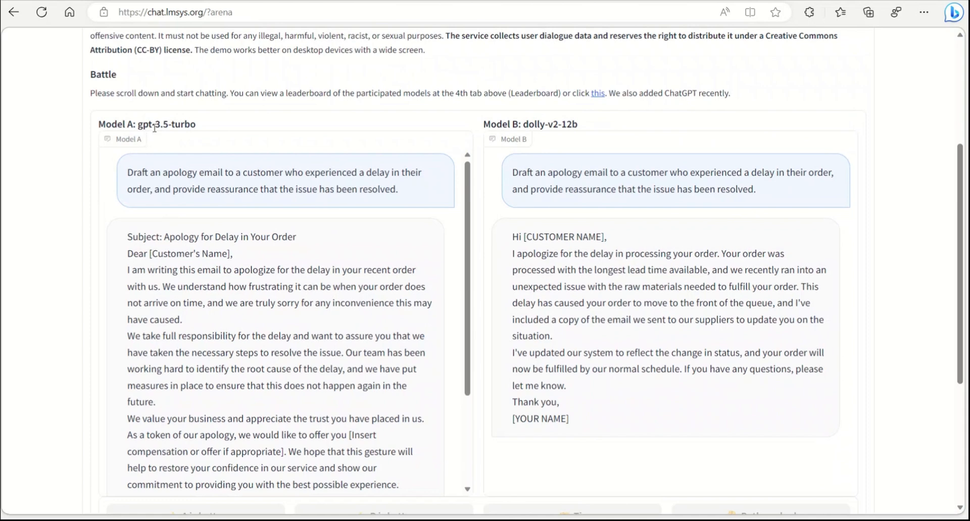
Pick out Model A's revealed name gpt-3.5-turbo and read its email to the sign-off.
double_click(166, 125)
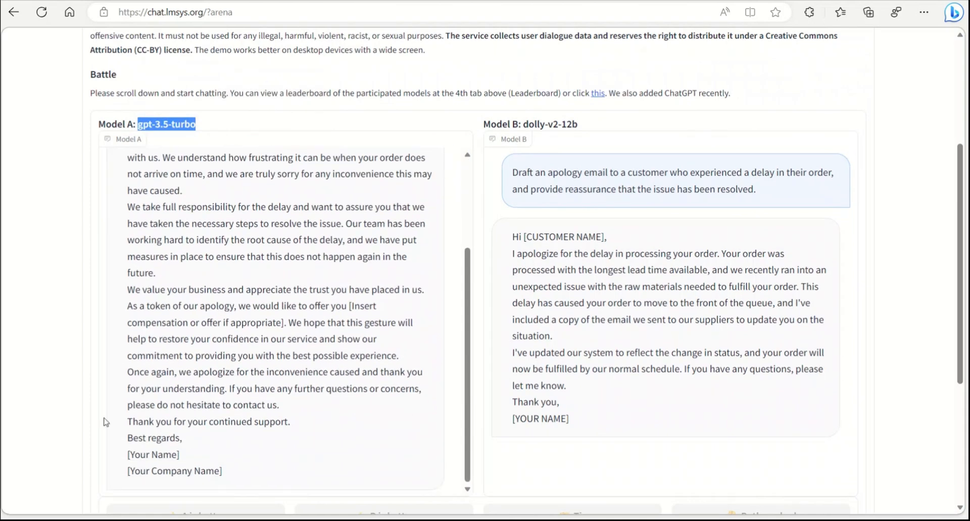
scroll("down", 3)
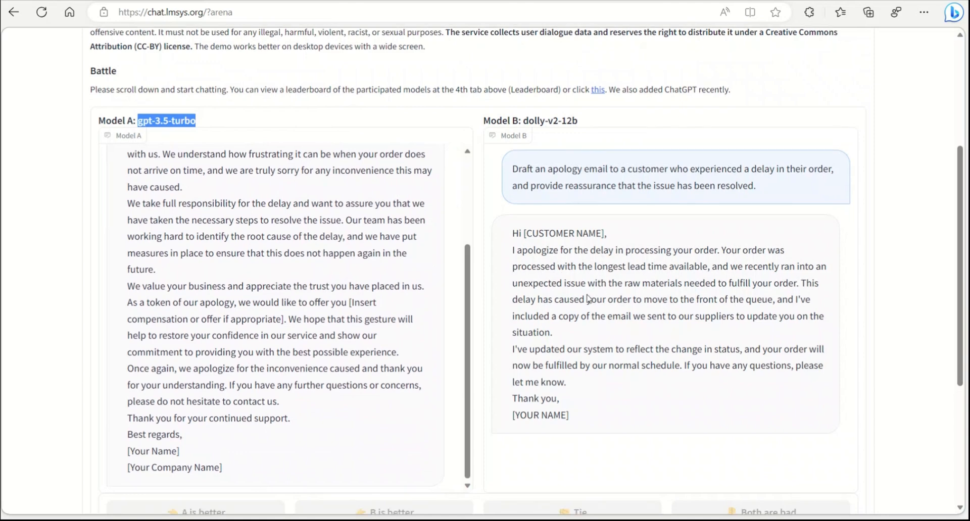
scroll("down", 3)
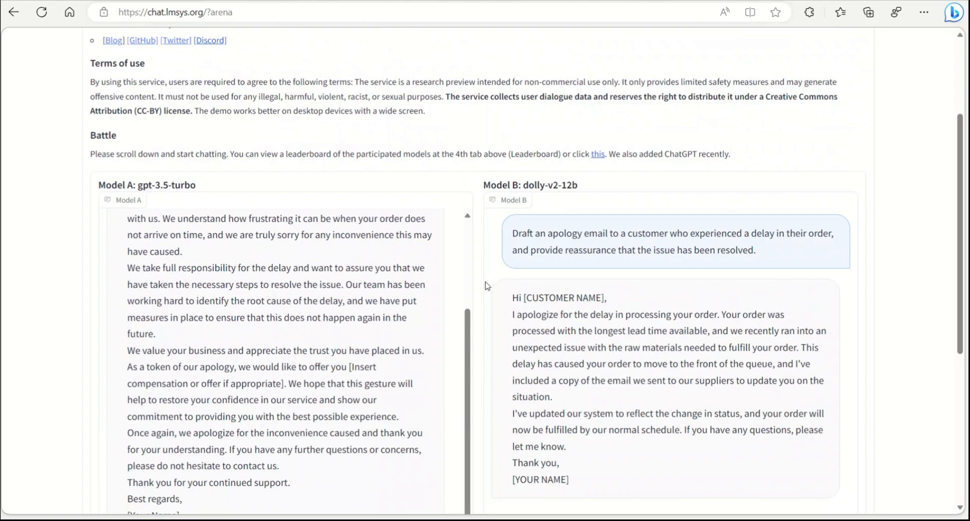
scroll("down", 3)
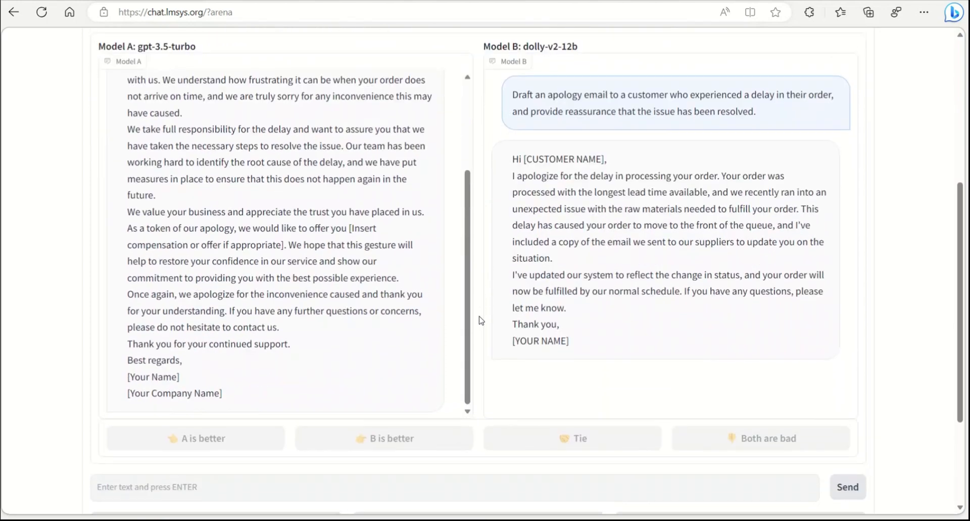
scroll("down", 3)
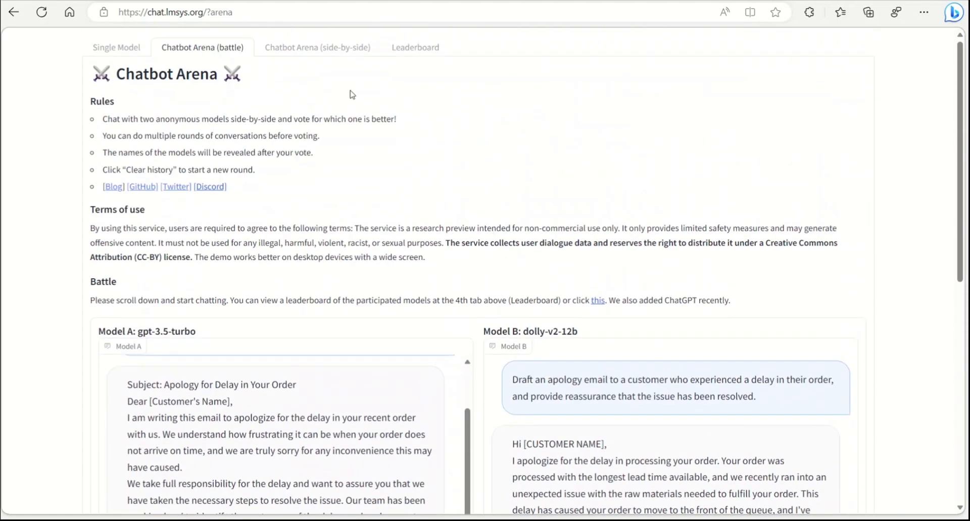
Ask vicuna-13b and stablelm-tuned-alpha-7b the main differences between Python and JavaScript.
scroll("down", 3)
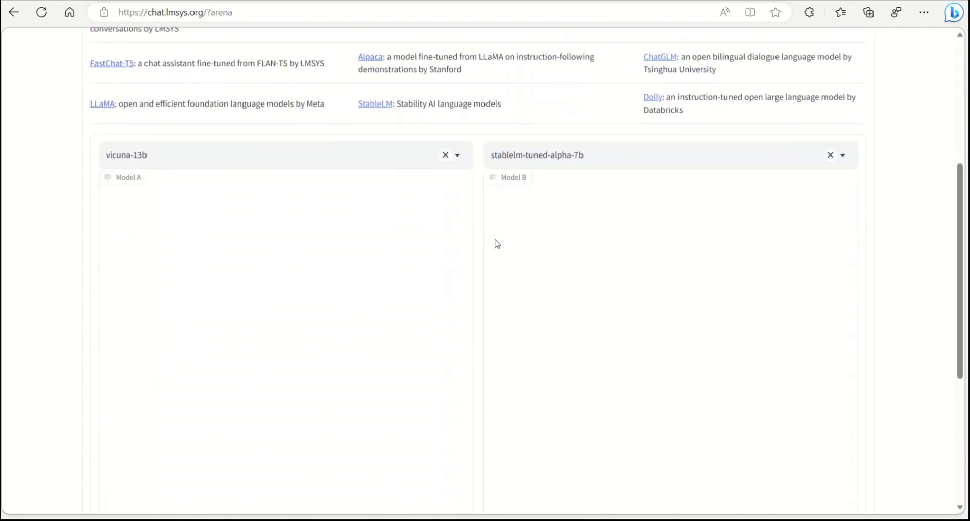
scroll("down", 3)
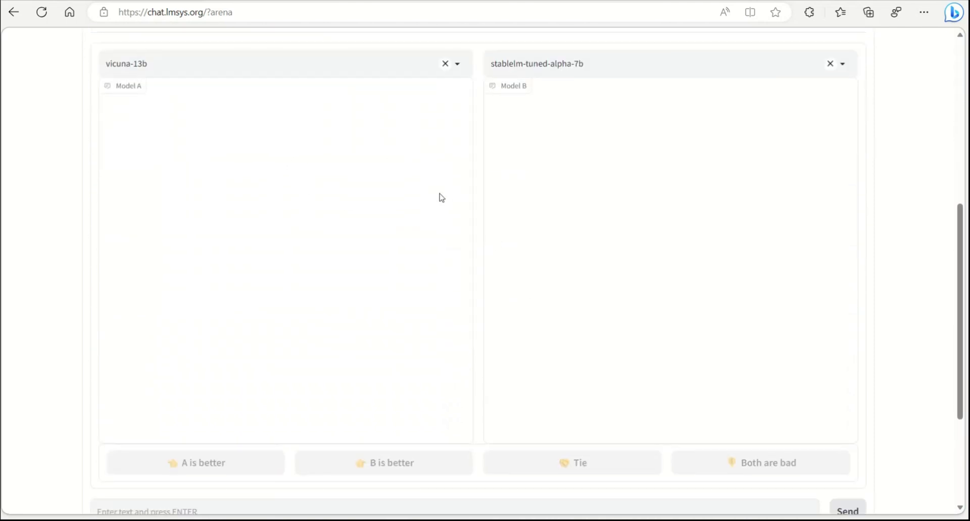
mouse_move(326, 67)
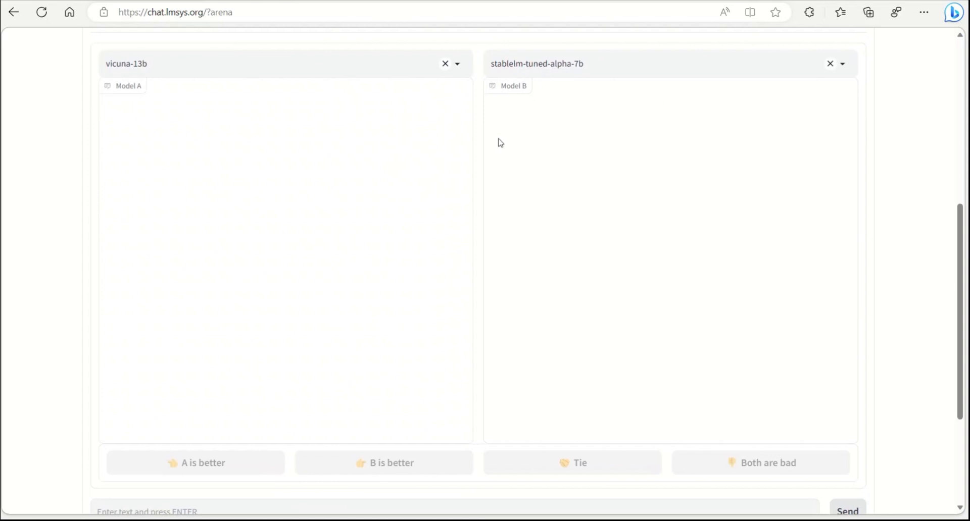
scroll("down", 3)
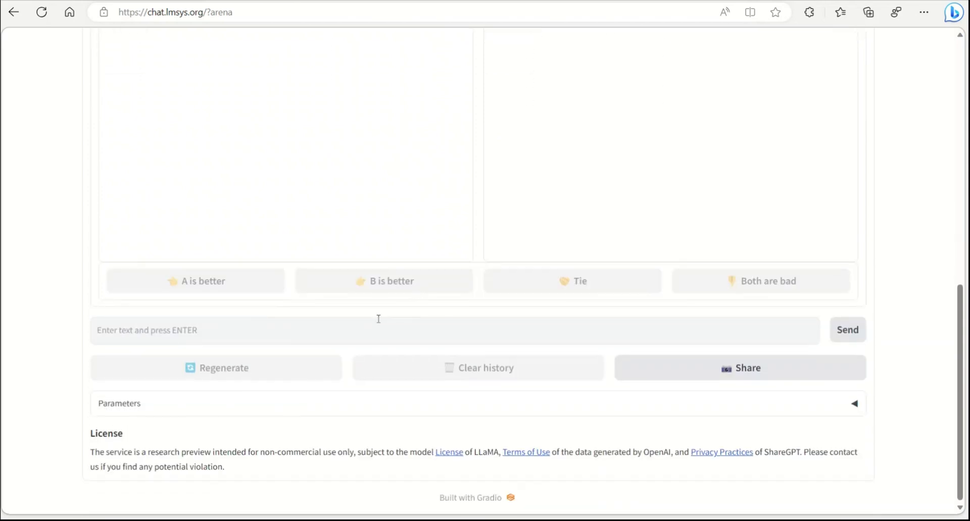
type("What are the main differences between Python and JavaScript programming languages?")
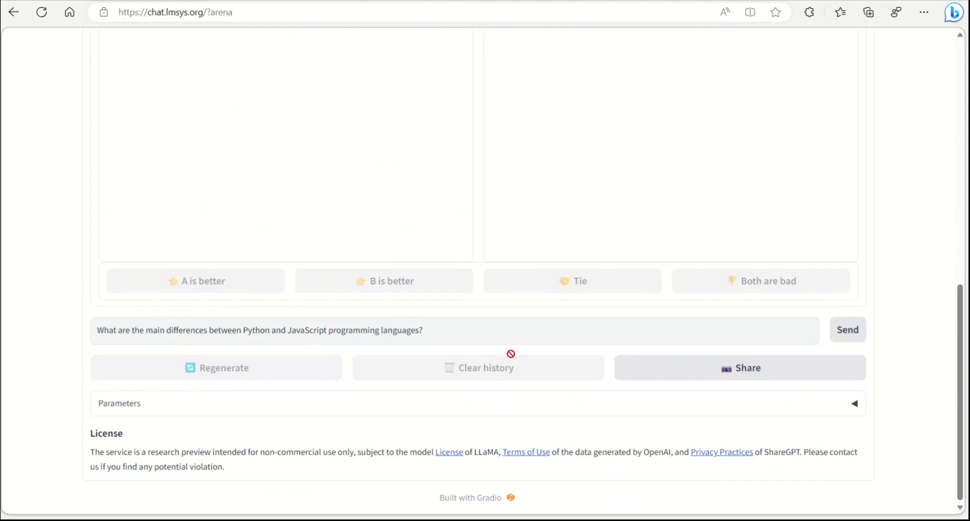
left_click(847, 329)
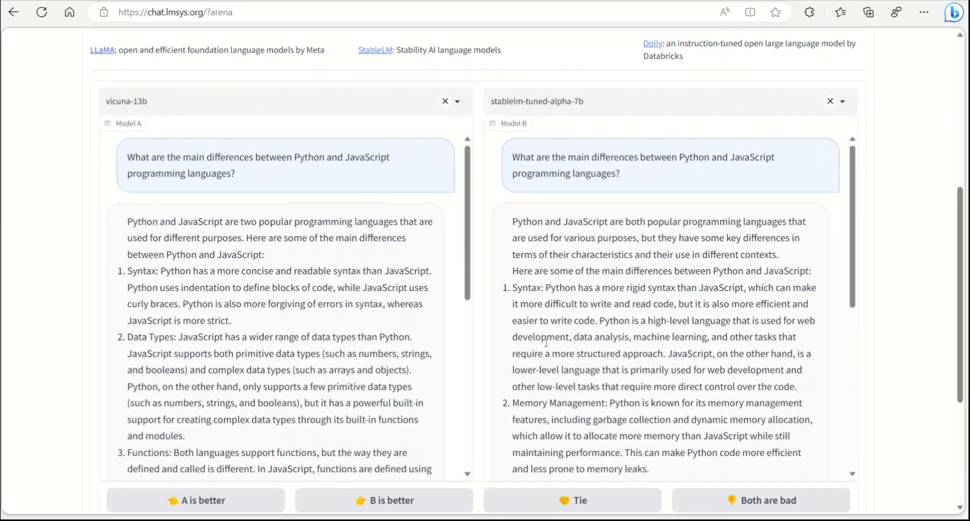
mouse_move(564, 308)
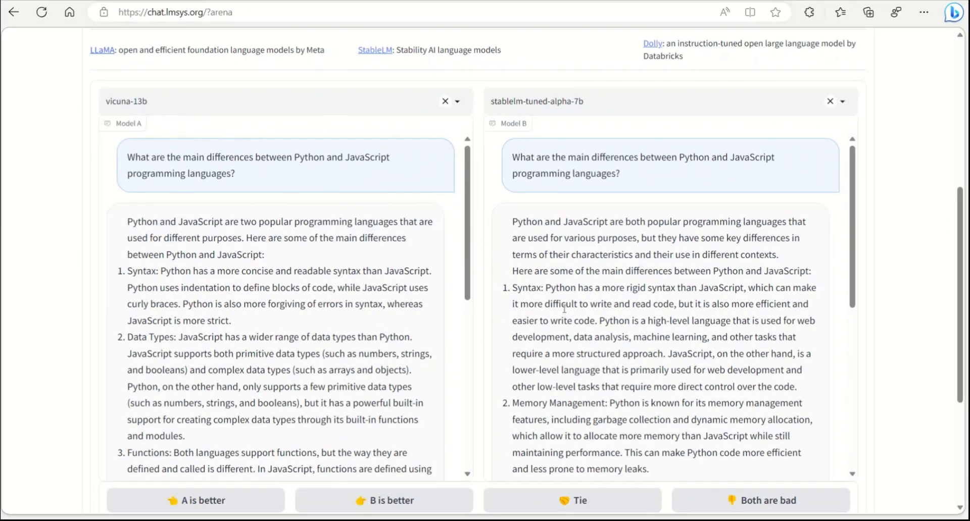
Highlight 'Syntax' in stablelm's answer and read through both Python vs JavaScript replies.
double_click(526, 288)
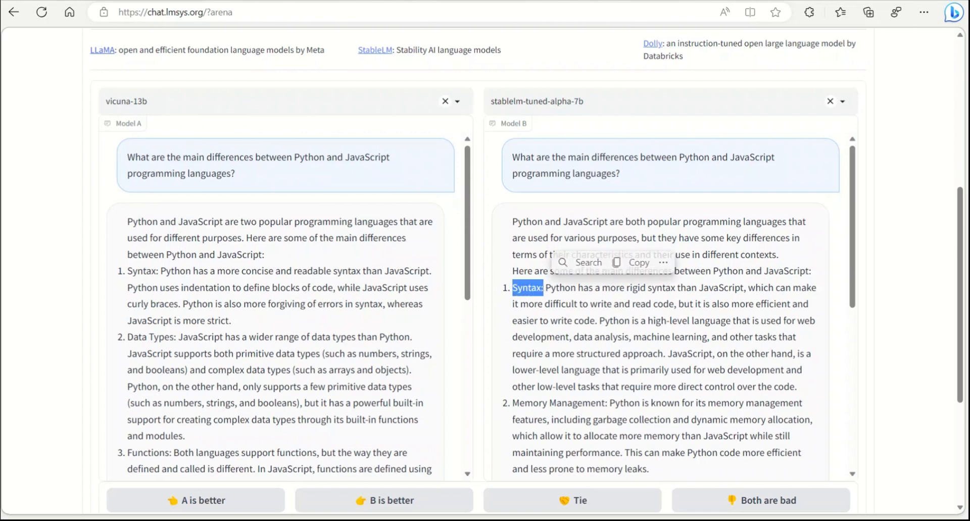
scroll("down", 3)
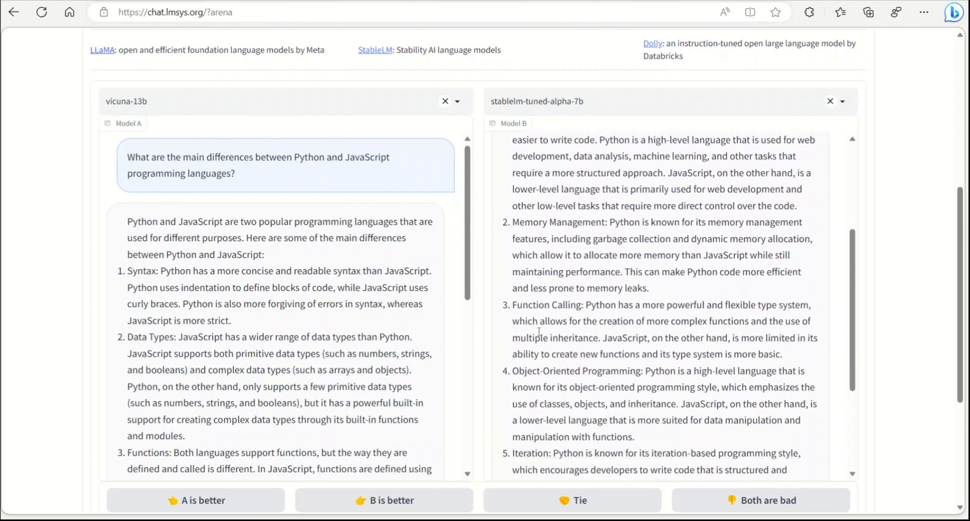
scroll("down", 3)
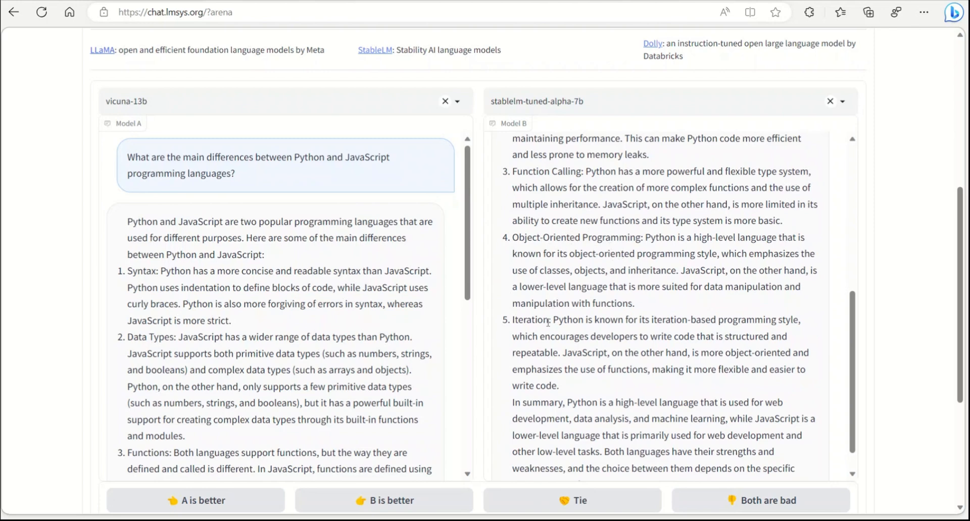
scroll("down", 3)
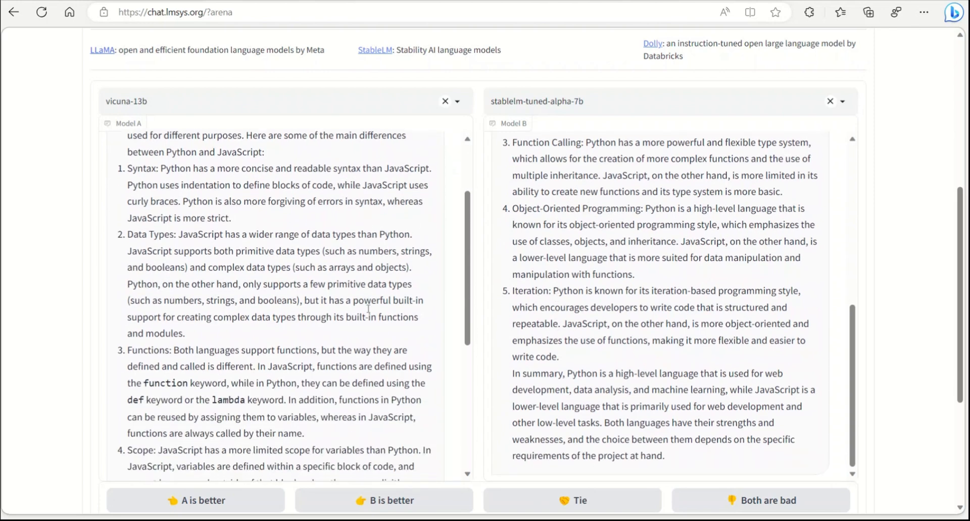
scroll("down", 3)
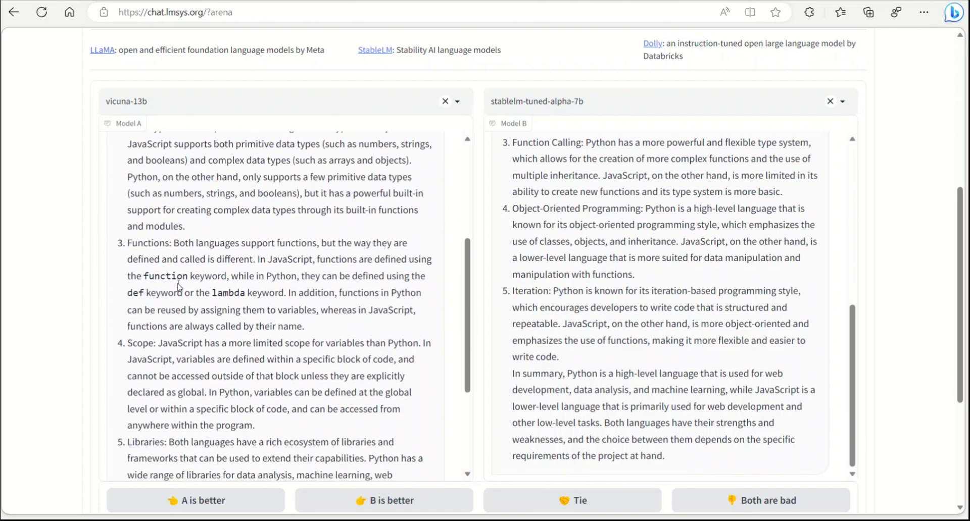
scroll("down", 3)
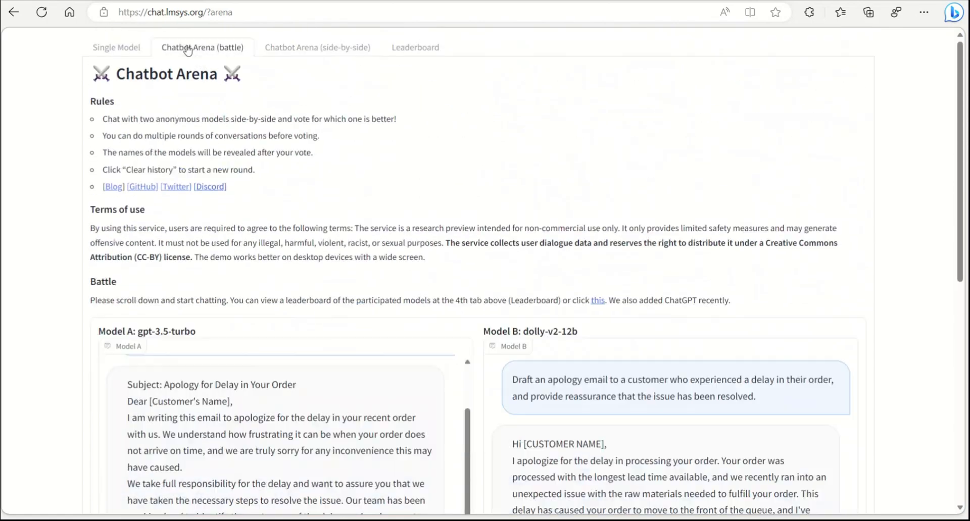
Read the fastchat-t5-3b vs dolly-v2-12b pirate-captain battle, then return to the side-by-side comparison.
scroll("down", 3)
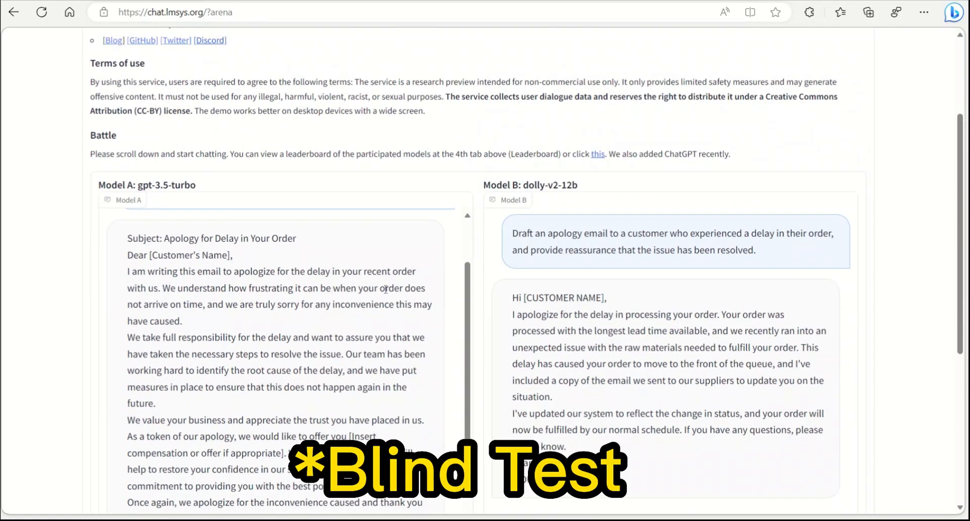
scroll("down", 3)
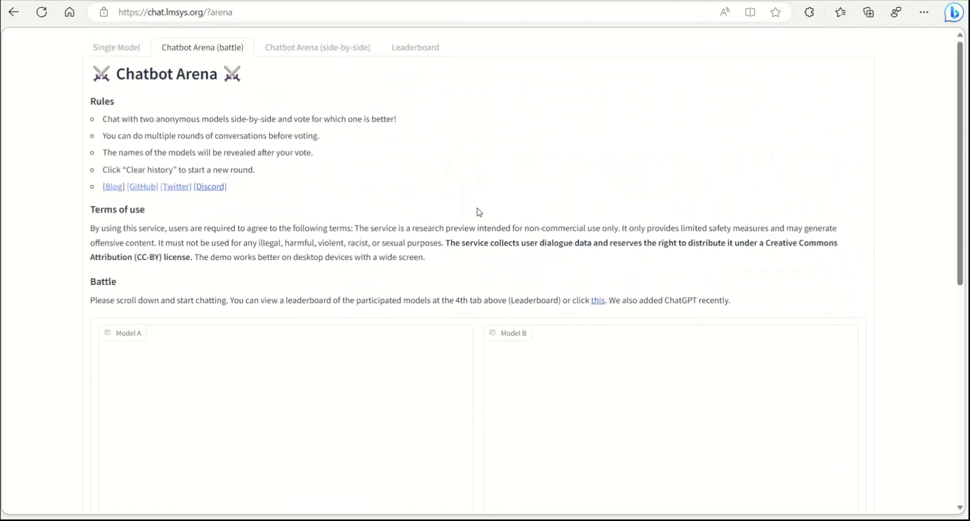
mouse_move(487, 301)
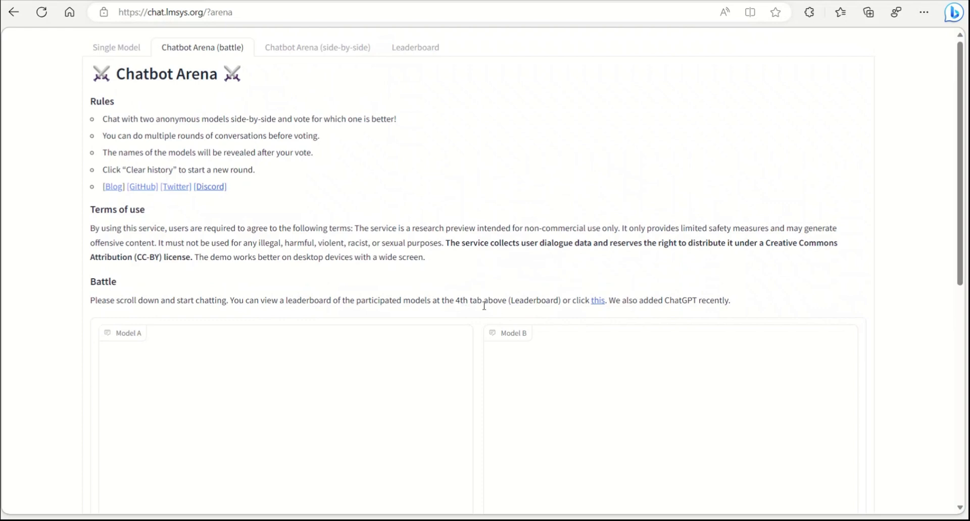
mouse_move(492, 322)
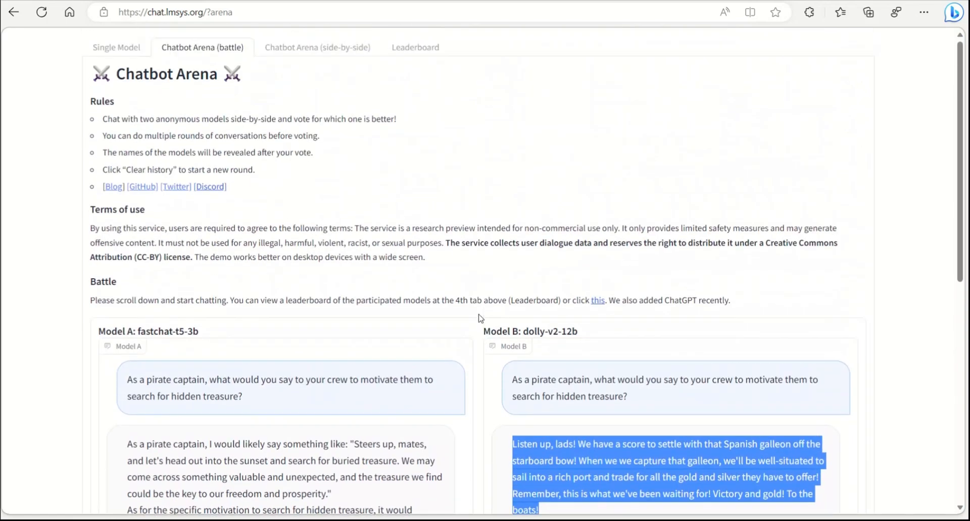
left_click(316, 48)
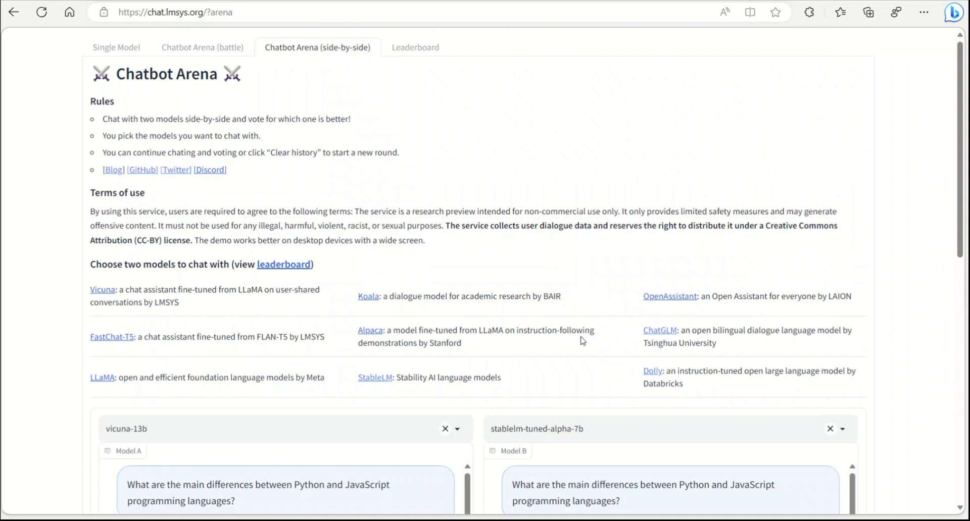
mouse_move(220, 309)
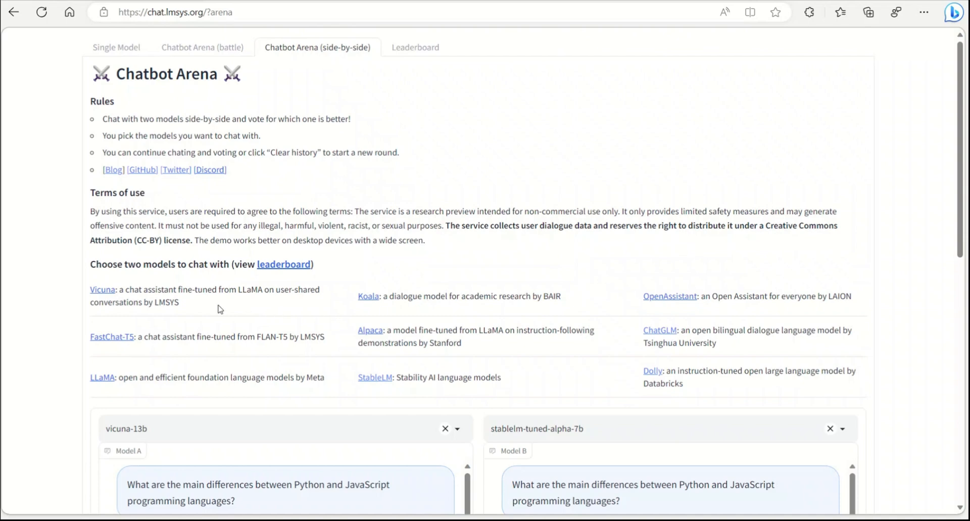
mouse_move(501, 343)
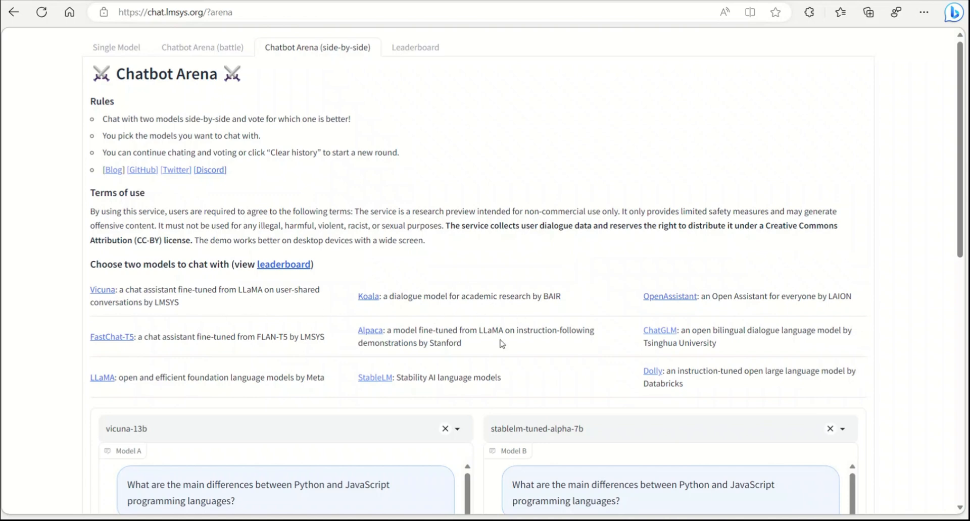
mouse_move(572, 362)
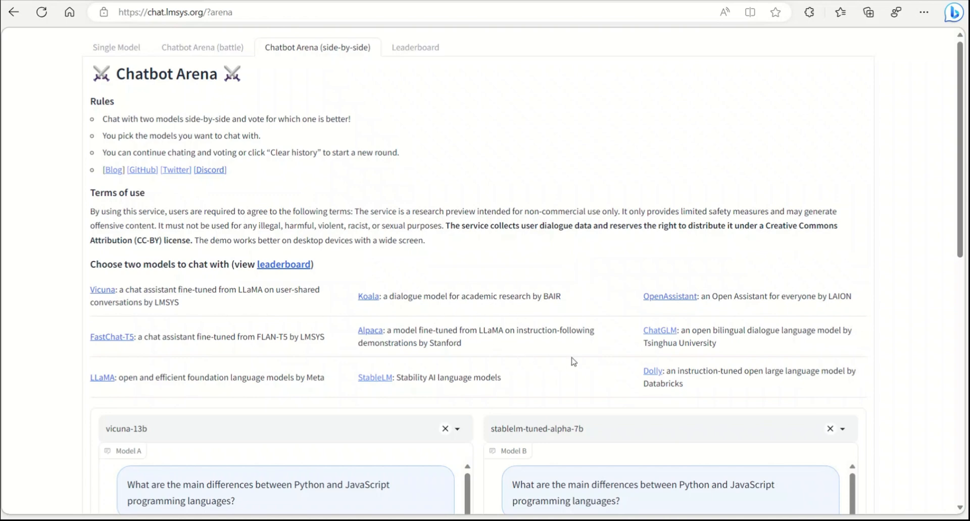
mouse_move(522, 395)
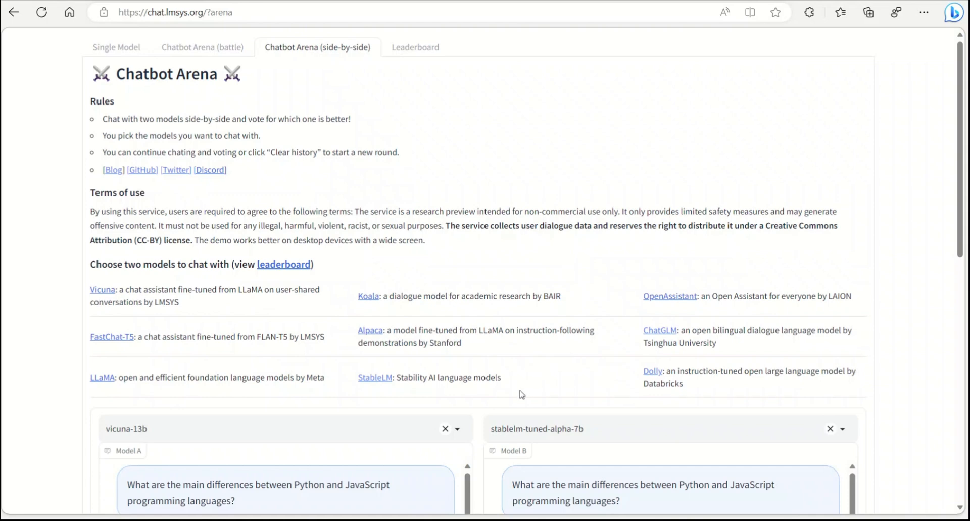
mouse_move(484, 418)
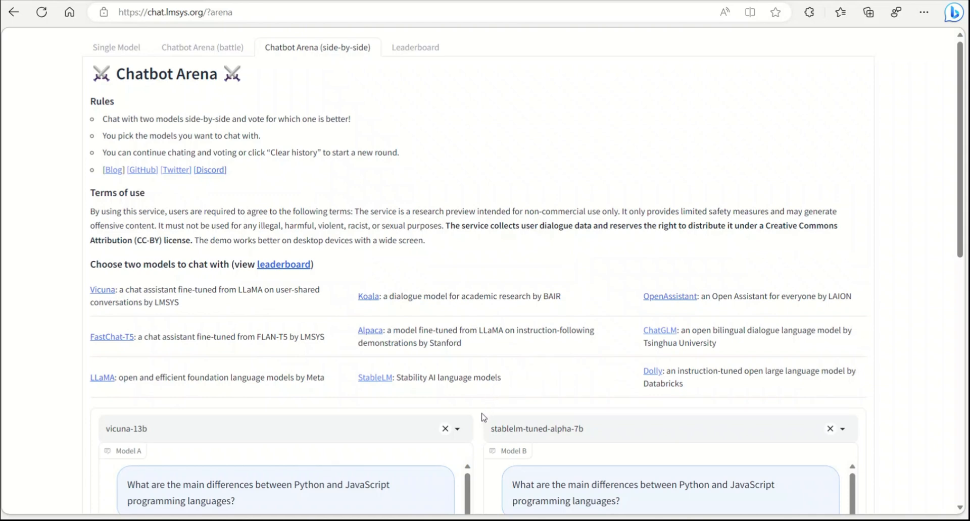
mouse_move(488, 401)
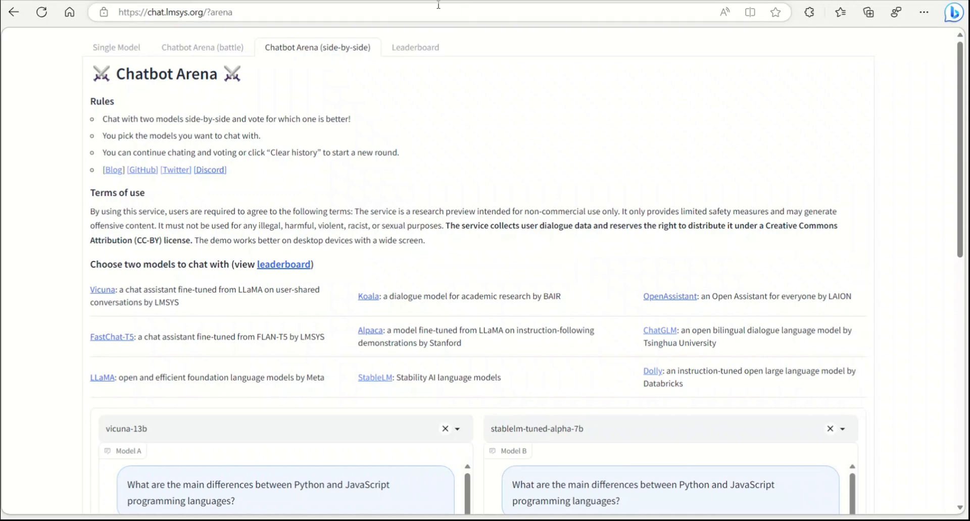
mouse_move(416, 48)
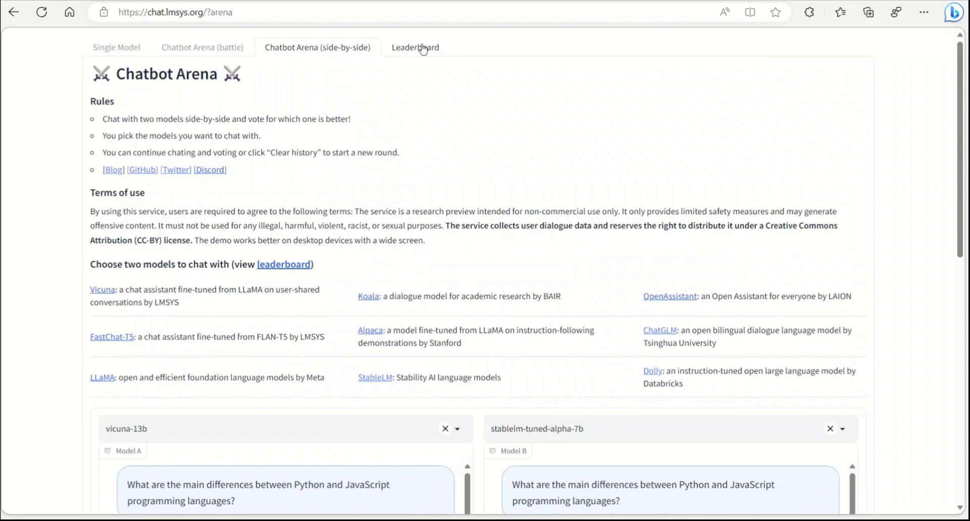
Switch to the Leaderboard showing the nine models' Elo ratings.
left_click(415, 48)
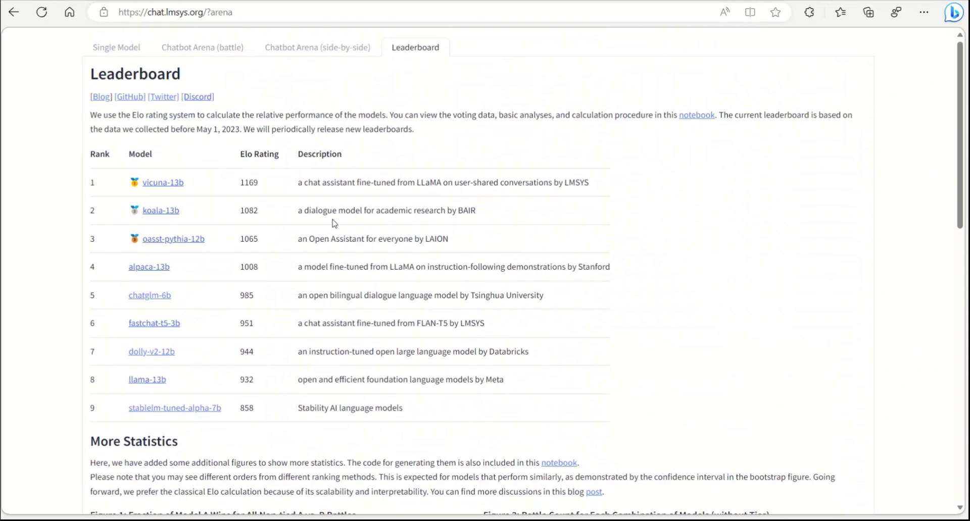
mouse_move(637, 199)
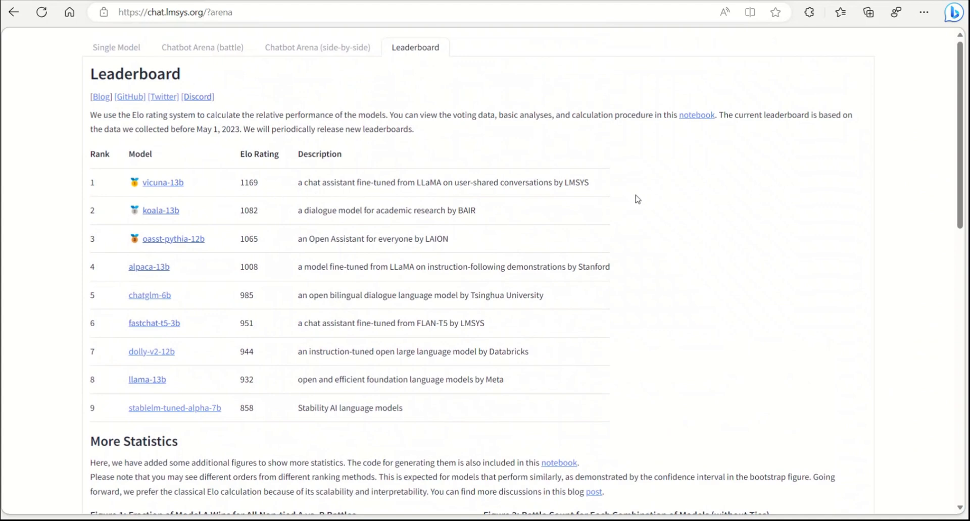
mouse_move(665, 196)
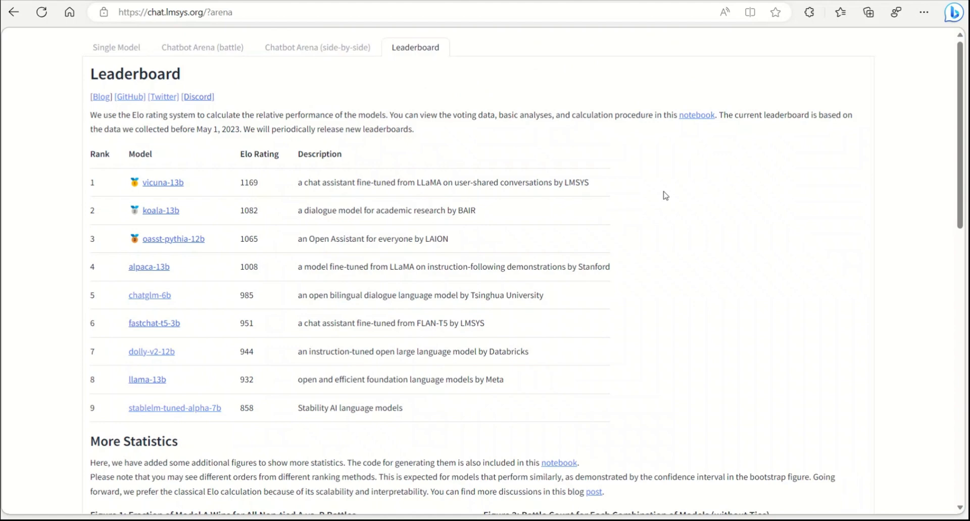
mouse_move(631, 162)
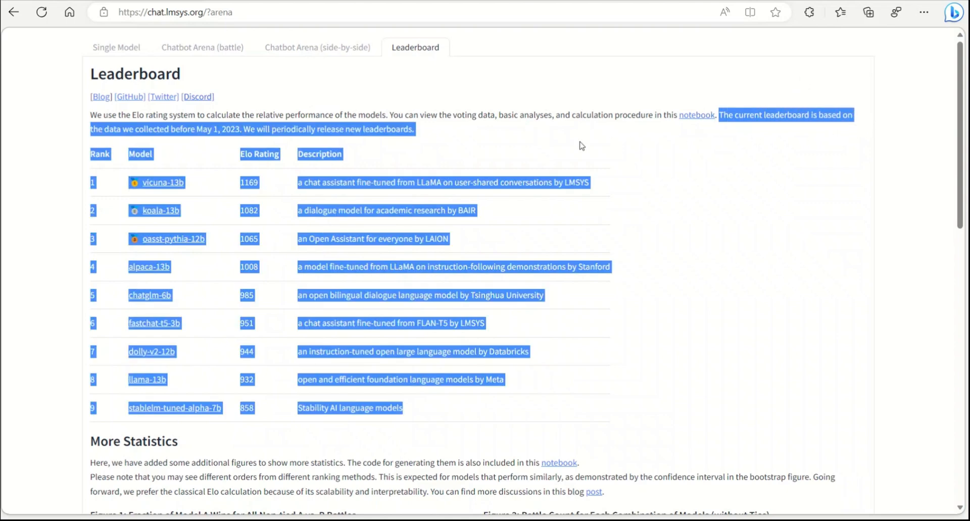
left_click(221, 128)
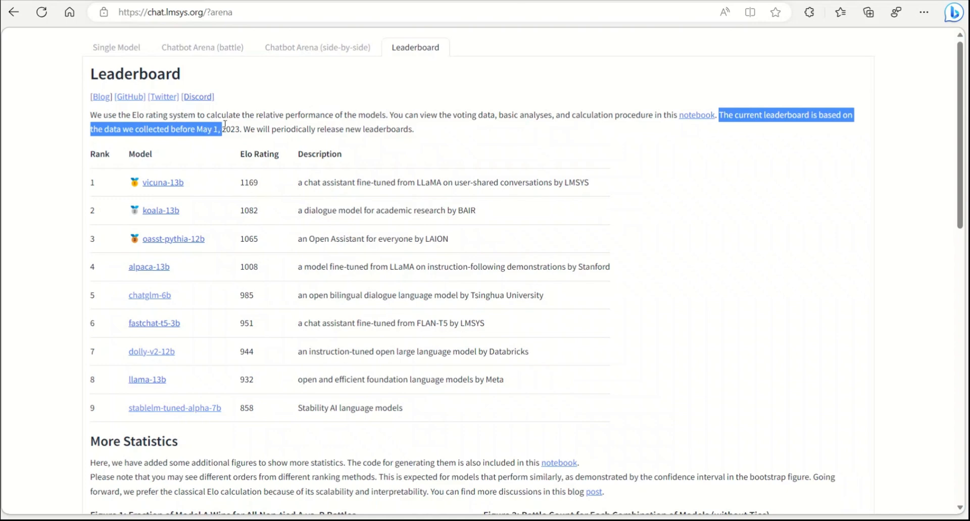
left_click(229, 128)
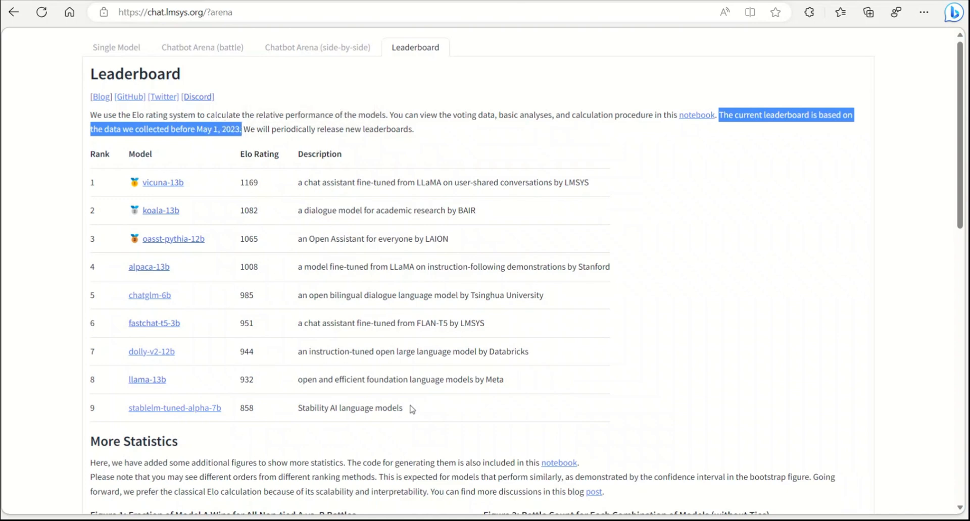
mouse_move(261, 332)
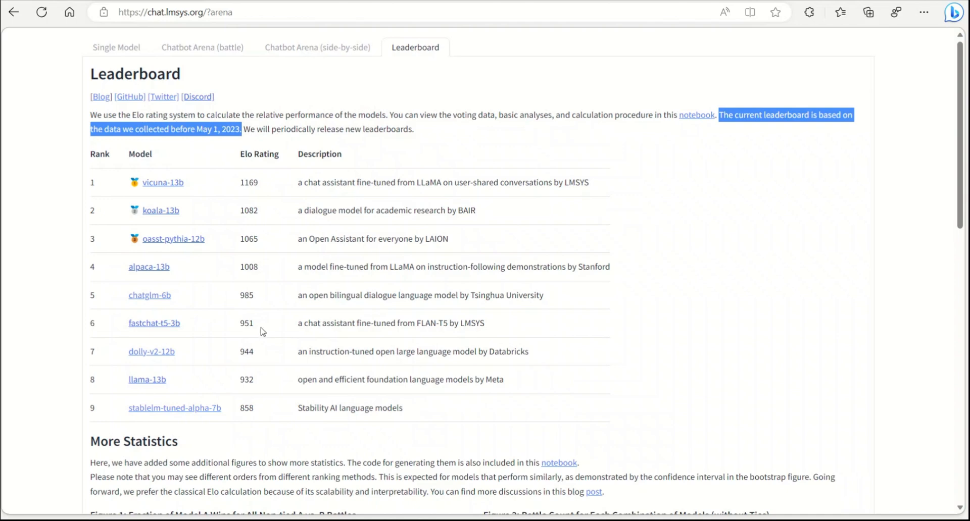
mouse_move(375, 182)
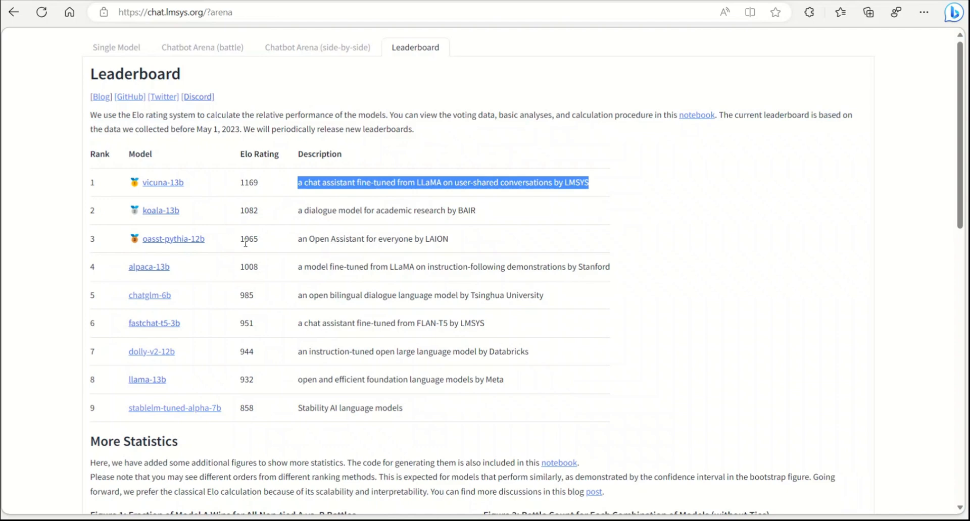
double_click(249, 239)
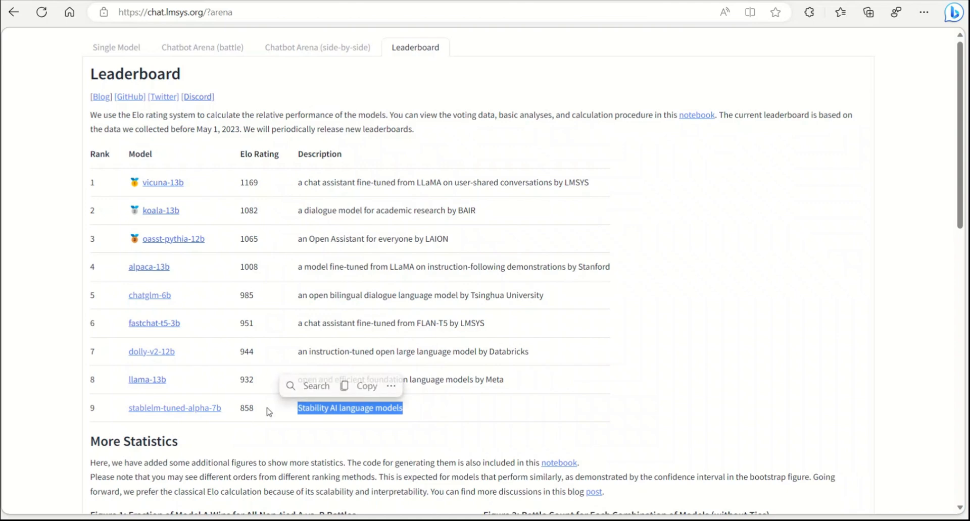
left_click(580, 364)
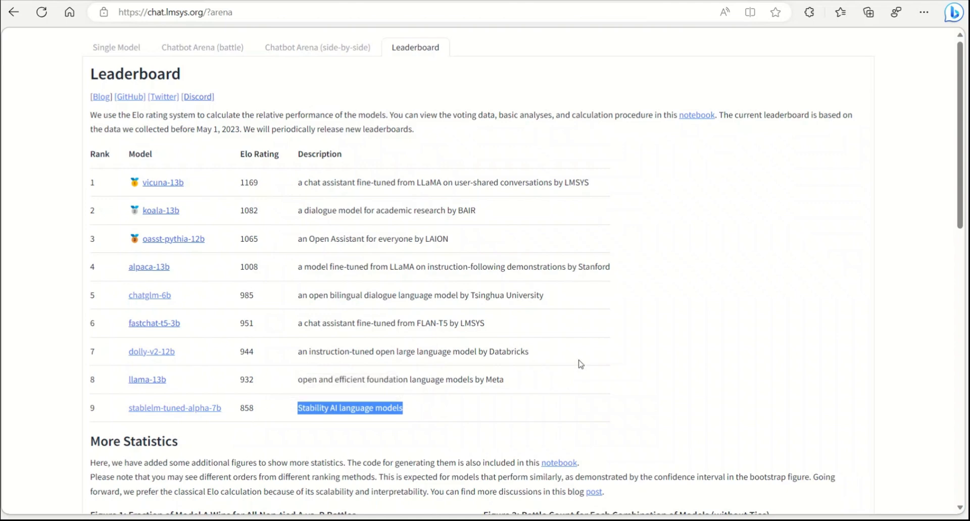
mouse_move(209, 334)
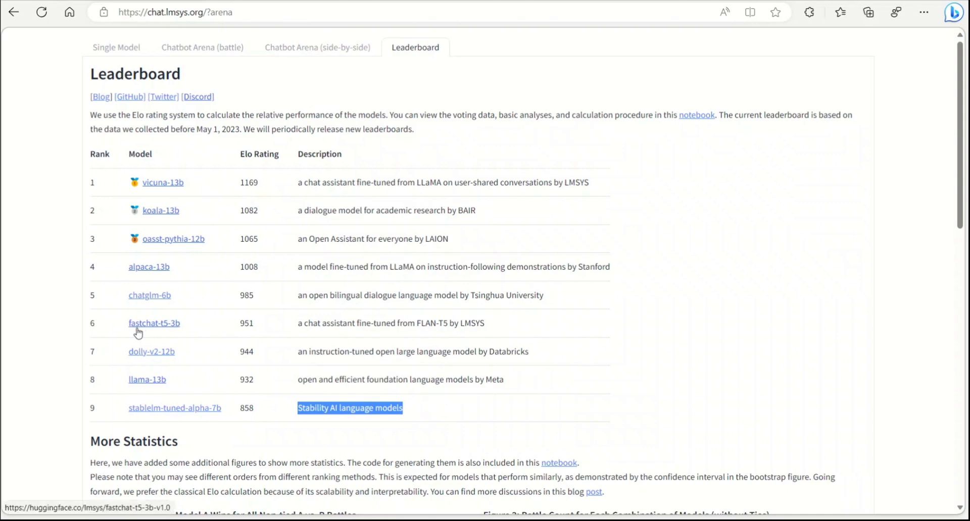
mouse_move(192, 337)
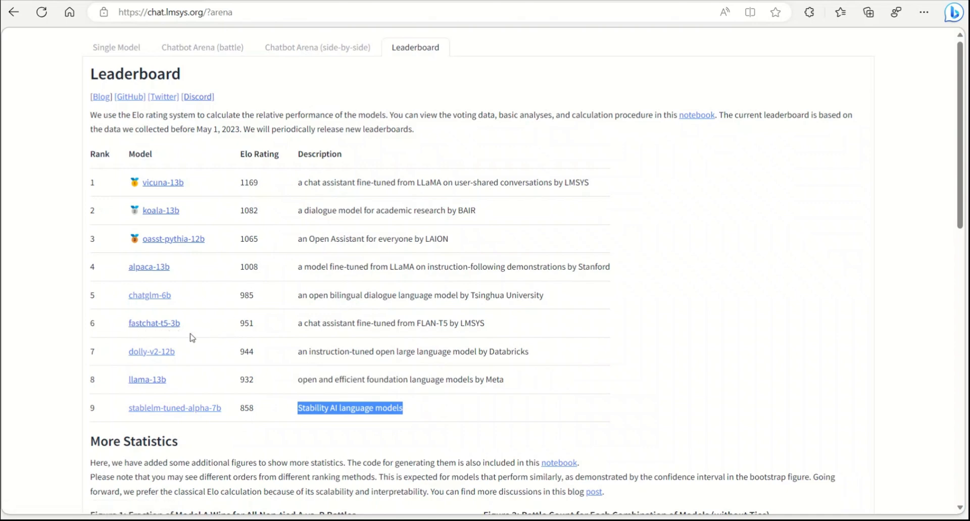
mouse_move(297, 331)
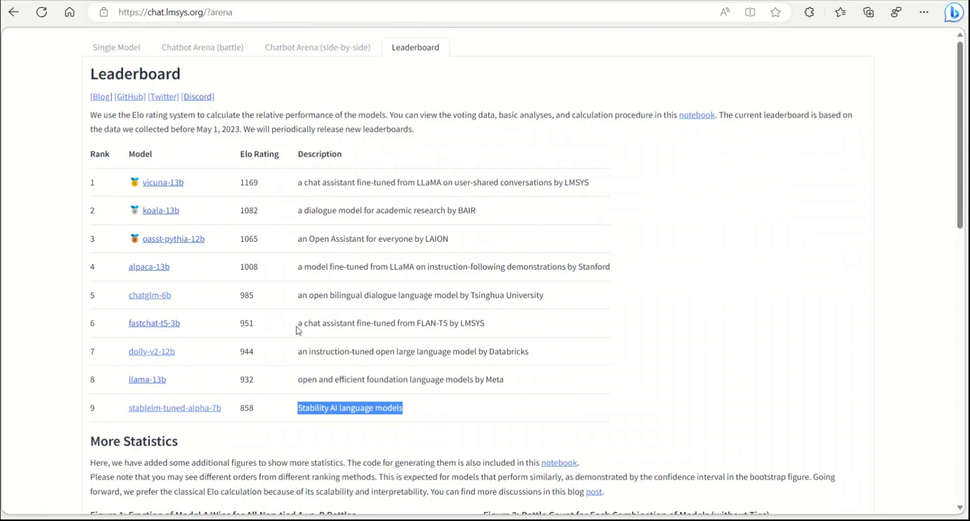
double_click(390, 323)
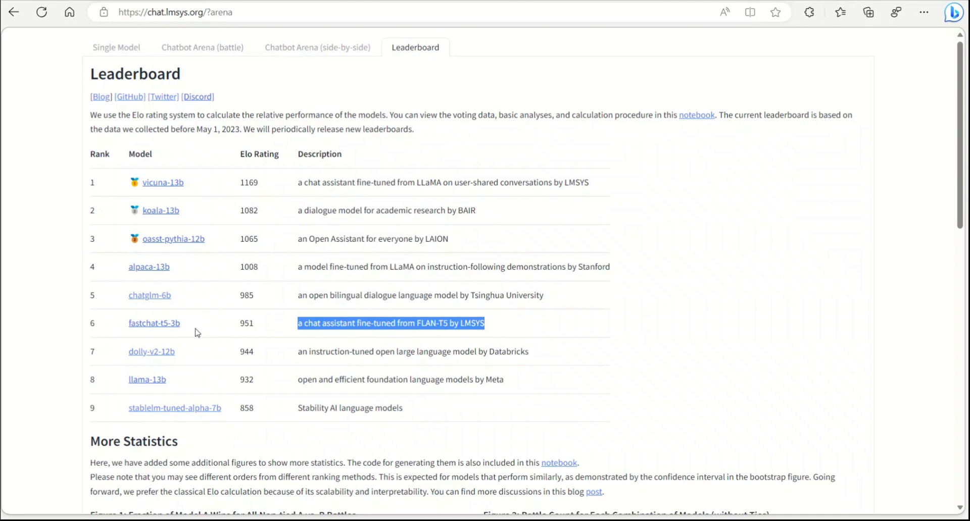
mouse_move(198, 341)
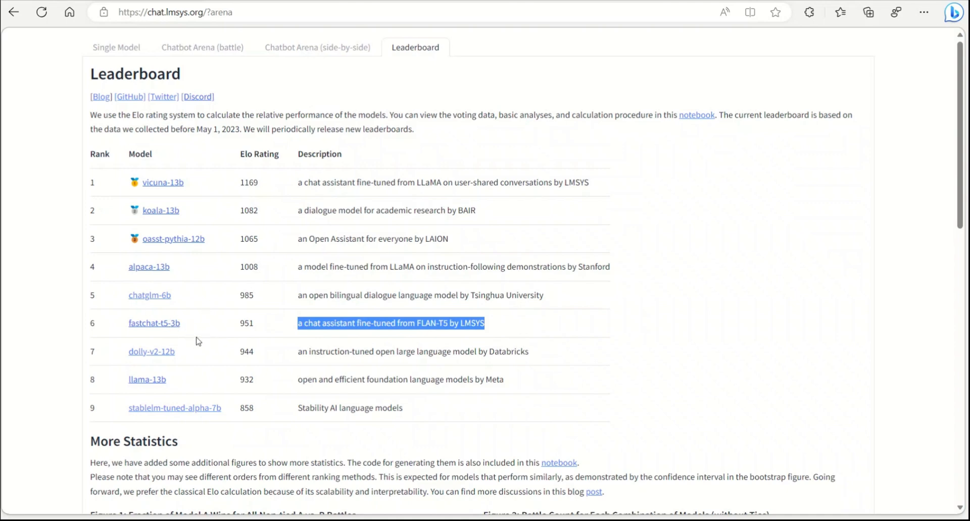
mouse_move(163, 183)
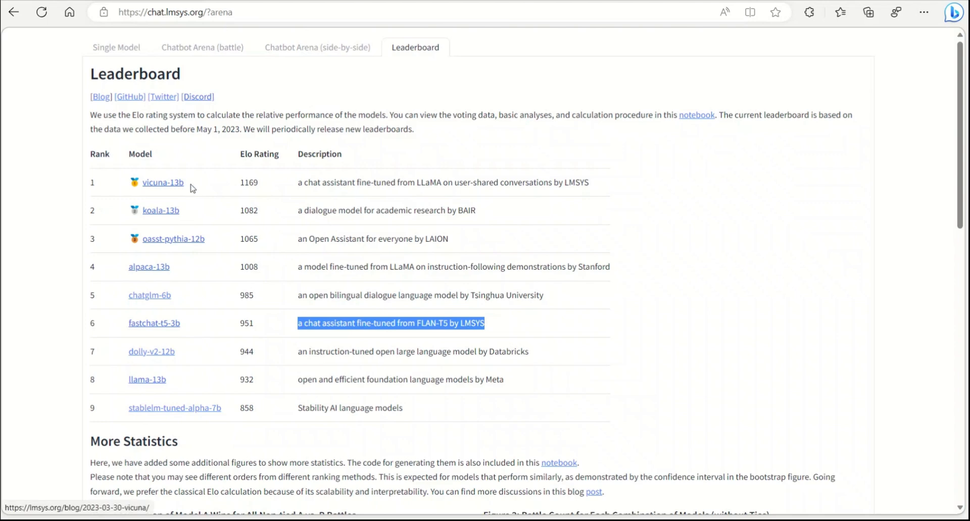
mouse_move(258, 341)
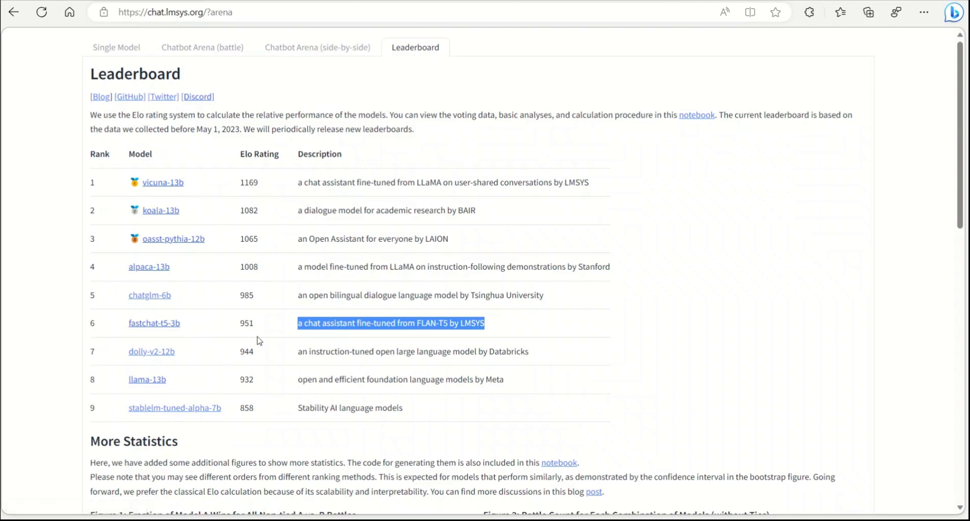
mouse_move(214, 333)
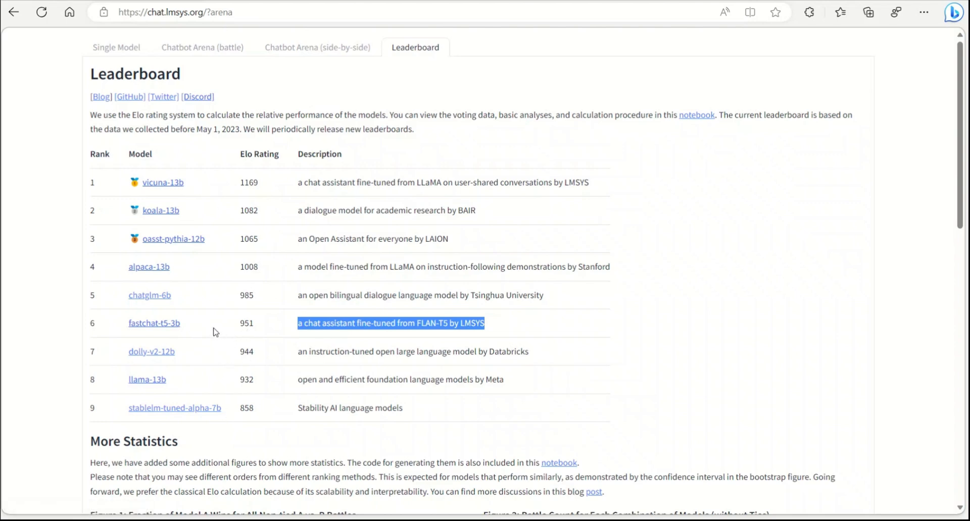
mouse_move(300, 319)
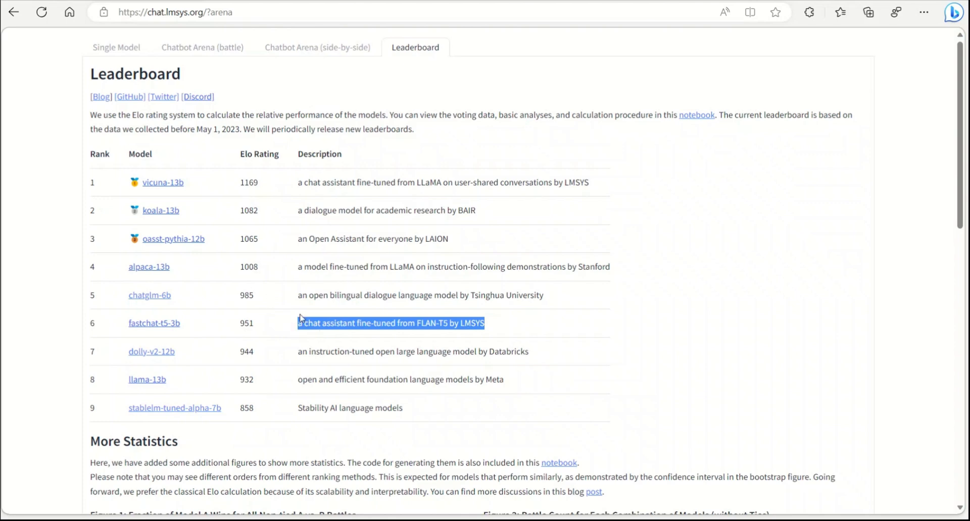
Reach the More Statistics section and highlight the Figure 1 win-fraction heatmap title.
scroll("down", 3)
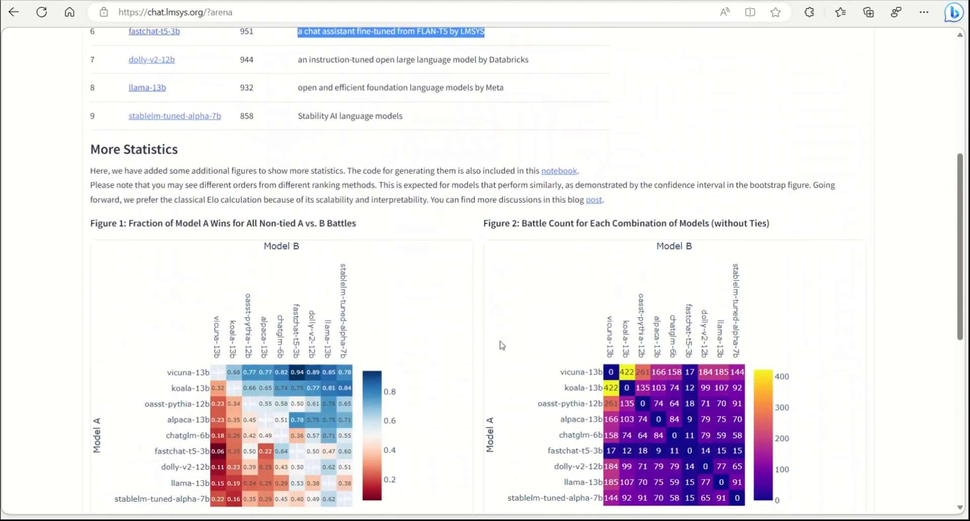
scroll("down", 3)
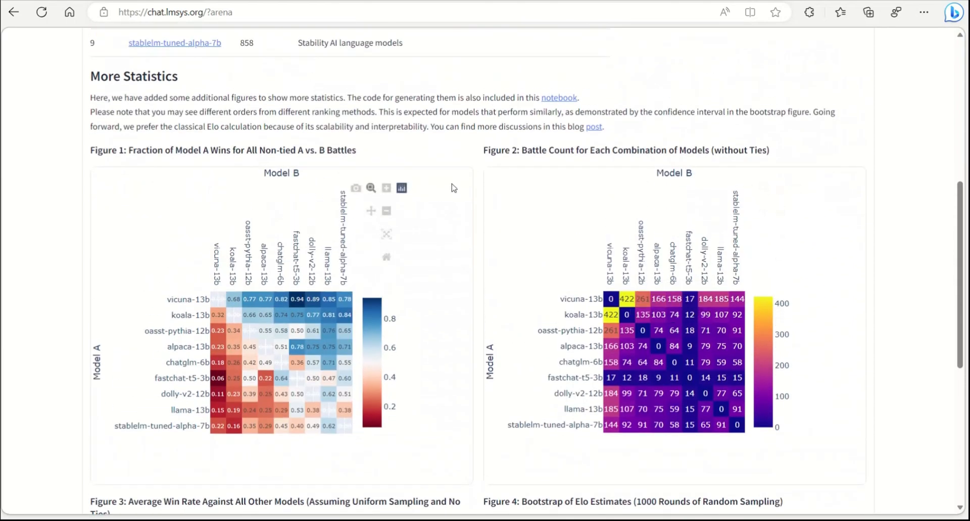
left_click_drag(125, 150, 227, 150)
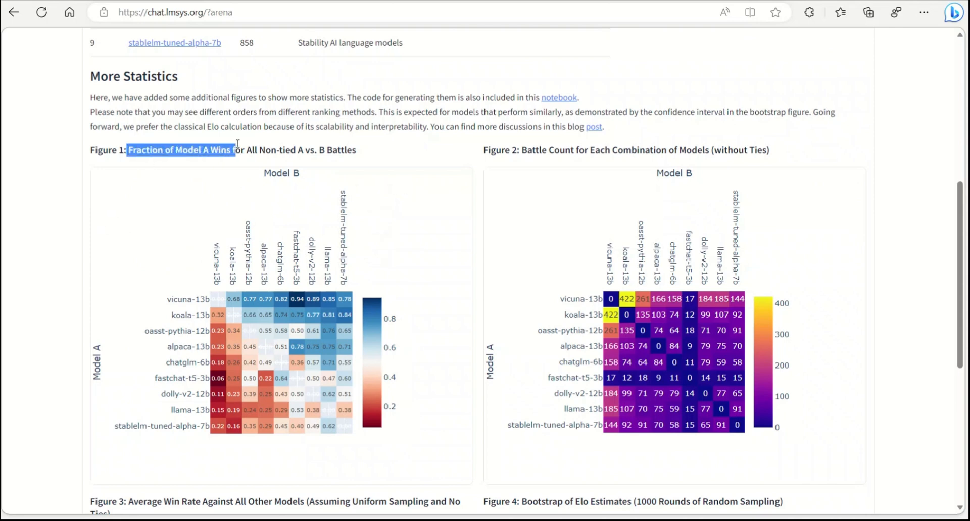
left_click_drag(225, 150, 325, 150)
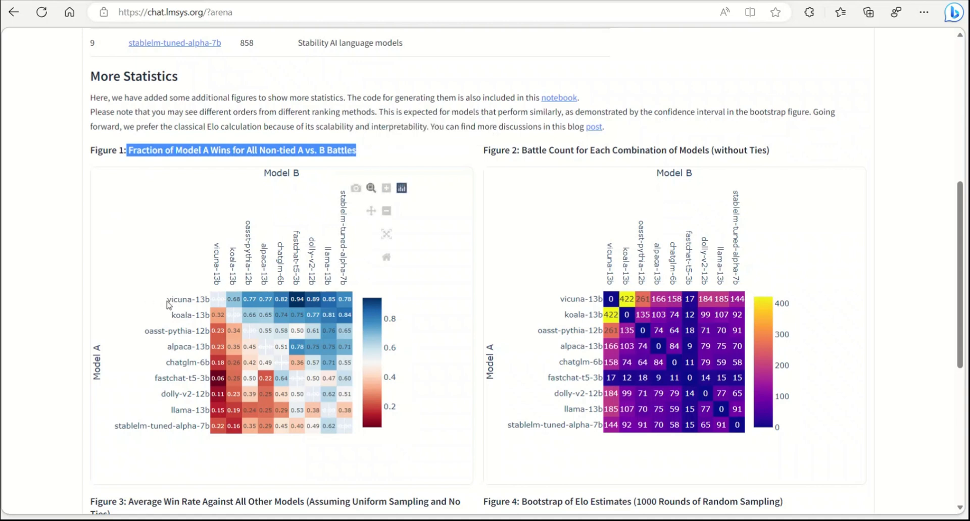
mouse_move(193, 318)
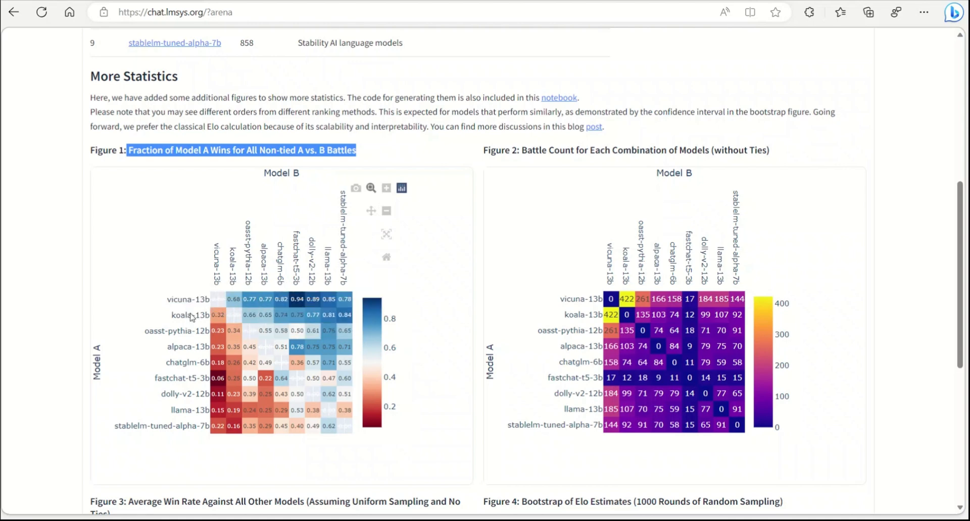
mouse_move(233, 300)
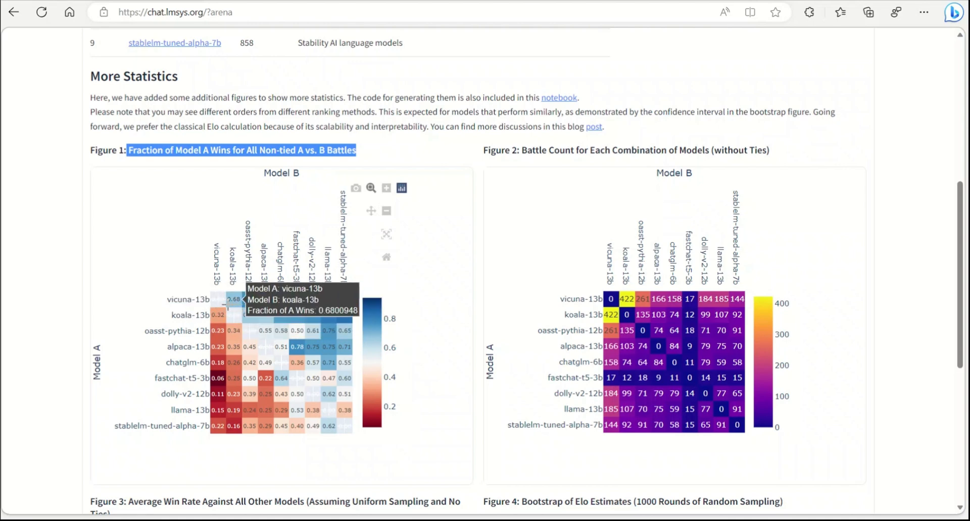
mouse_move(250, 300)
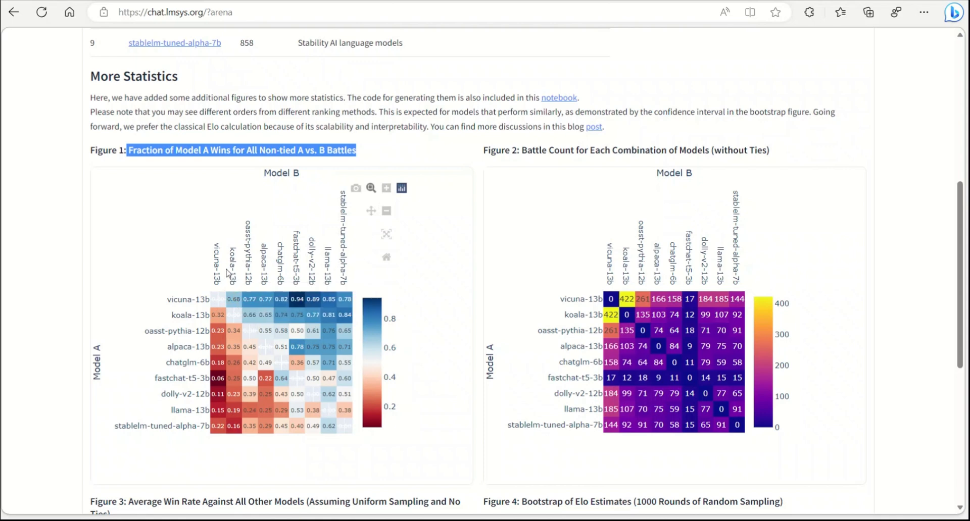
mouse_move(234, 299)
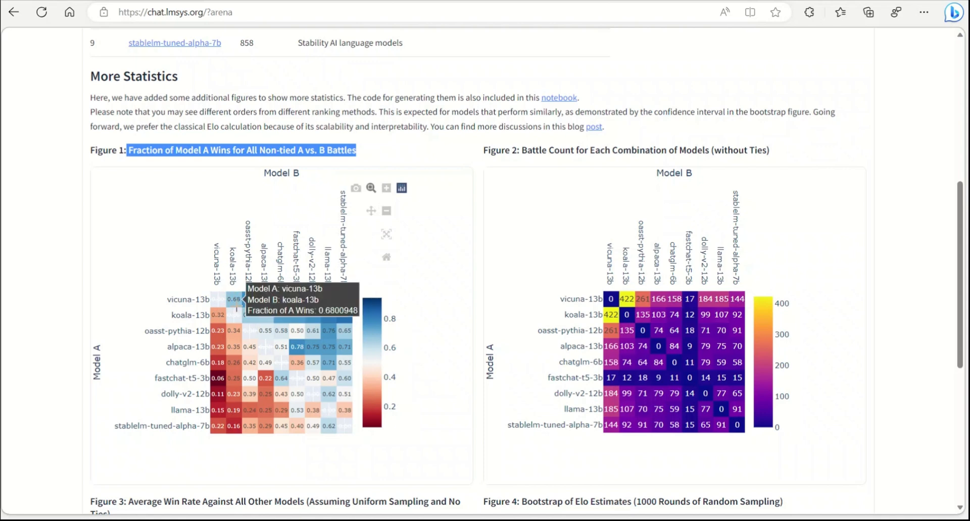
mouse_move(250, 299)
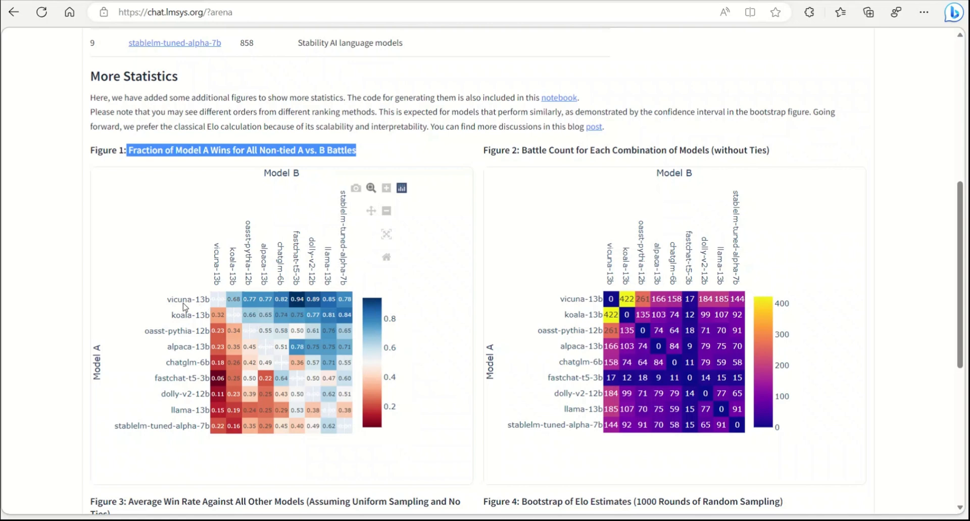
mouse_move(249, 302)
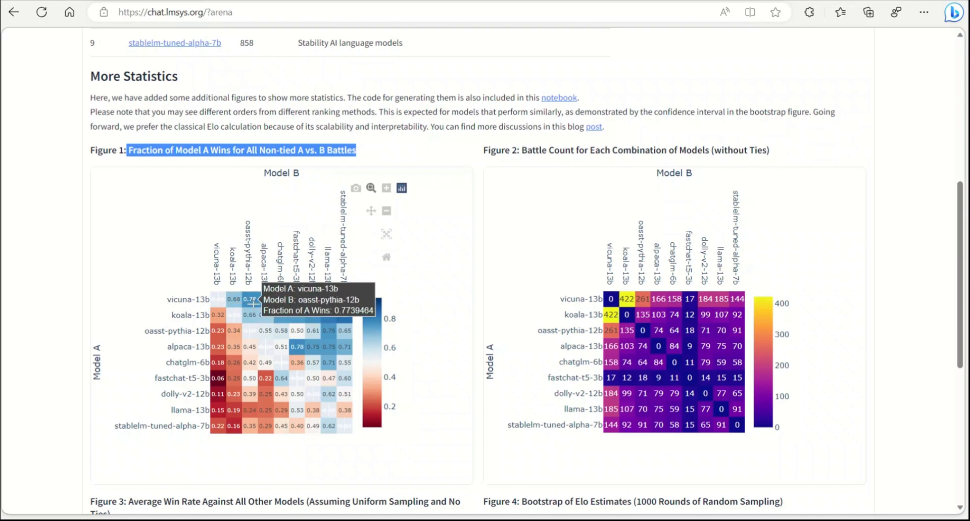
mouse_move(297, 365)
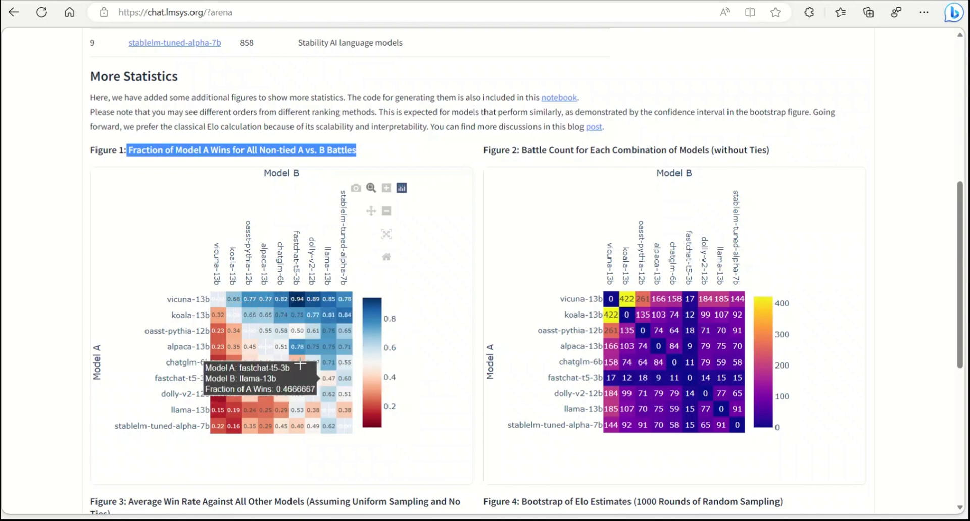
mouse_move(556, 309)
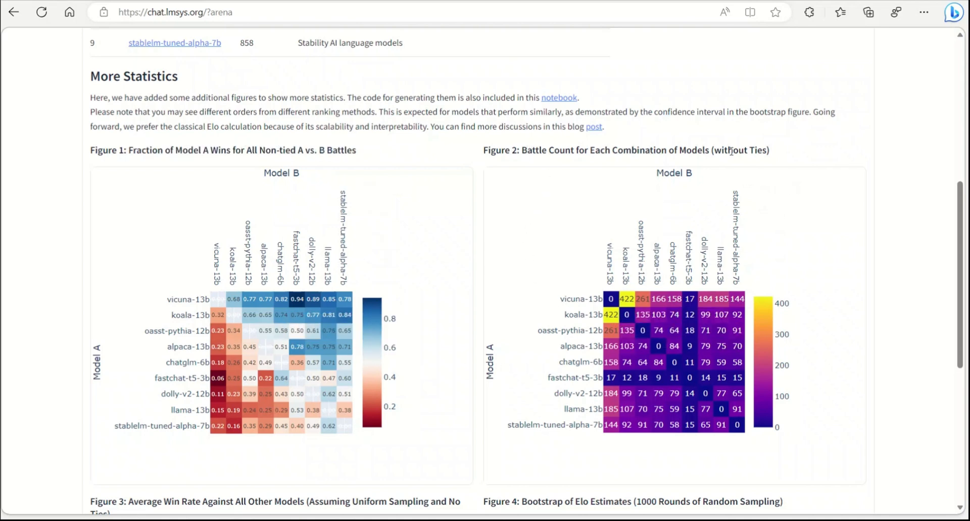
left_click_drag(668, 150, 770, 150)
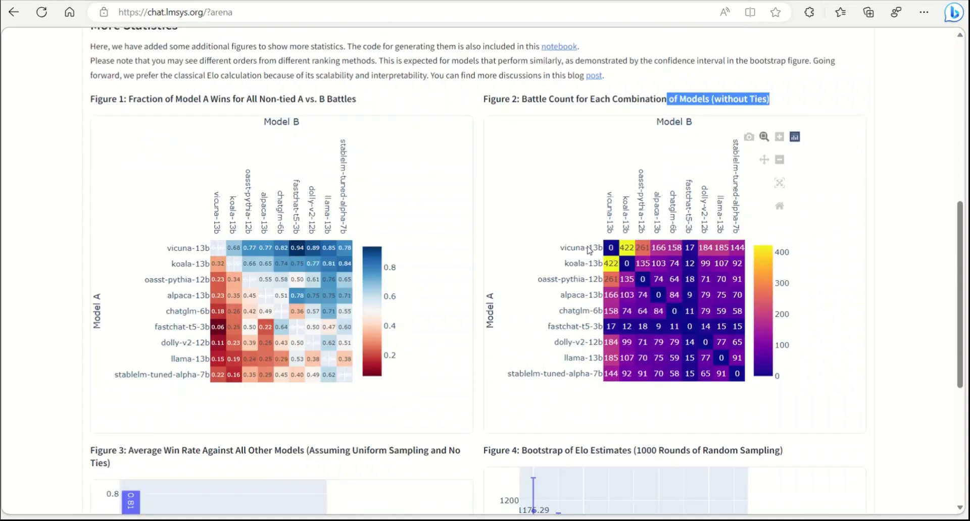
mouse_move(629, 200)
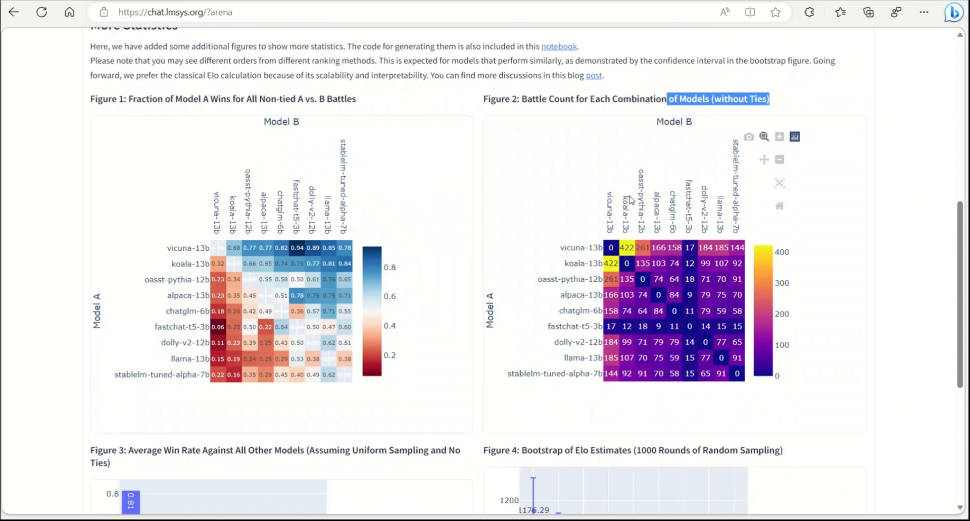
mouse_move(610, 247)
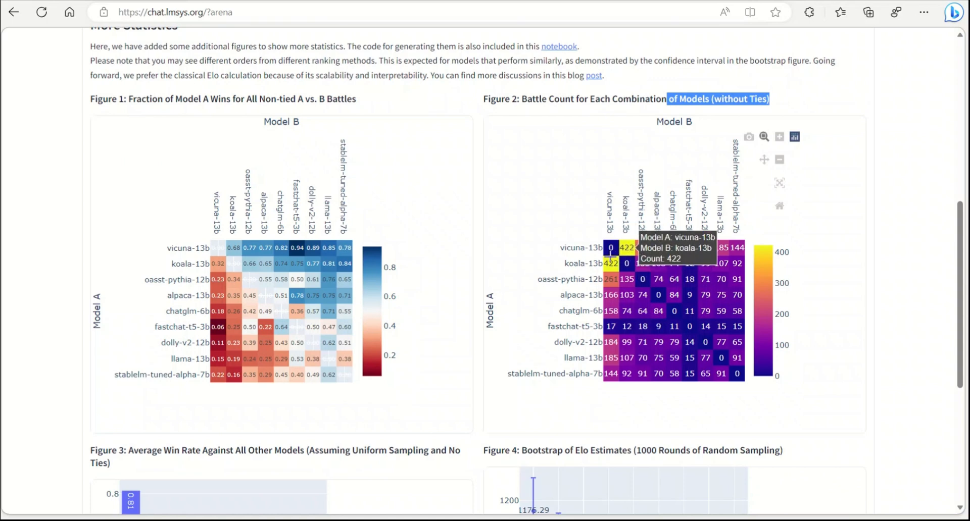
mouse_move(564, 376)
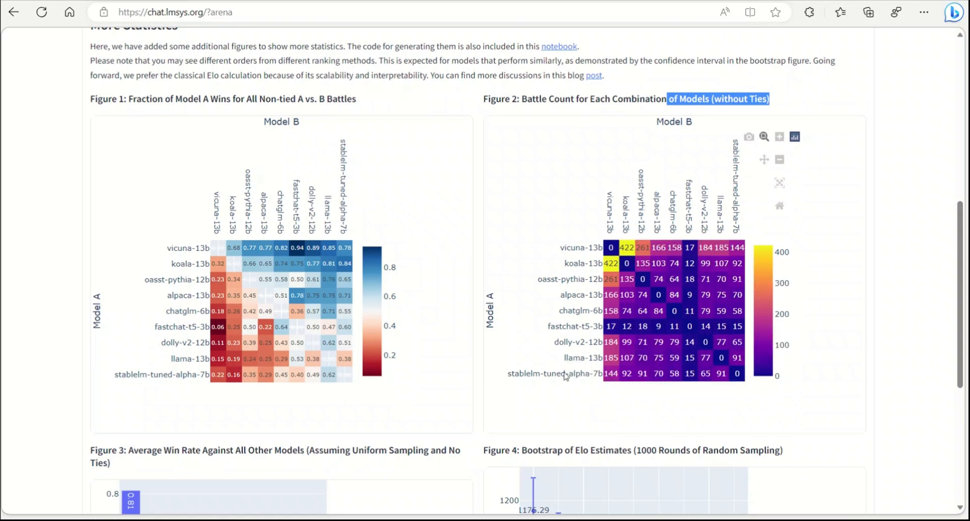
mouse_move(550, 333)
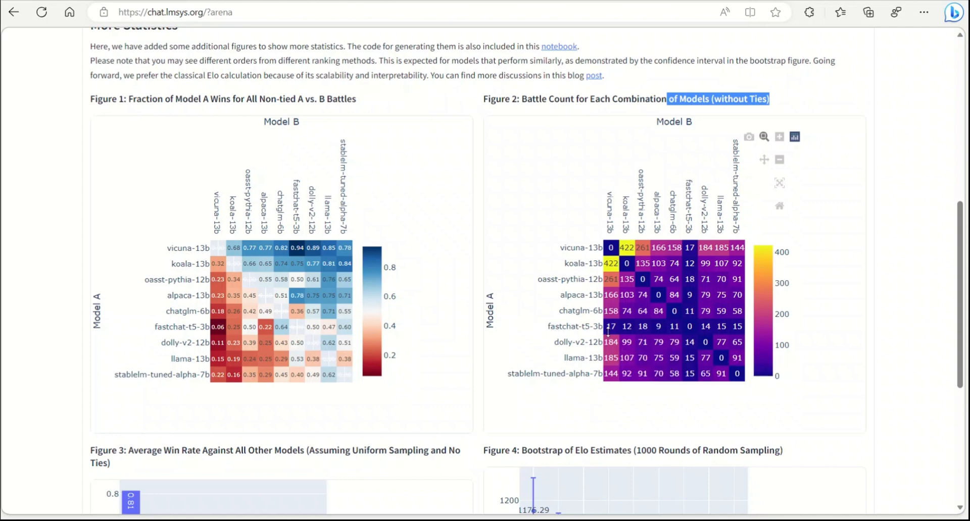
mouse_move(541, 395)
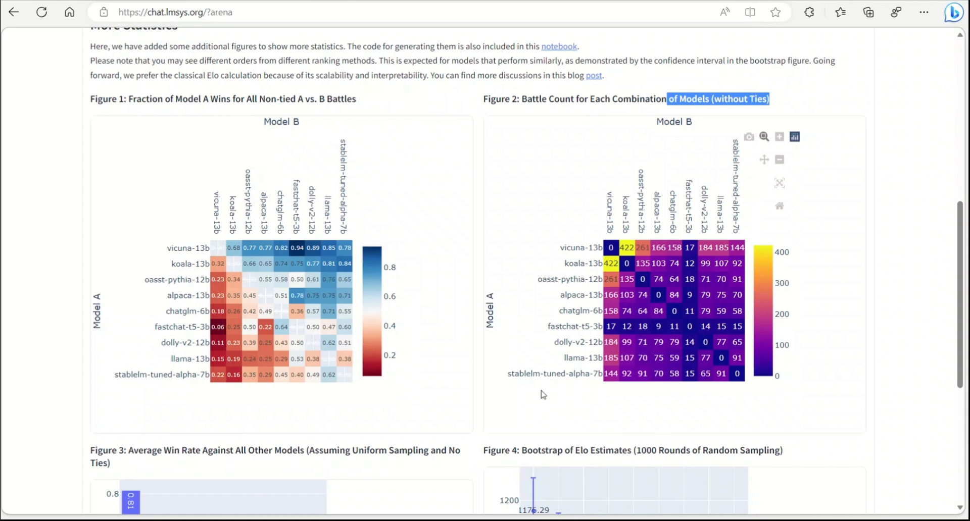
mouse_move(520, 380)
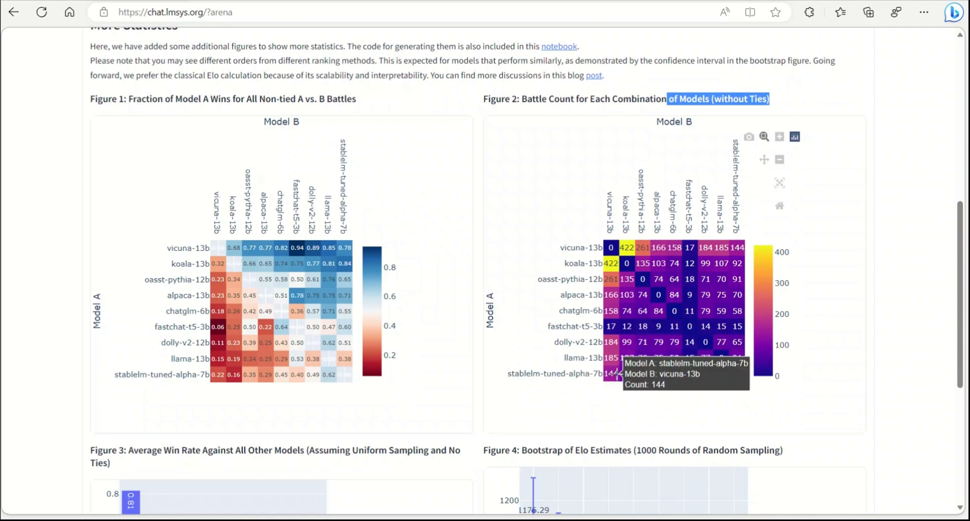
mouse_move(535, 417)
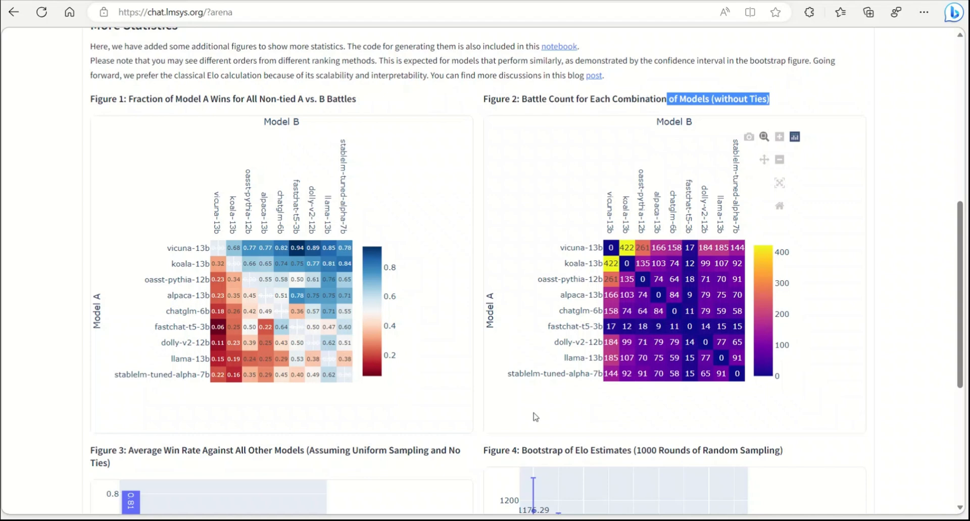
Highlight the Figure 3 average win rate title, then move down to the blog post's Data Collection section.
scroll("down", 3)
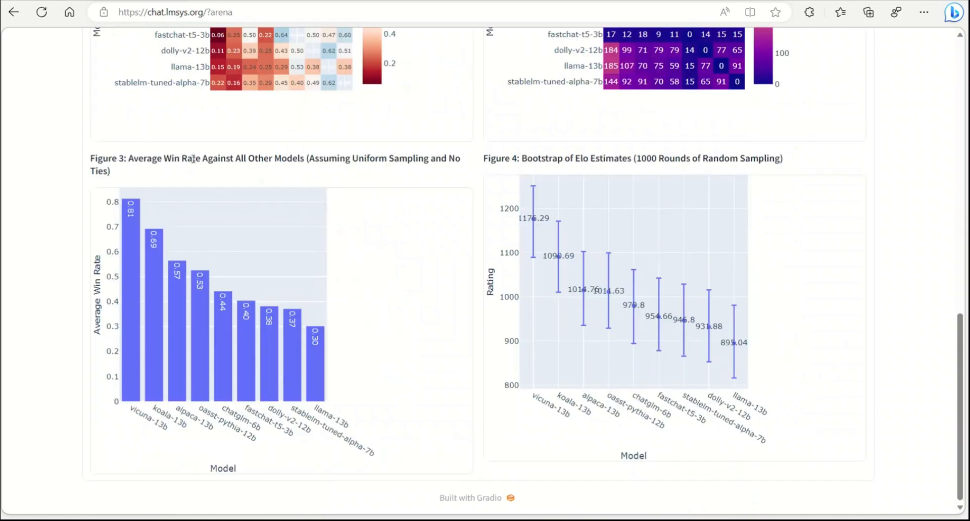
left_click_drag(186, 159, 326, 159)
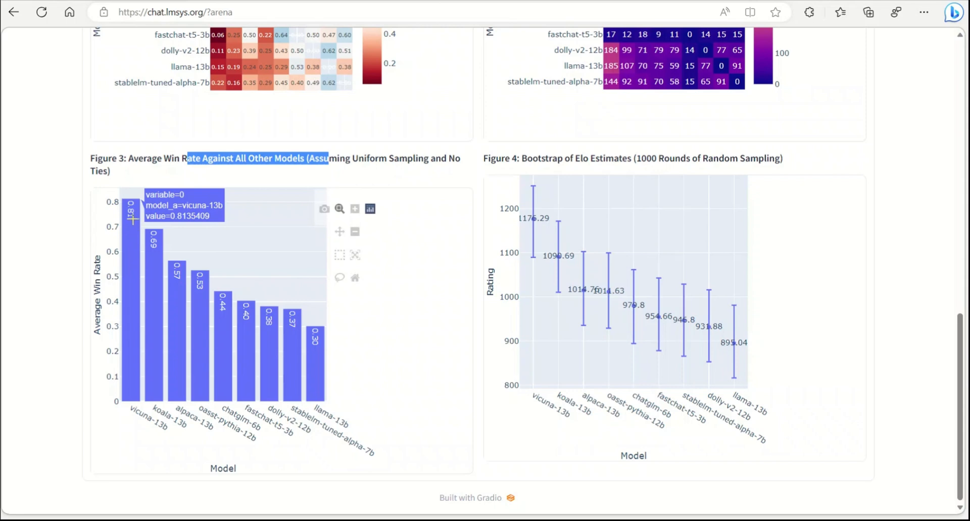
mouse_move(153, 267)
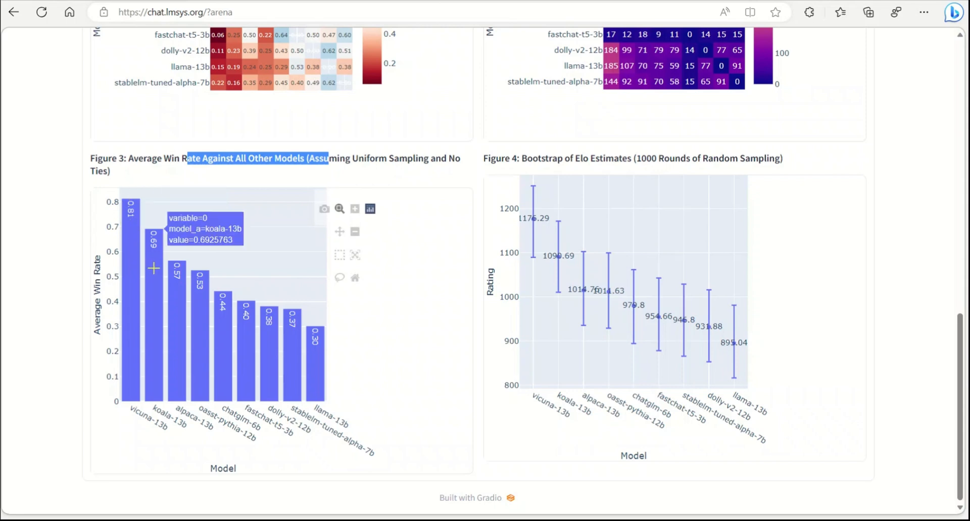
mouse_move(192, 351)
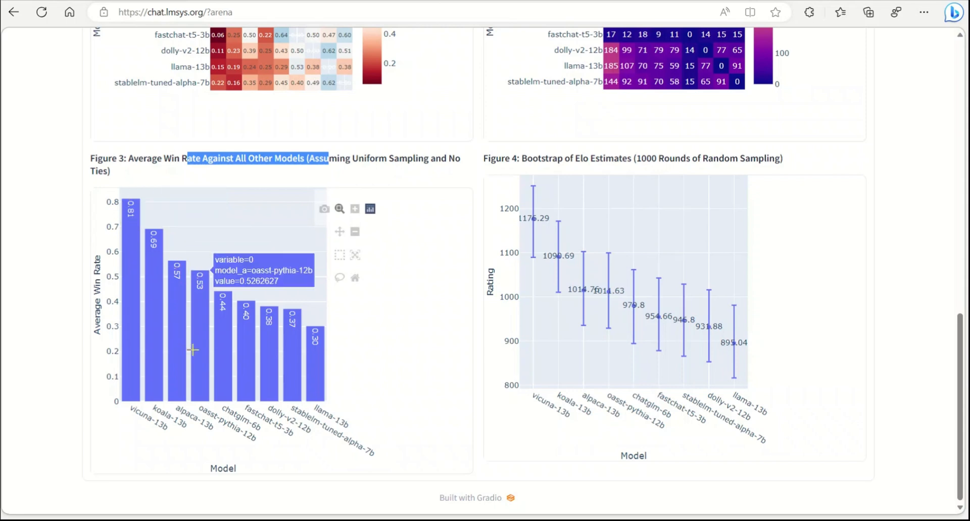
mouse_move(282, 329)
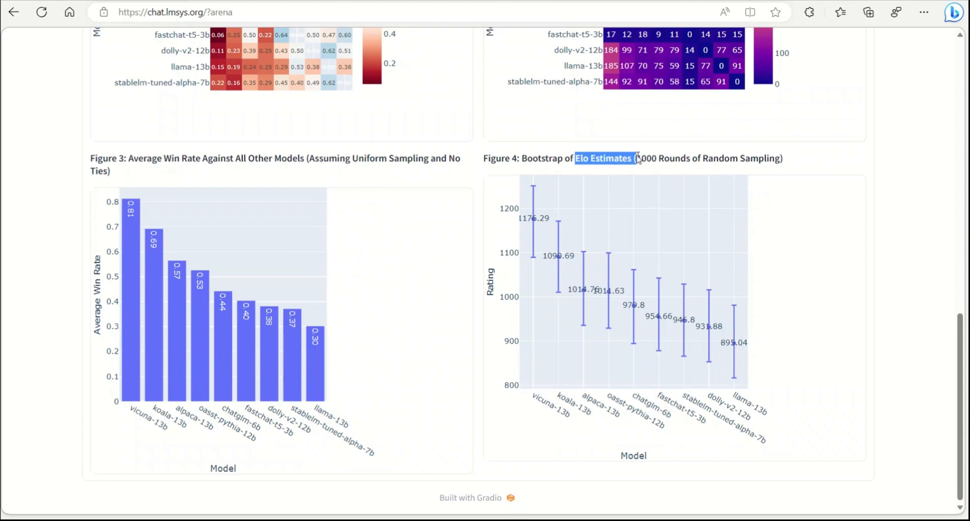
mouse_move(889, 431)
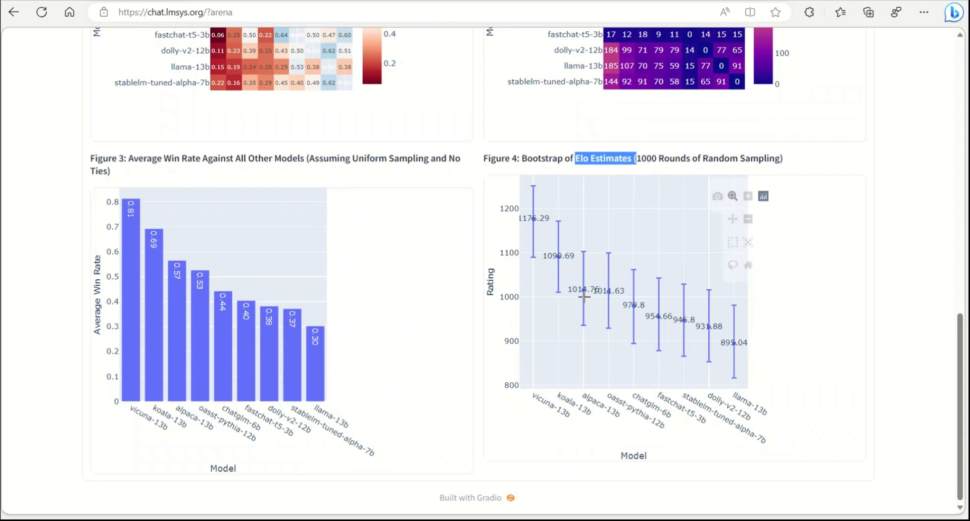
mouse_move(547, 245)
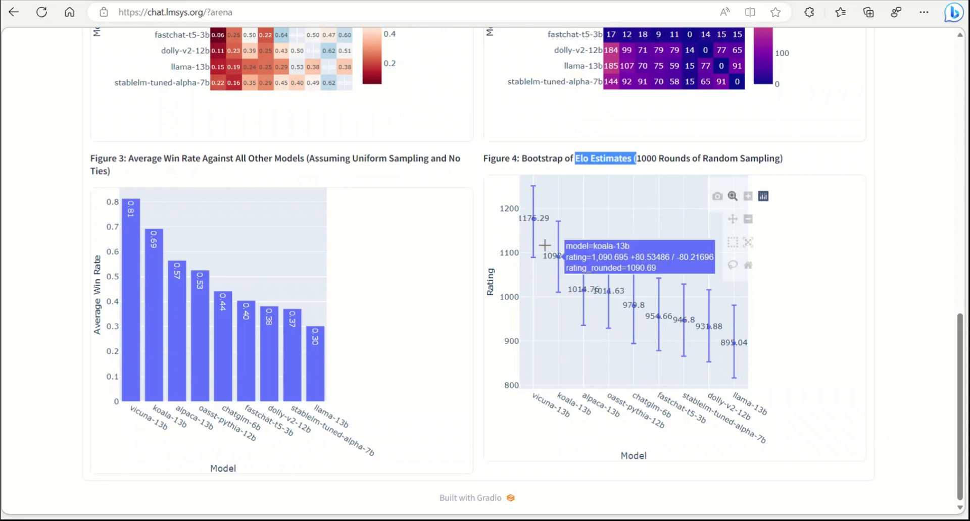
mouse_move(625, 430)
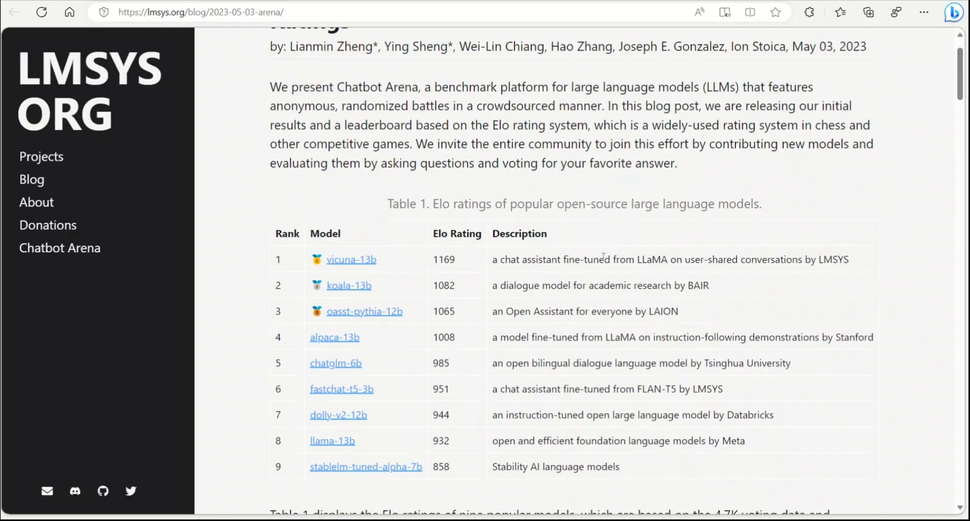
scroll("down", 3)
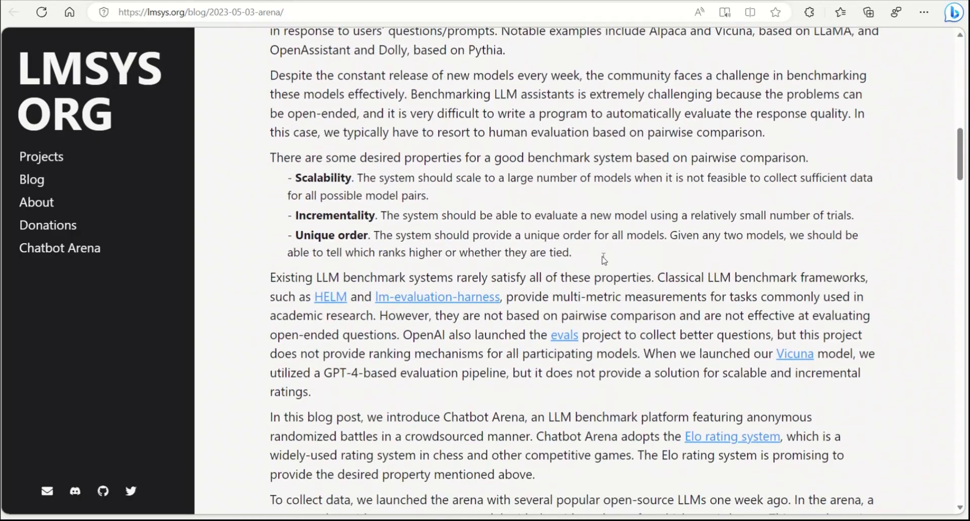
scroll("down", 3)
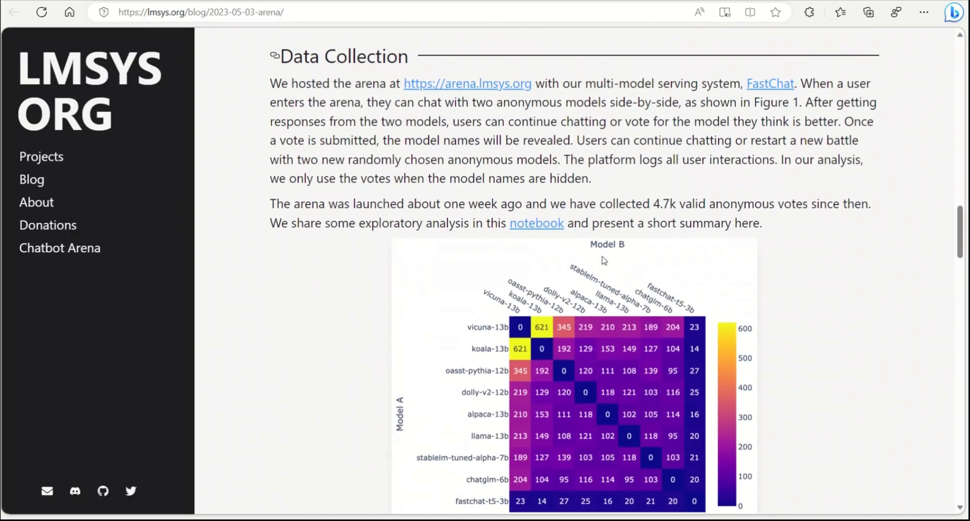
Follow the blog's link to the Colab Elo ratings notebook and browse down to its Tie Count heatmap.
left_click(535, 223)
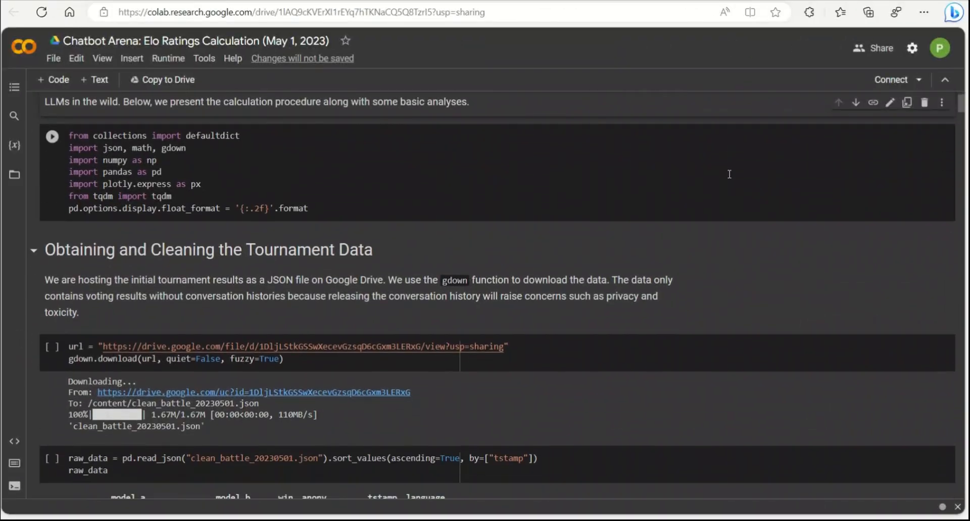
scroll("down", 3)
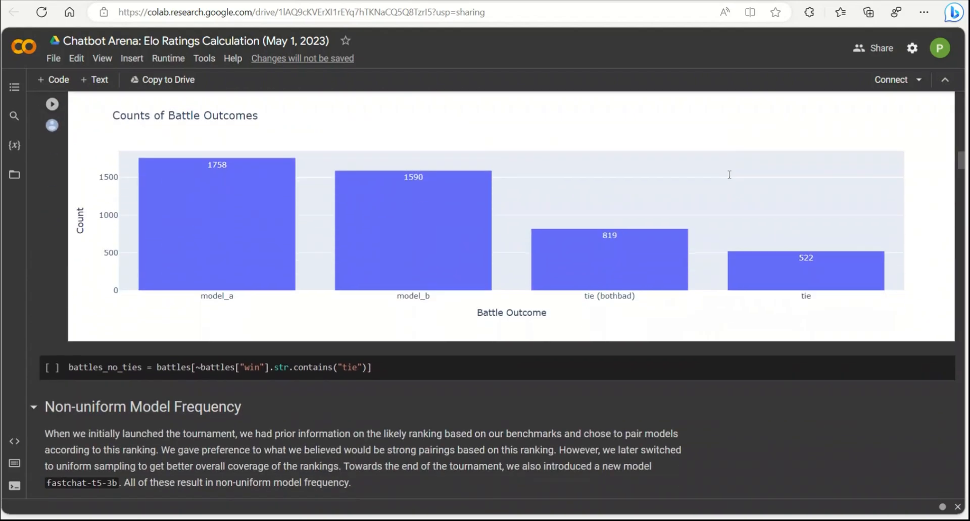
scroll("down", 3)
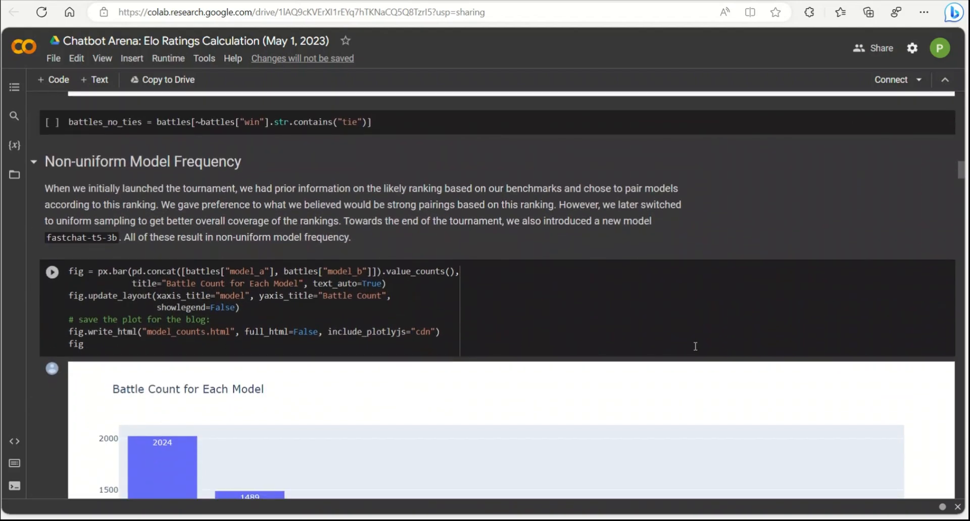
scroll("down", 3)
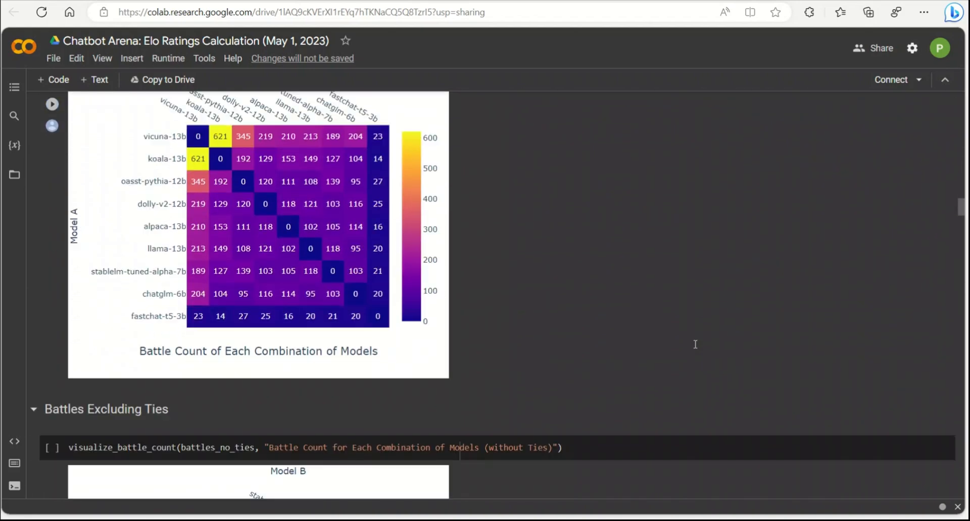
scroll("down", 3)
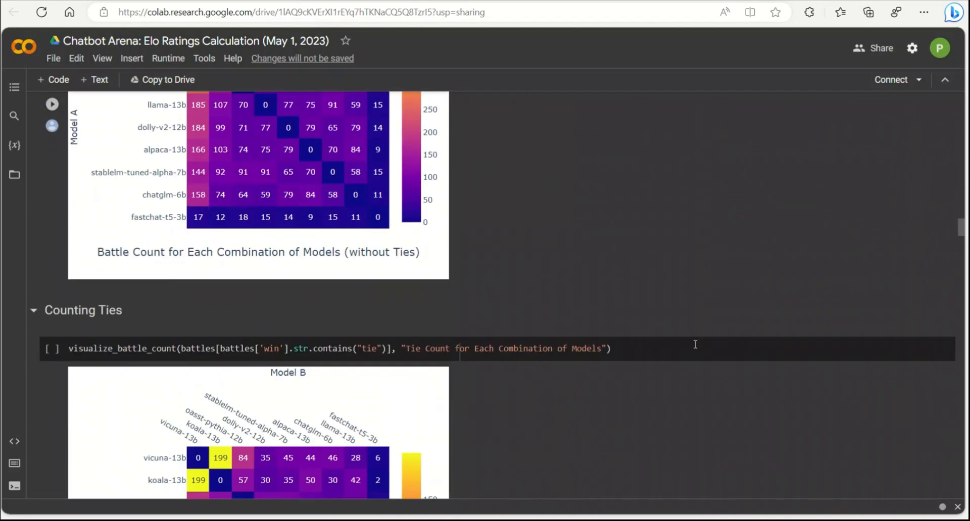
scroll("down", 3)
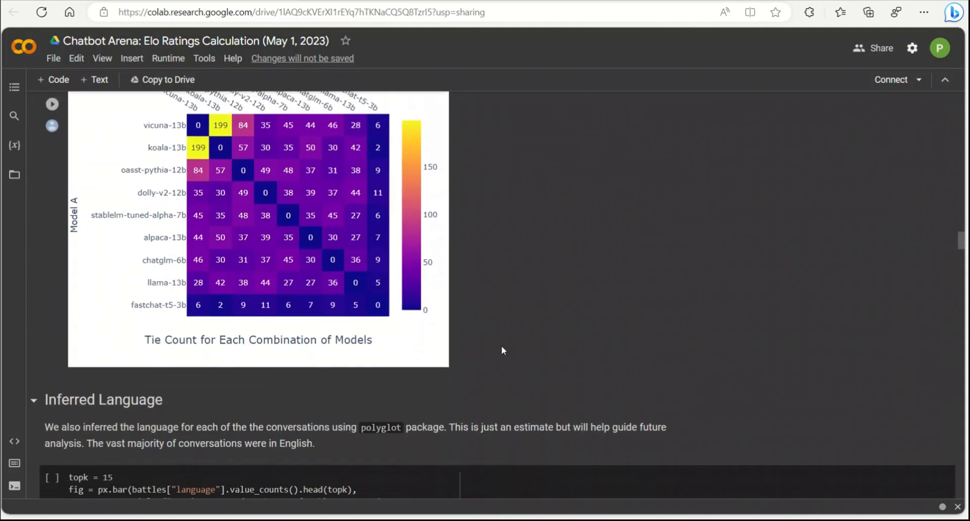
scroll("down", 3)
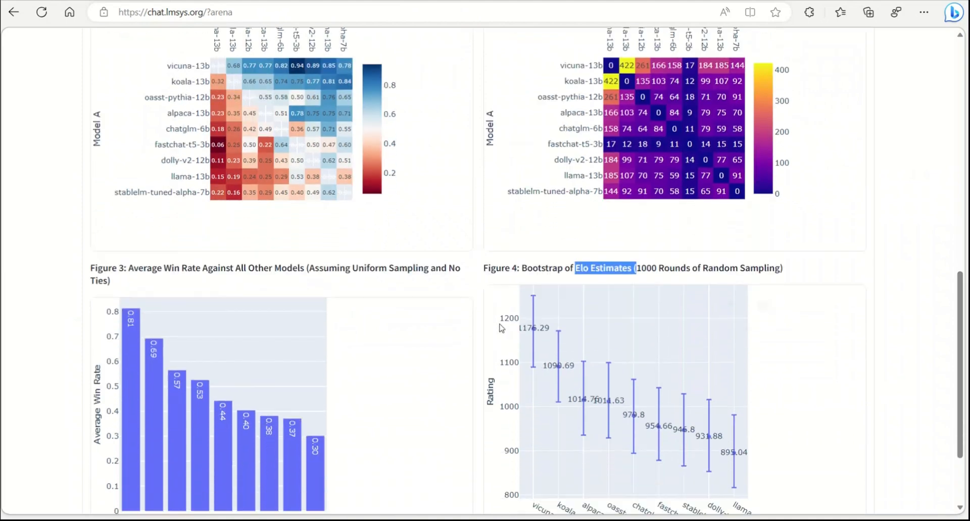
Scroll the arena page to Figures 3 and 4, the win rate and Elo bootstrap charts.
scroll("down", 3)
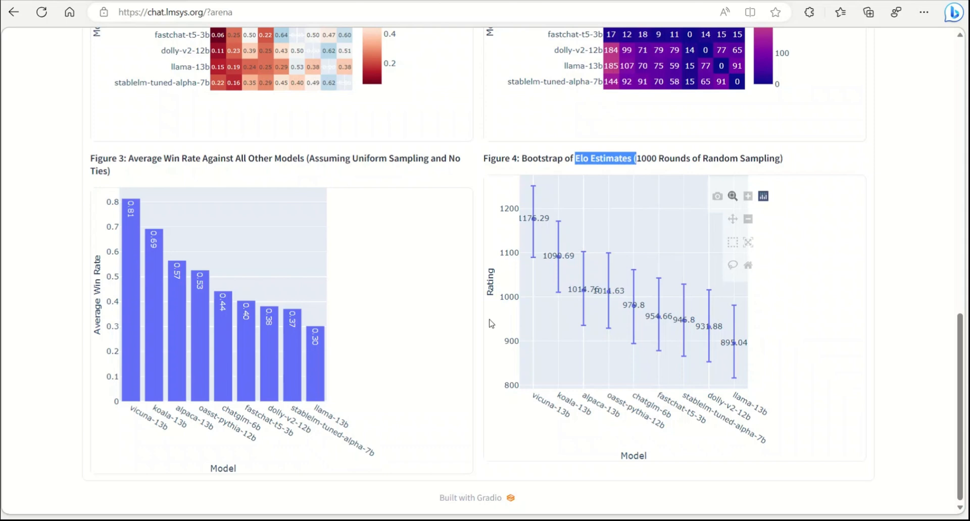
scroll("up", 3)
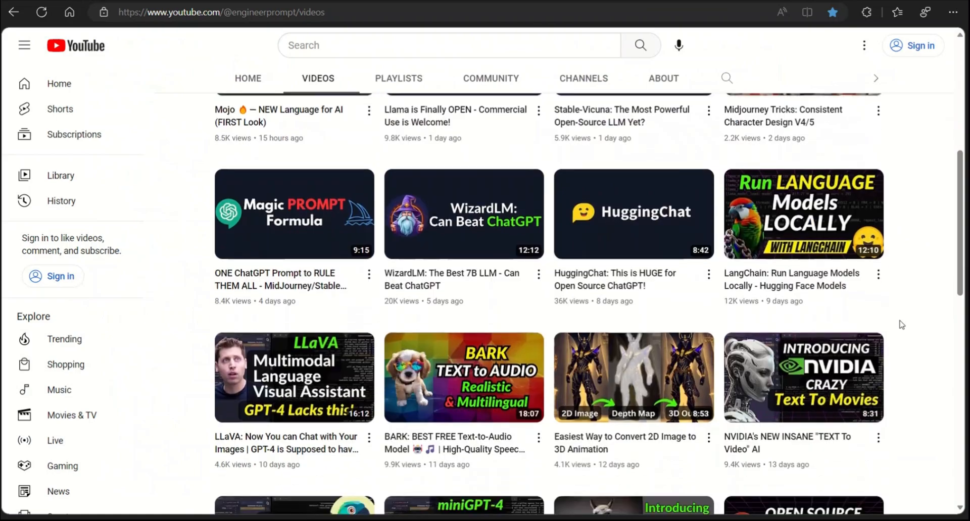
Browse through the videos in the 27-video Large Language Models playlist.
scroll("down", 3)
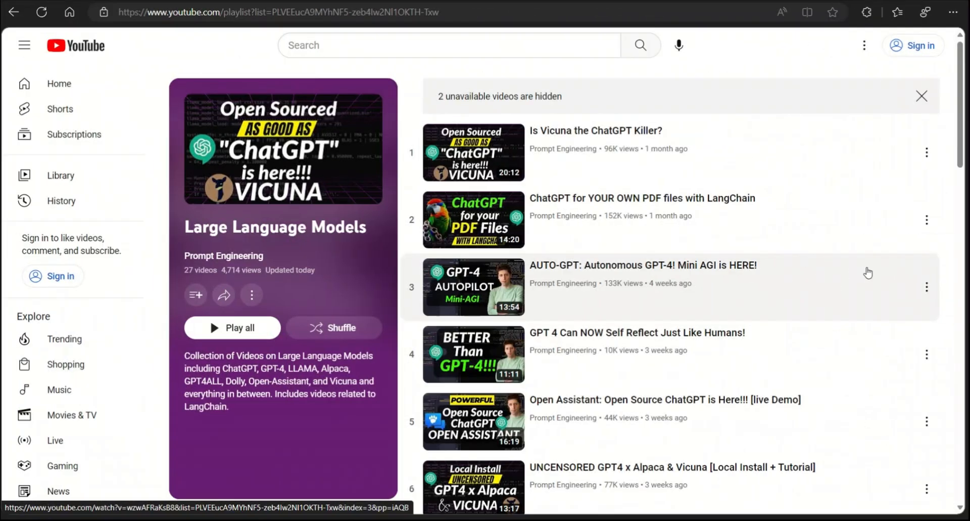
scroll("down", 3)
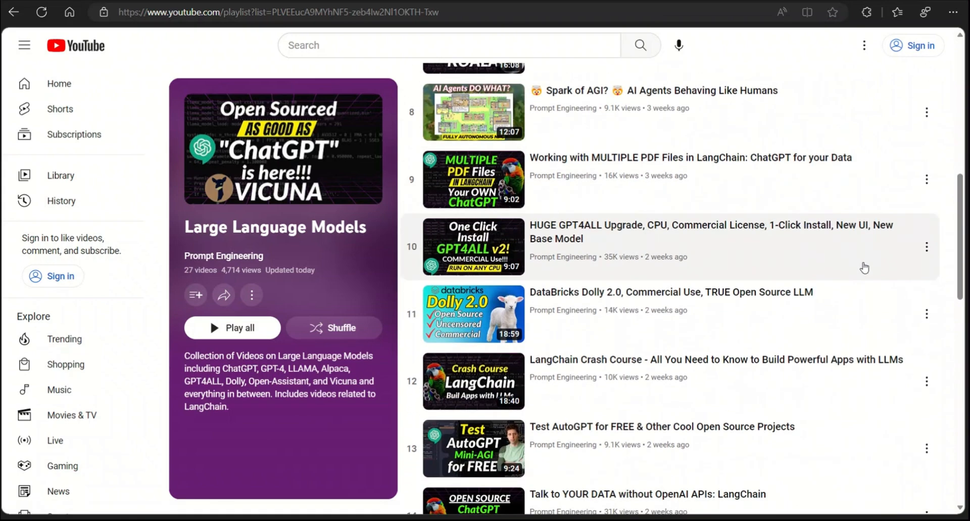
scroll("down", 3)
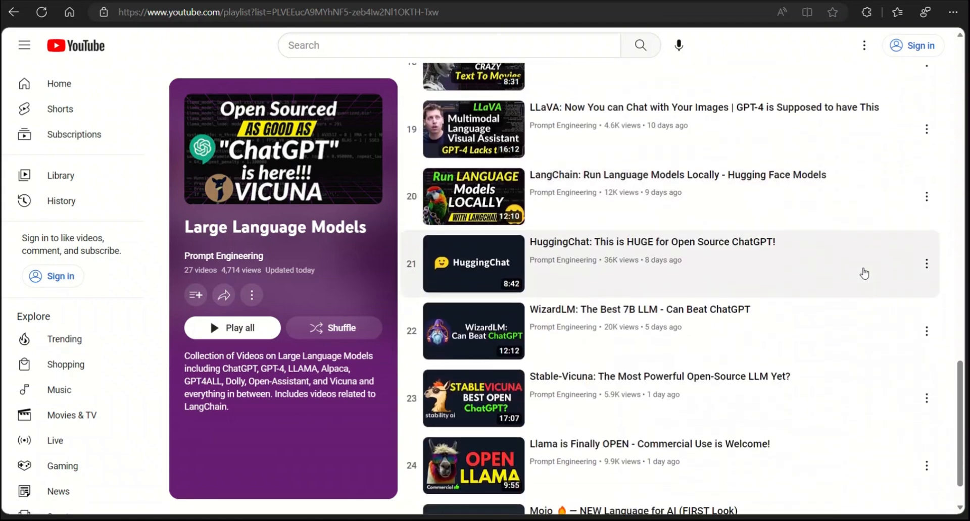
scroll("down", 3)
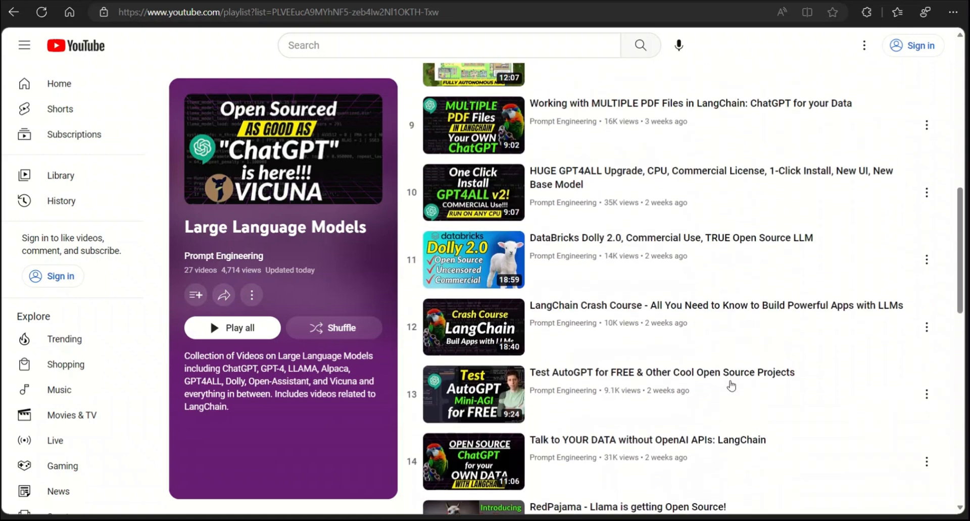
scroll("up", 3)
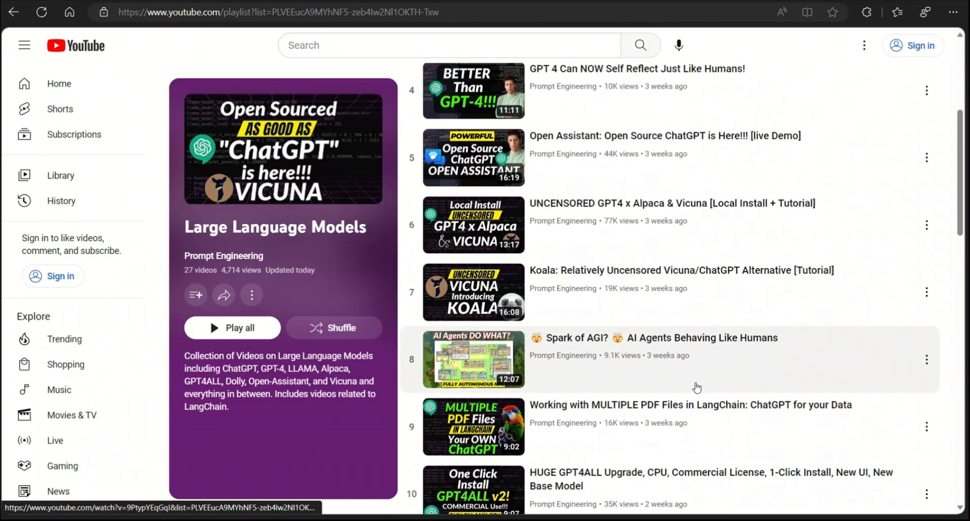